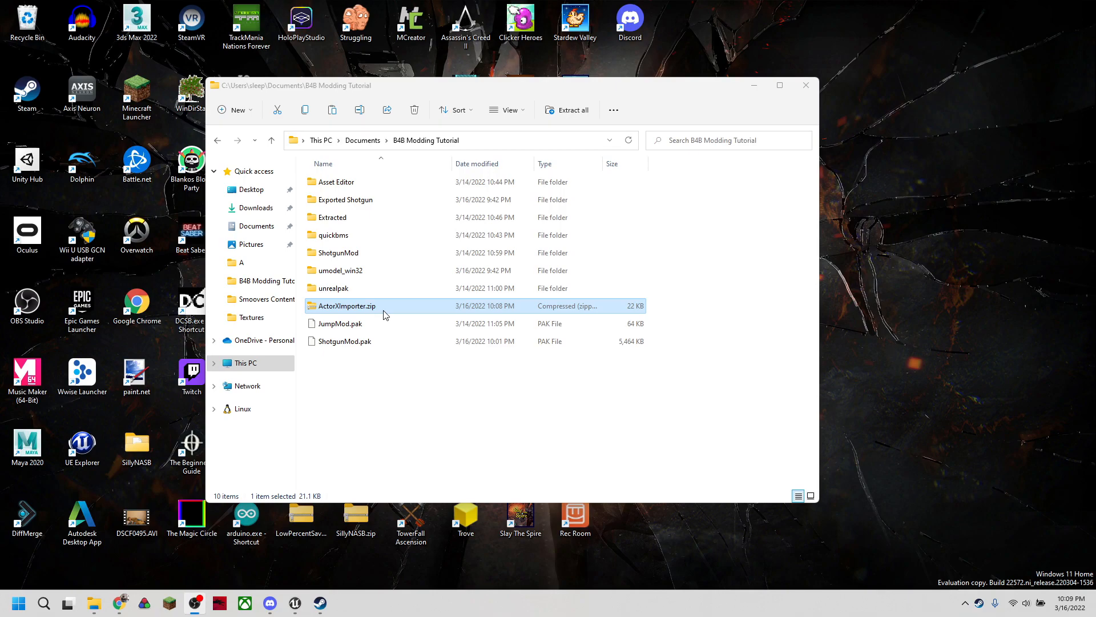
mouse_move(391, 305)
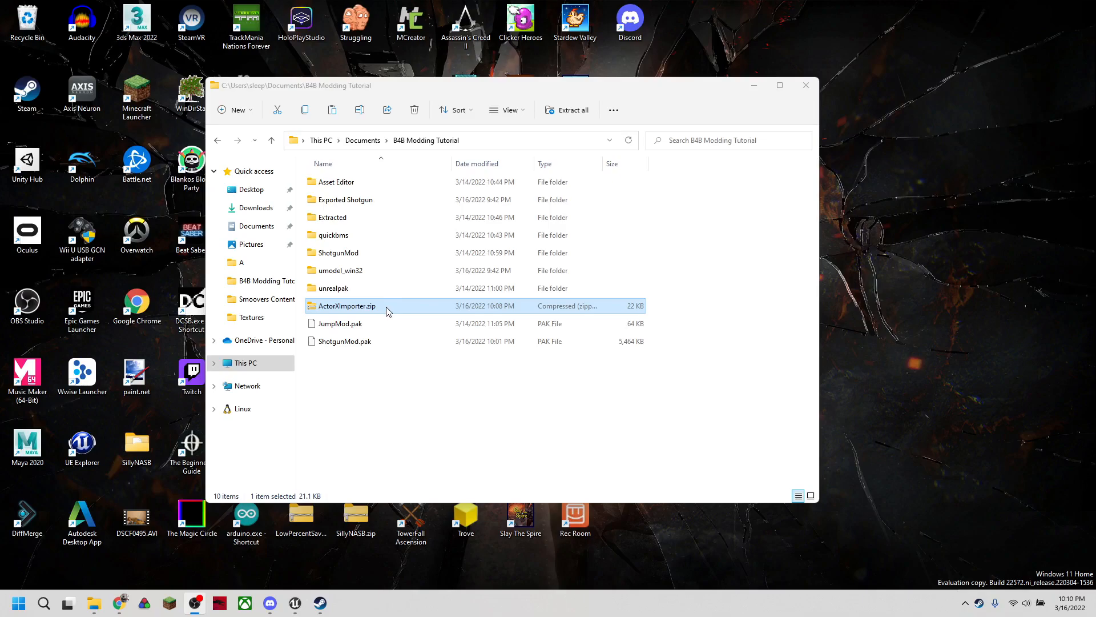
Extract ActorXImporter.zip into its own folder and select both extracted script files.
right_click(345, 306)
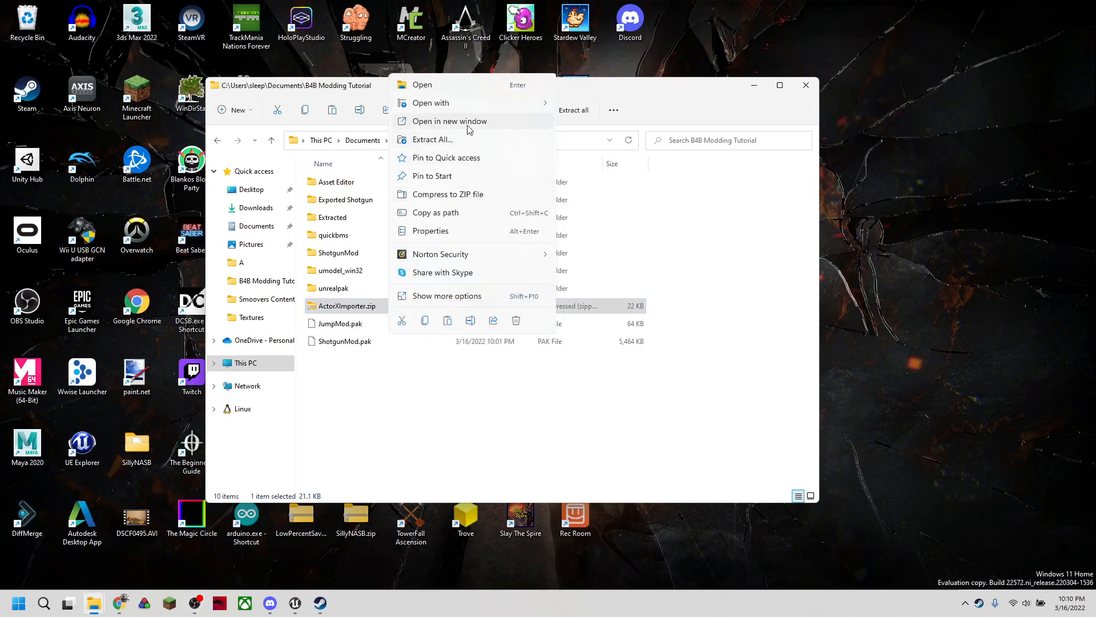
left_click(446, 296)
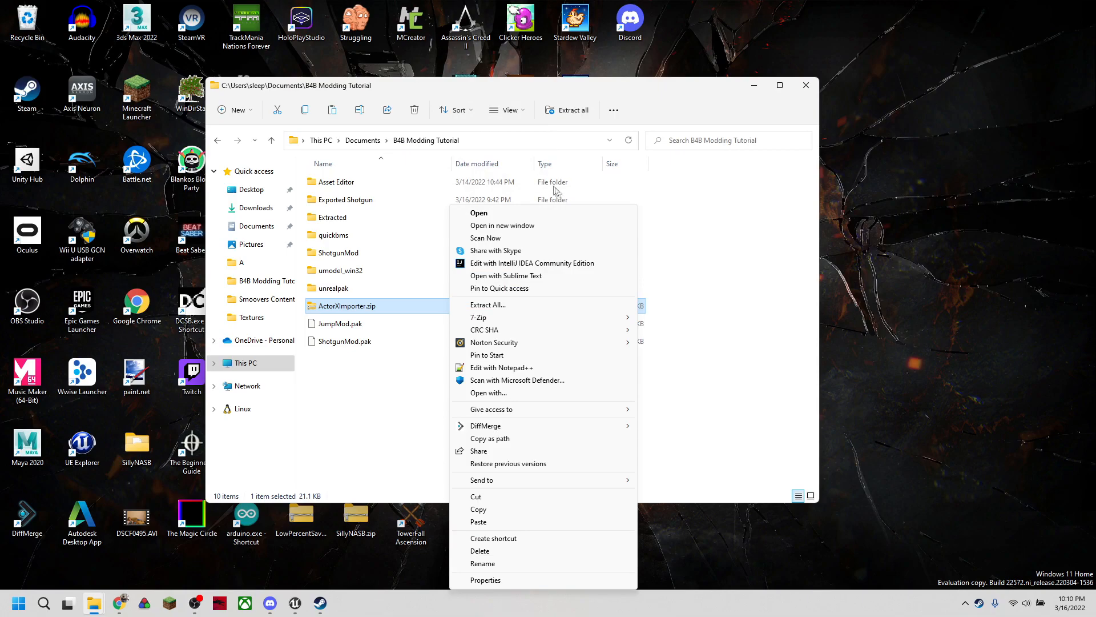
left_click(488, 304)
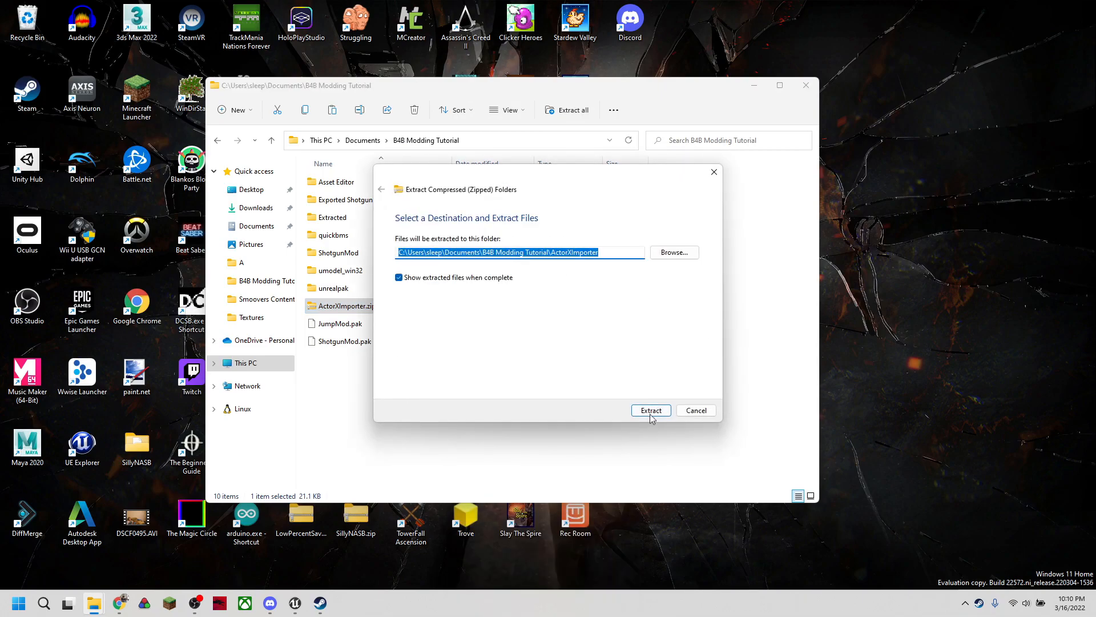
left_click(651, 410)
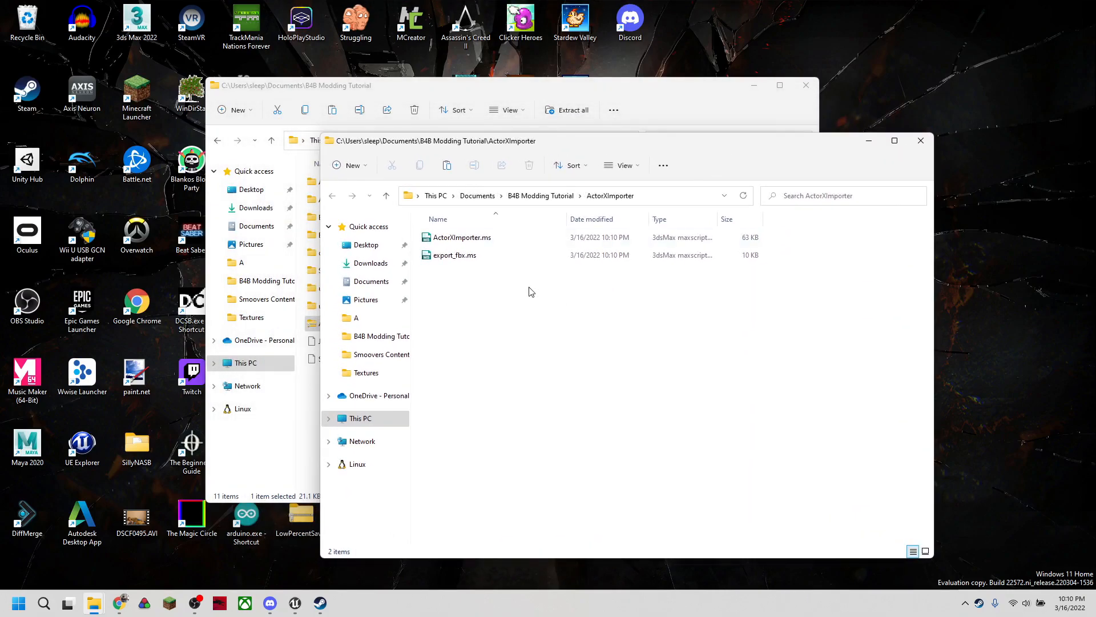
key("ctrl+a")
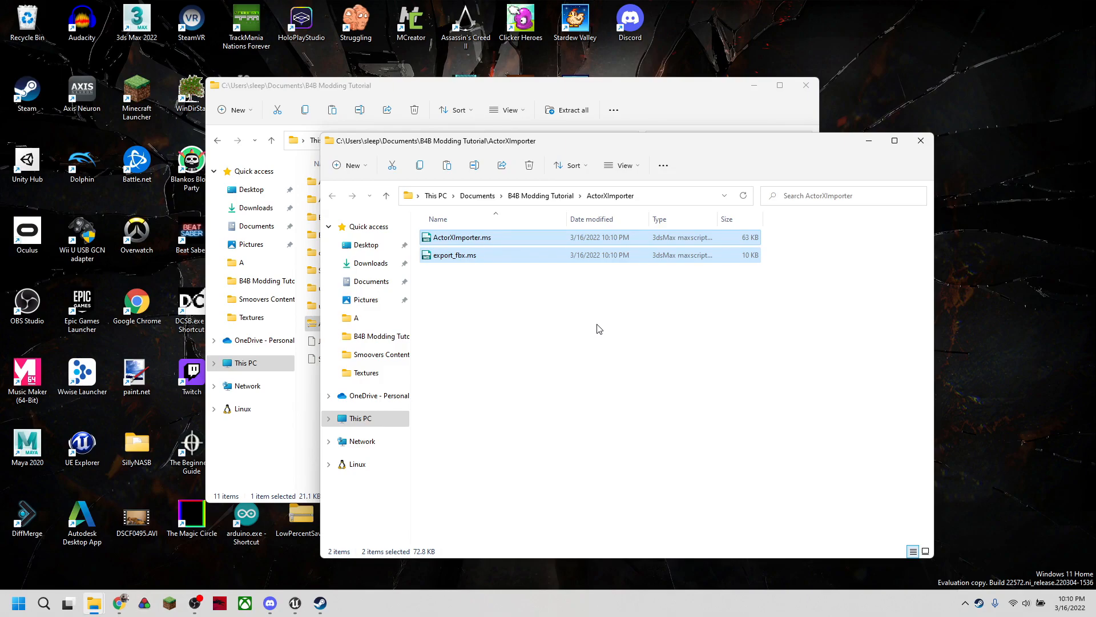
mouse_move(547, 396)
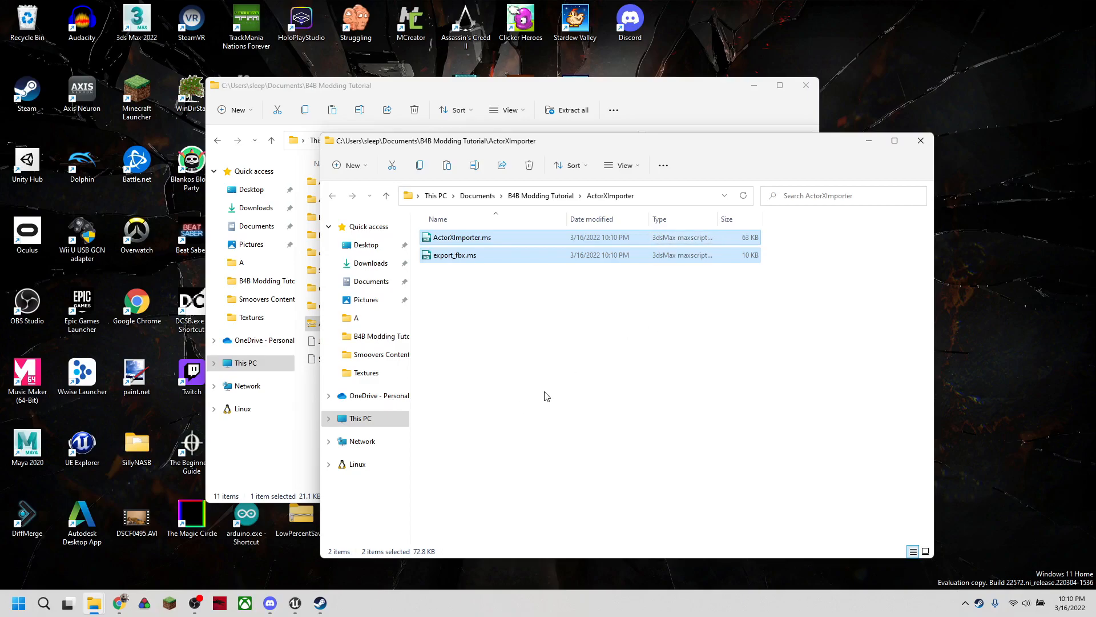
mouse_move(316, 393)
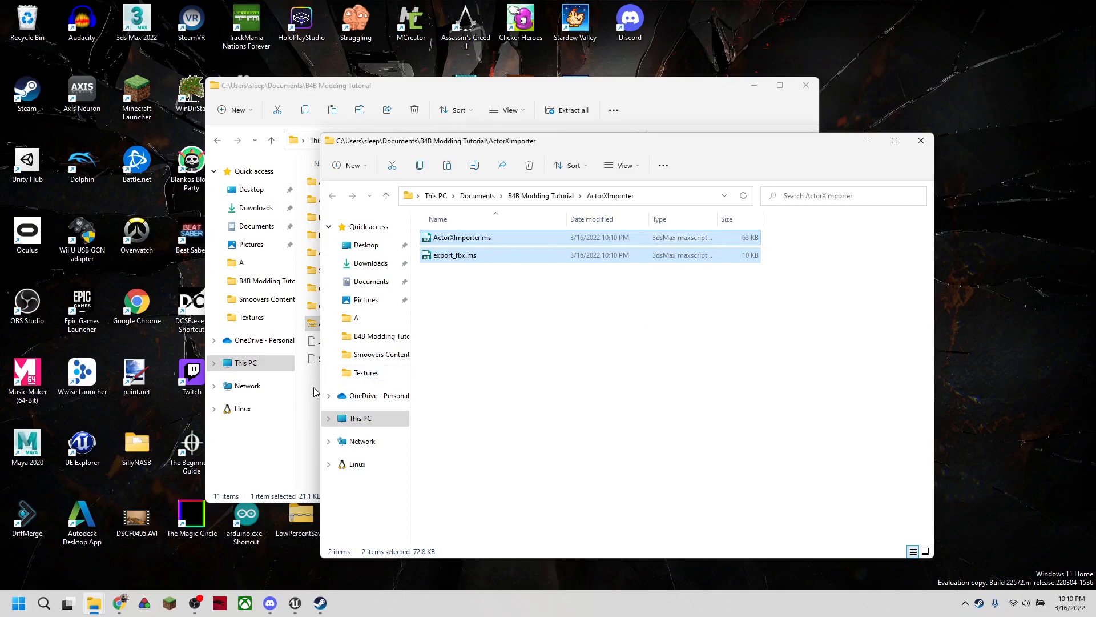
mouse_move(718, 122)
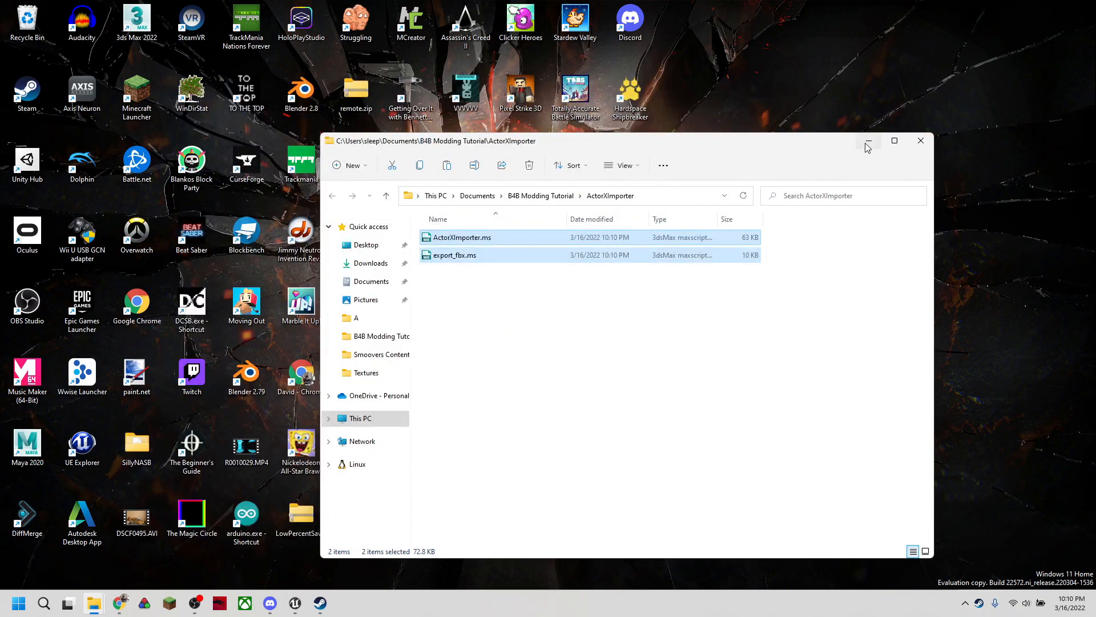
Launch 3ds Max 2022 from Windows search using the query '3dsmax'.
left_click(44, 603)
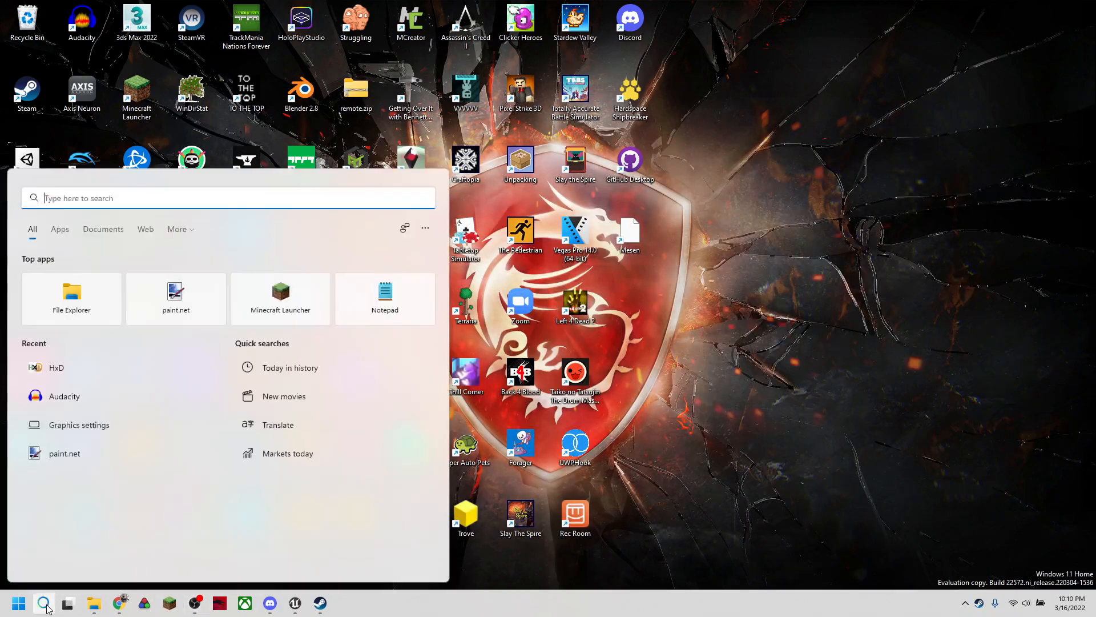
type("3dsmax")
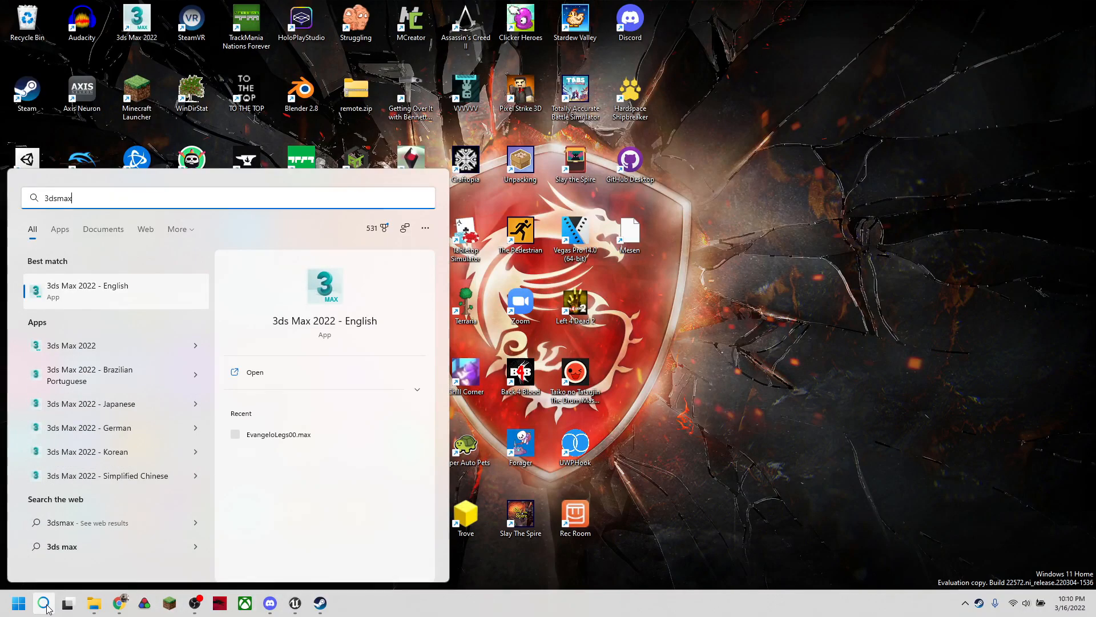
left_click(88, 291)
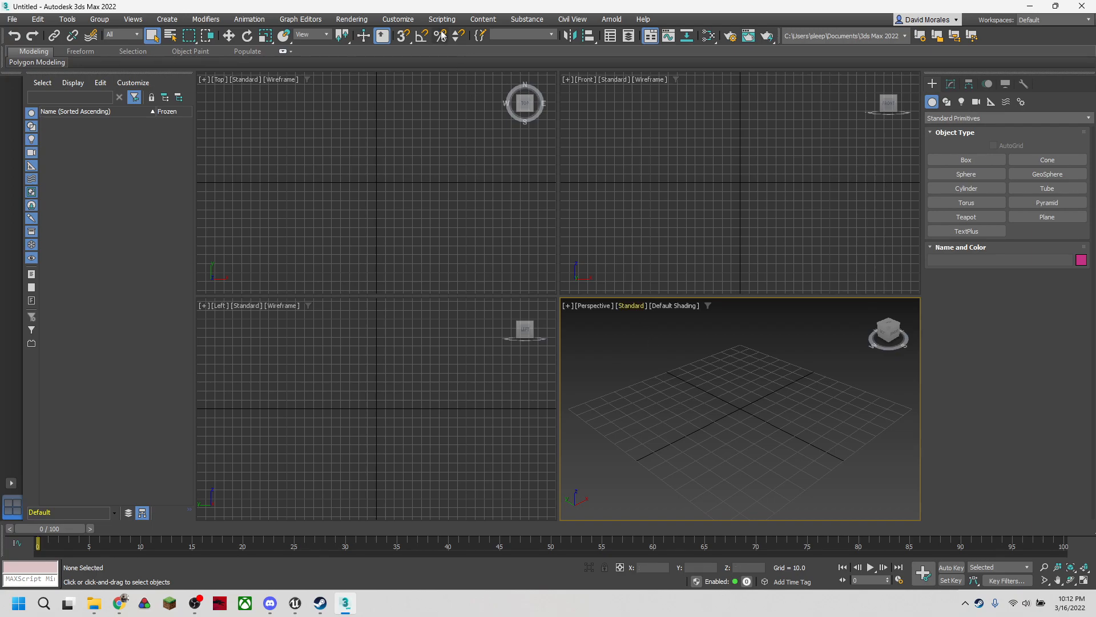
Start Run Script and navigate the file chooser toward the B4B Modding Tutorial location.
left_click(441, 18)
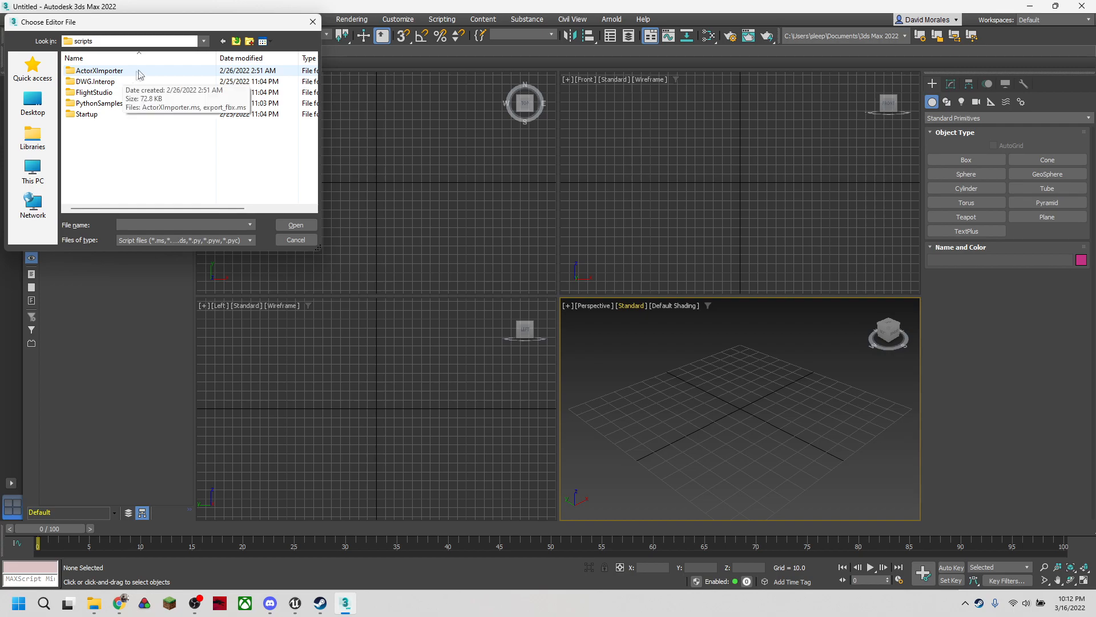
mouse_move(205, 41)
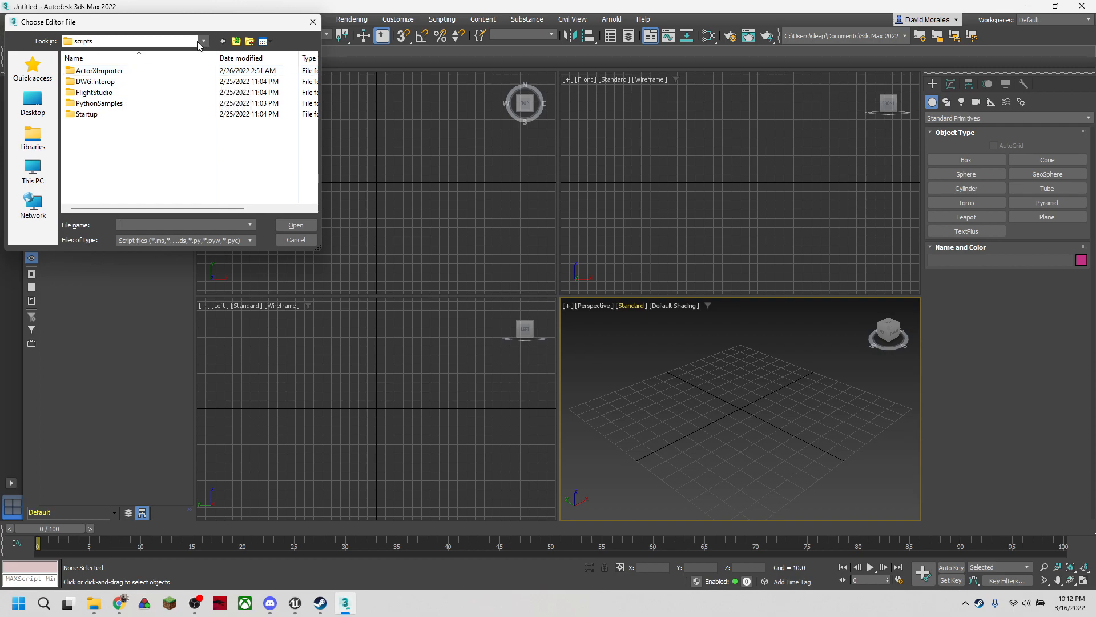
left_click(203, 42)
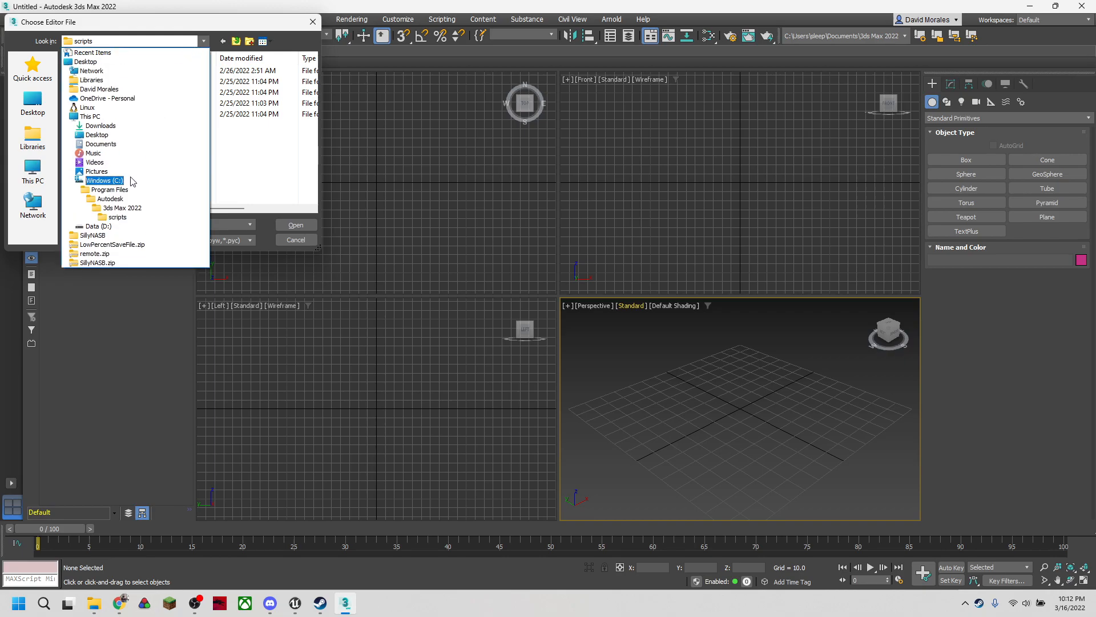
left_click(107, 189)
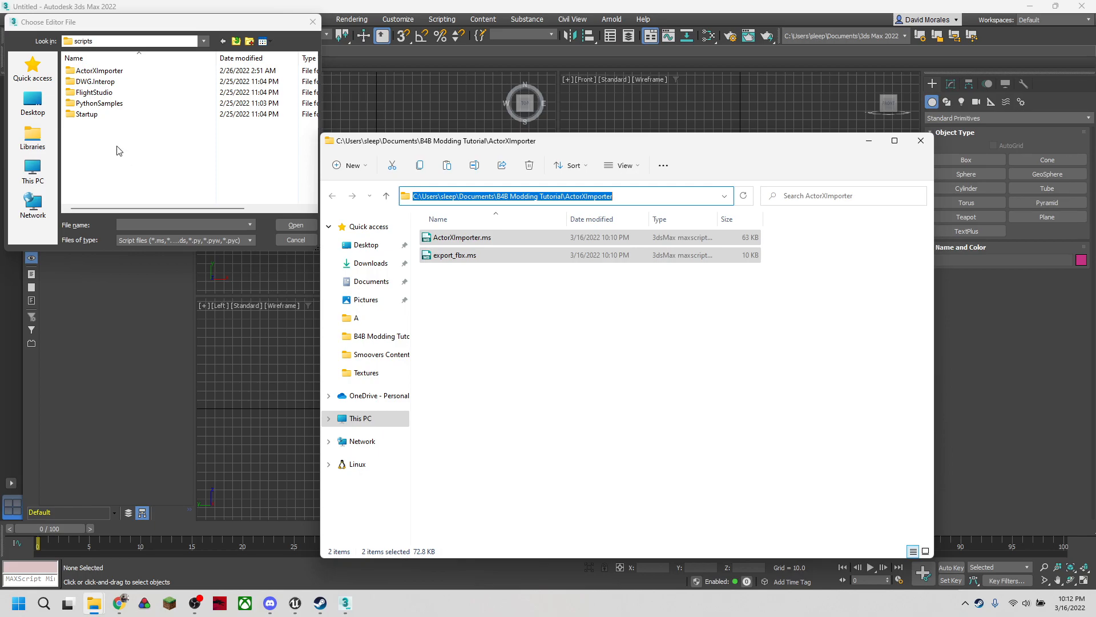
left_click(32, 138)
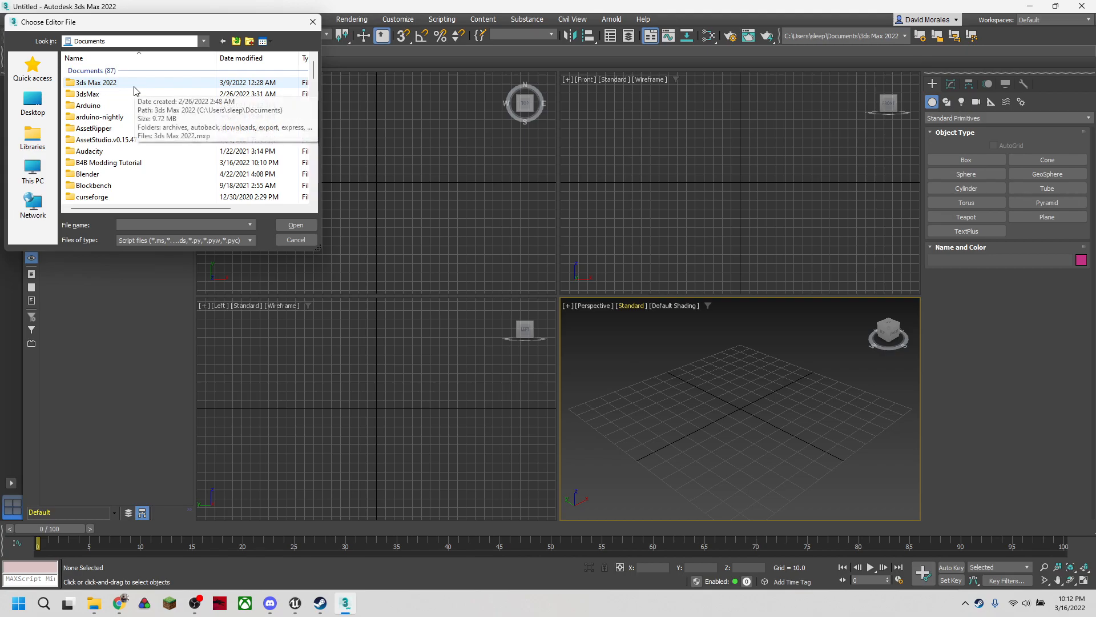
Run ActorXImporter.ms from the B4B Modding Tutorial\ActorXImporter folder.
double_click(107, 162)
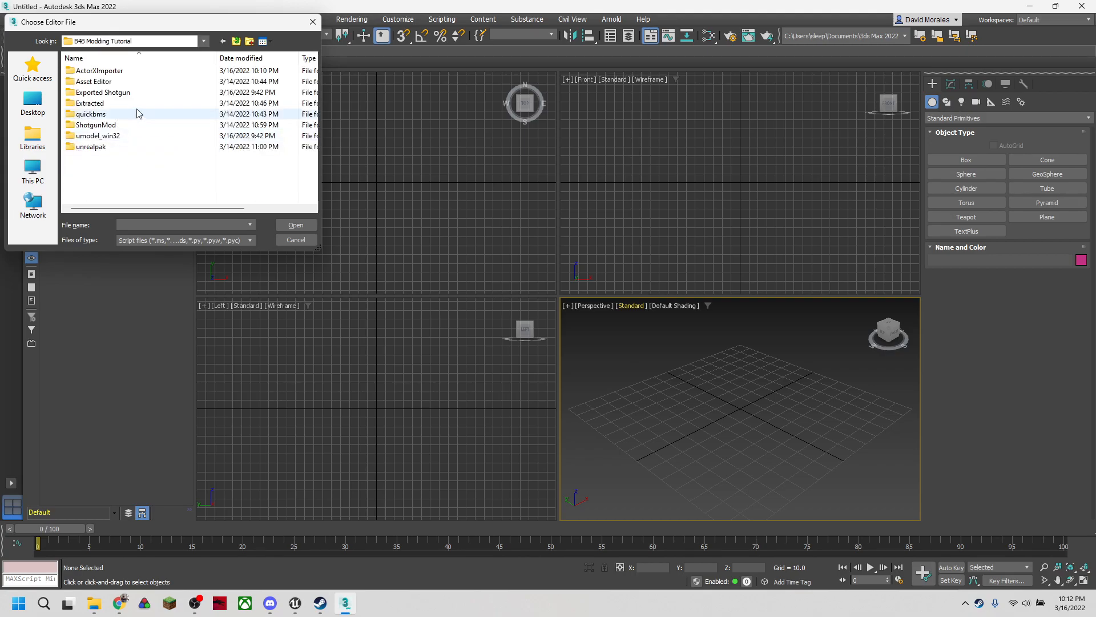
mouse_move(127, 73)
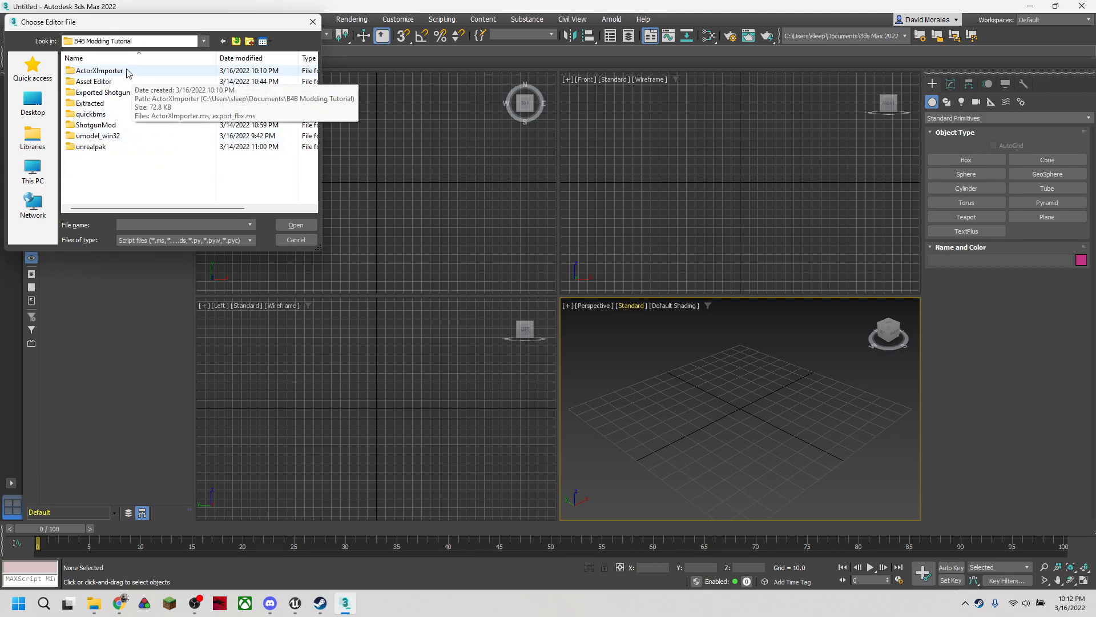
double_click(97, 70)
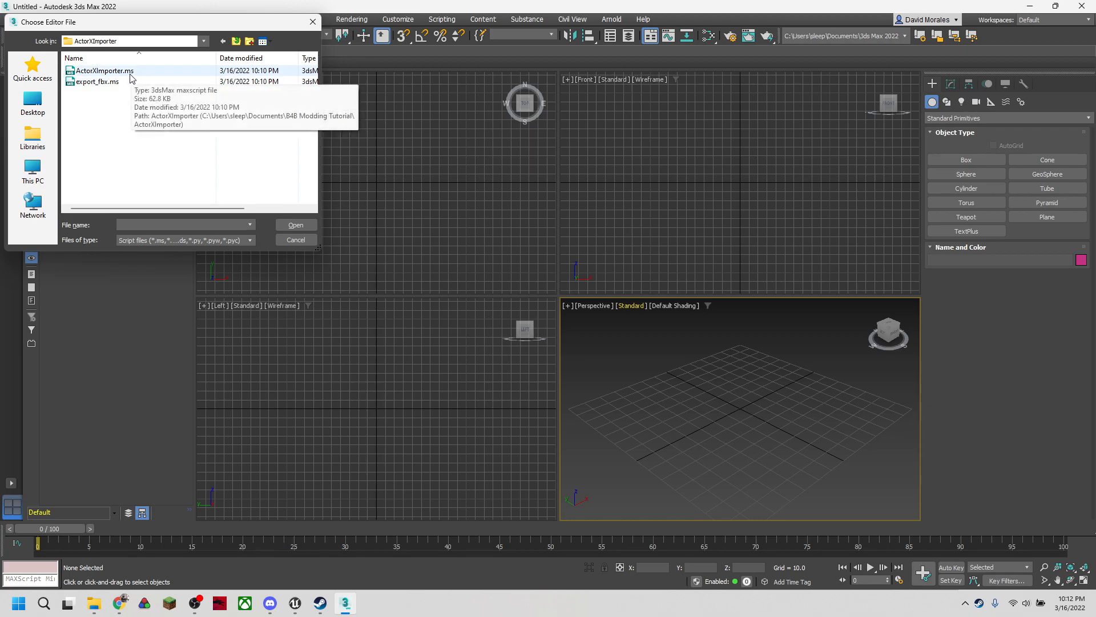
left_click(103, 71)
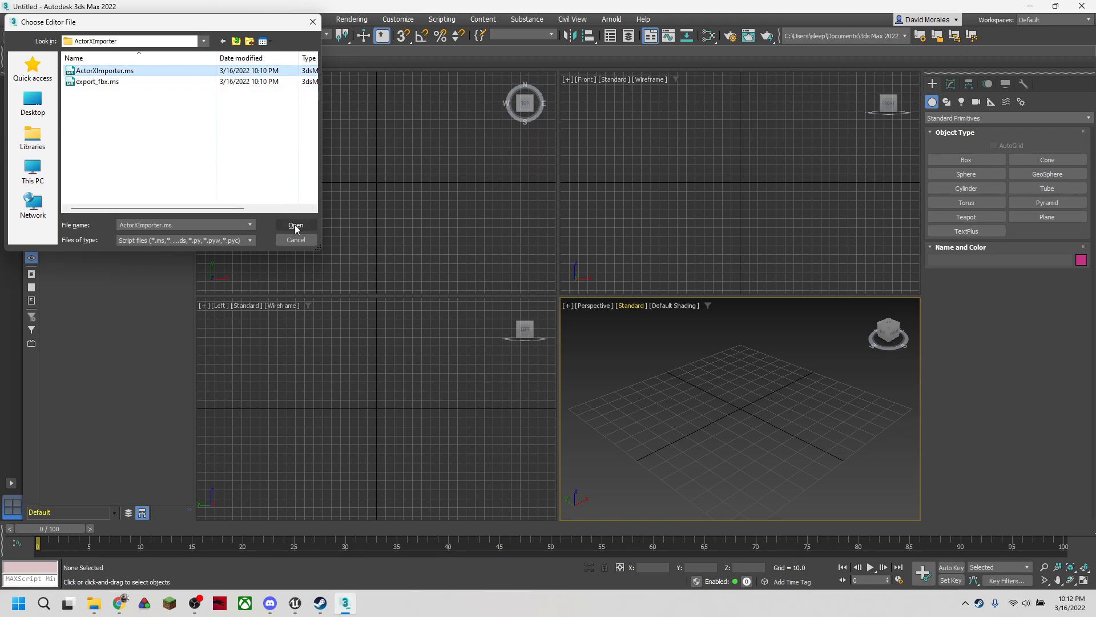
left_click(294, 225)
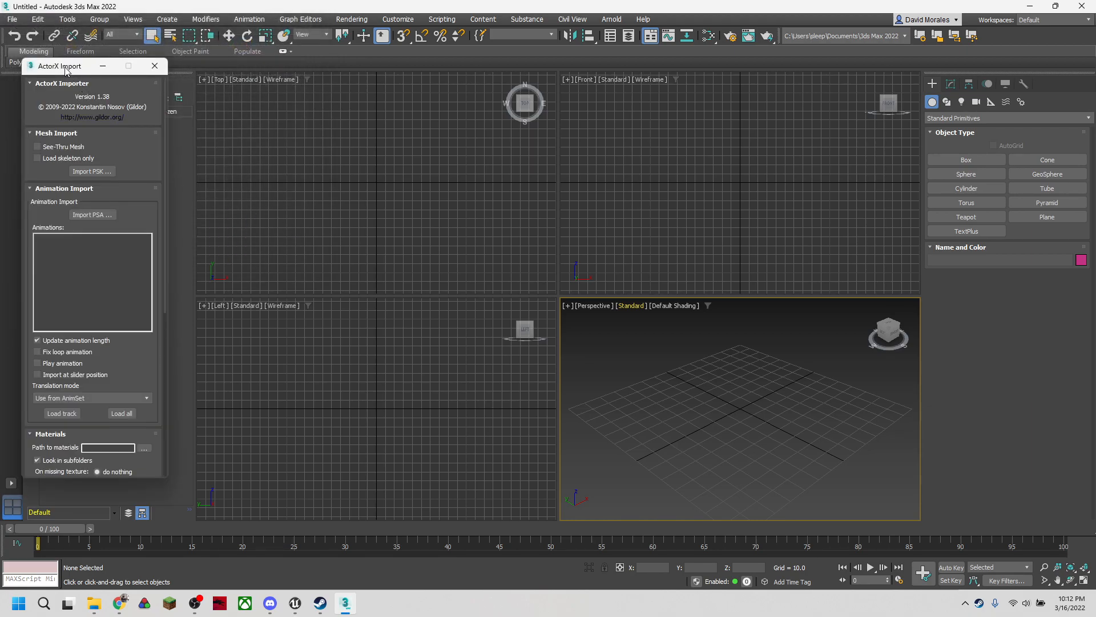
Use Import PSK and point the Open dialog at the Exported Shotgun\Meshes folder.
left_click_drag(63, 66, 115, 66)
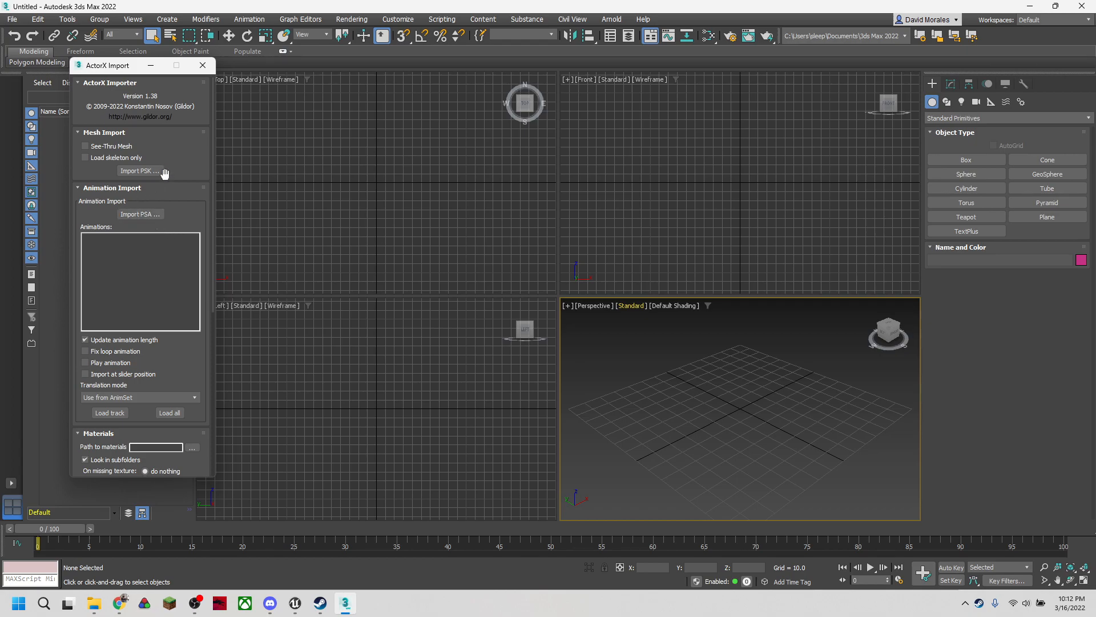
mouse_move(158, 176)
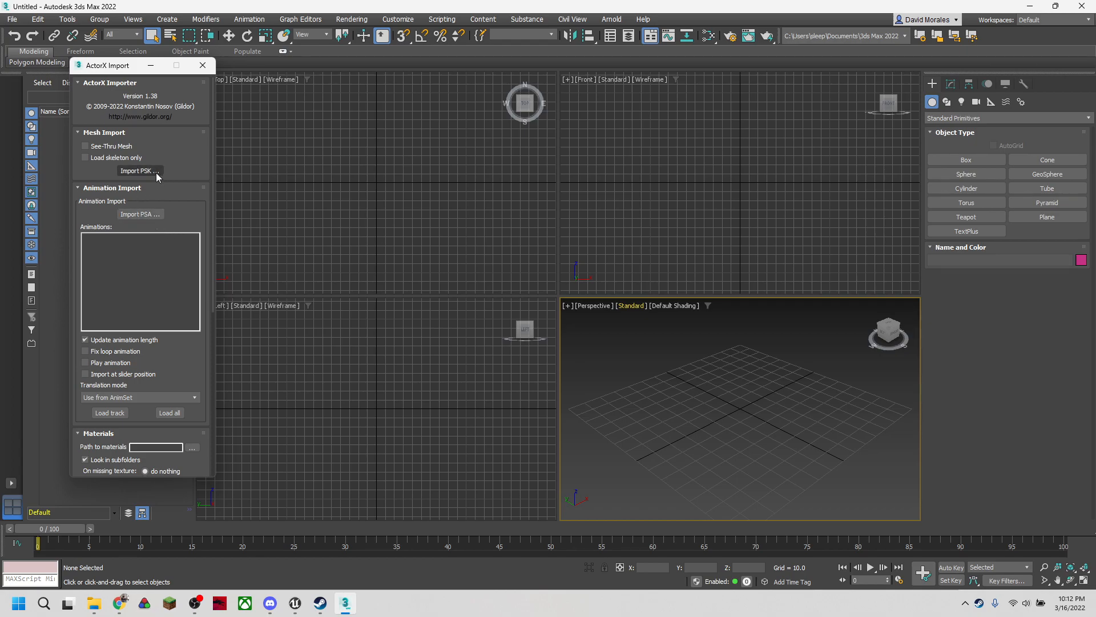
mouse_move(143, 176)
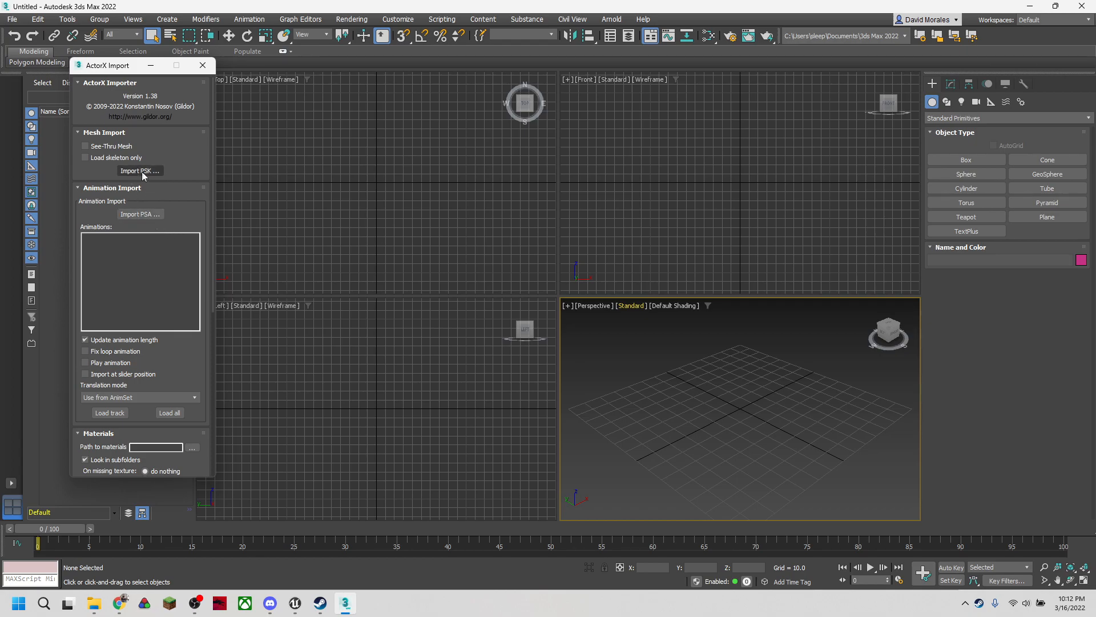
left_click(139, 170)
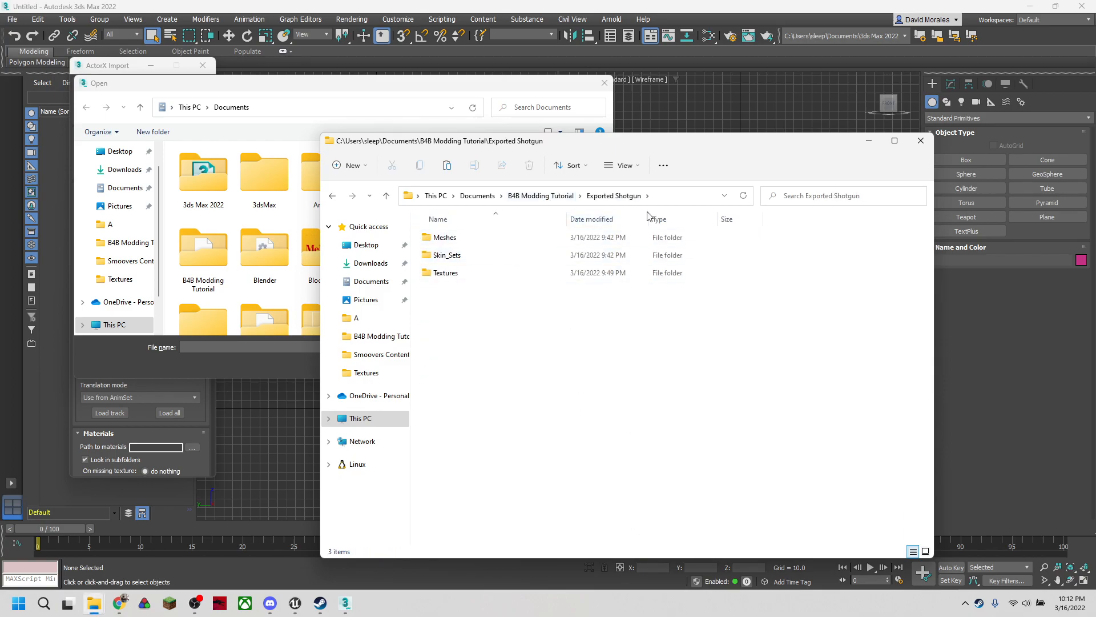
mouse_move(444, 238)
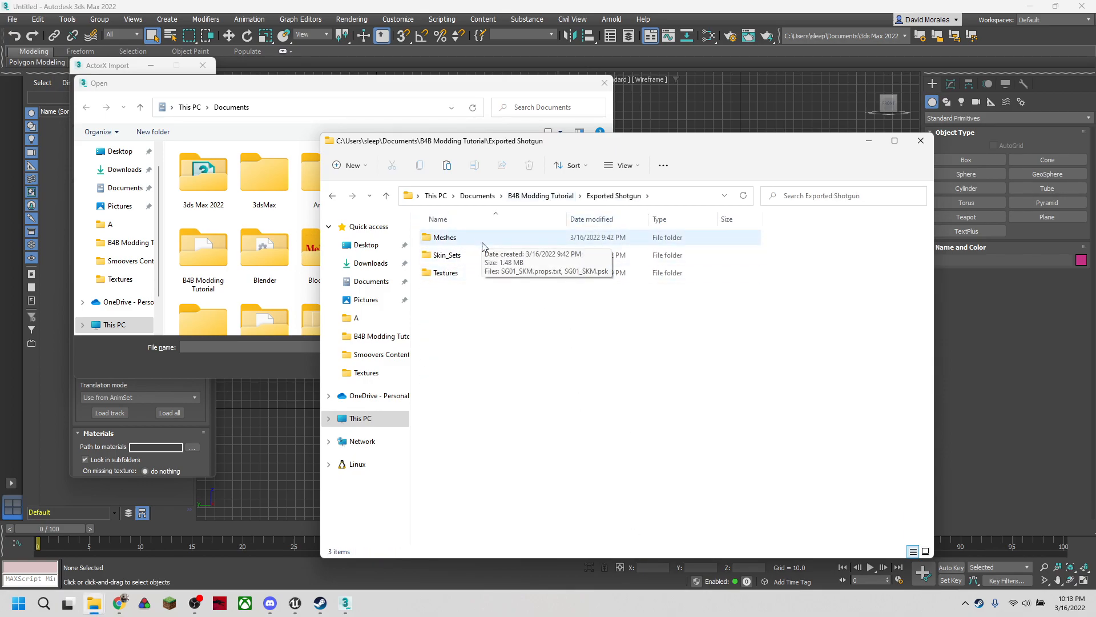
double_click(444, 238)
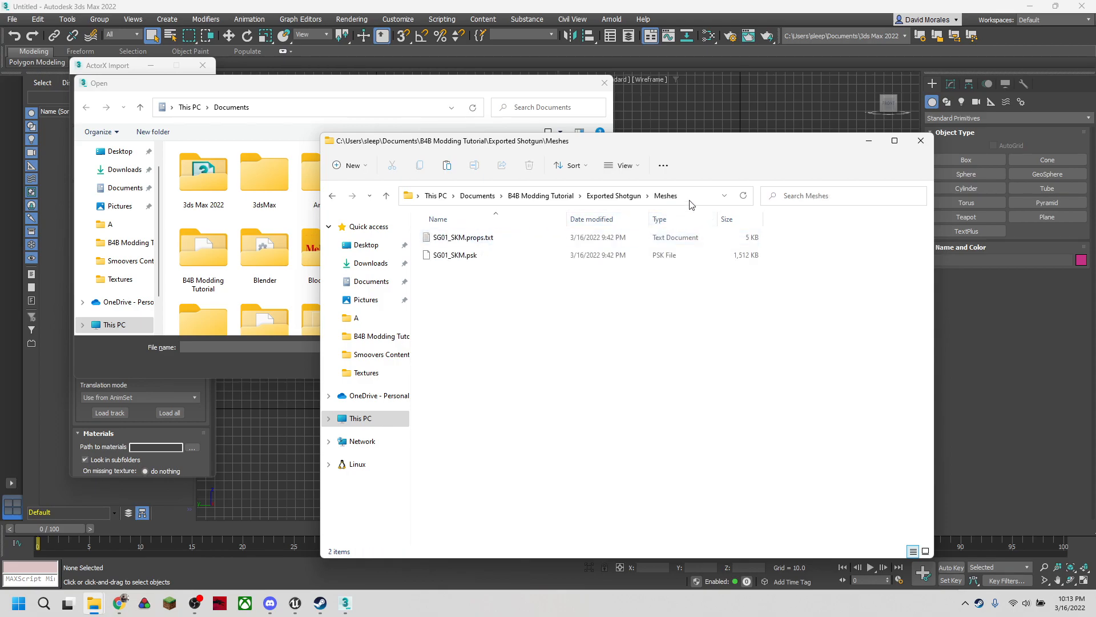
left_click(454, 255)
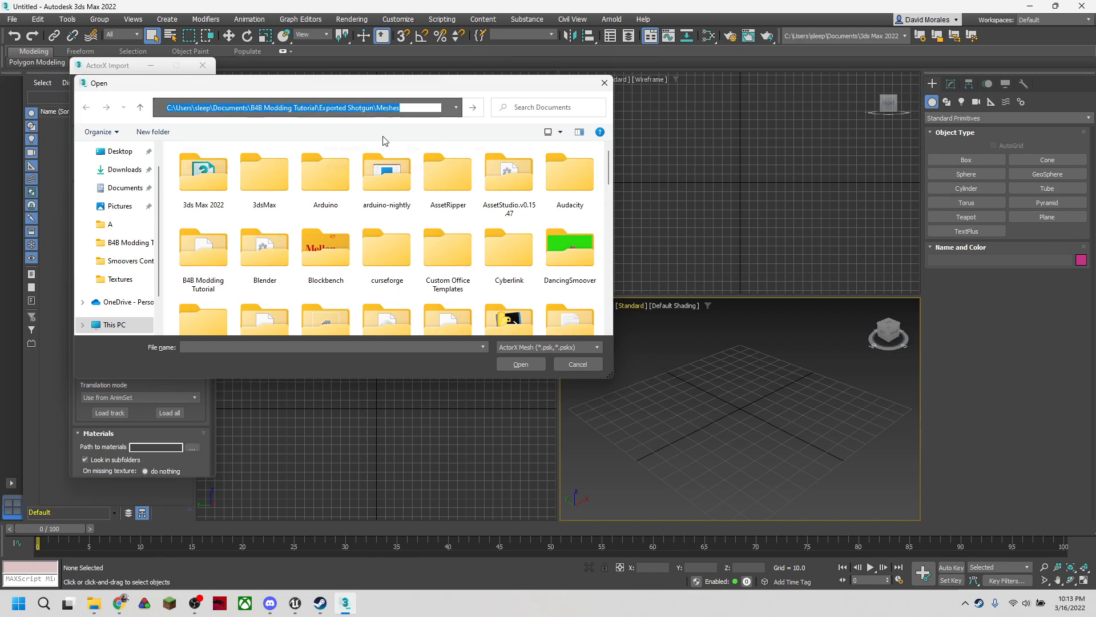
left_click(521, 364)
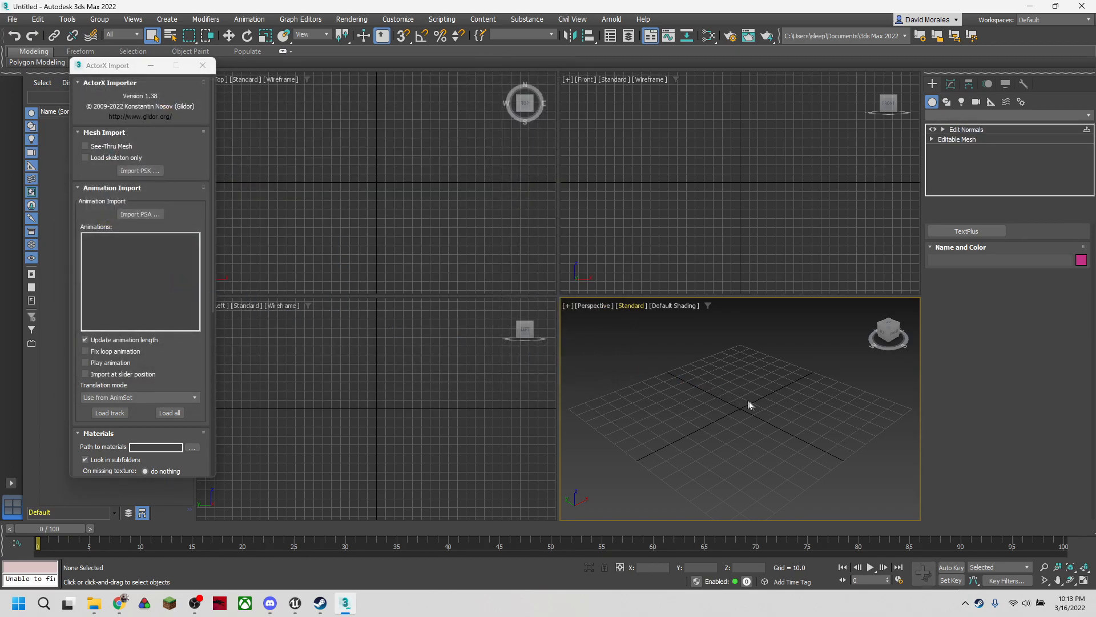
mouse_move(722, 365)
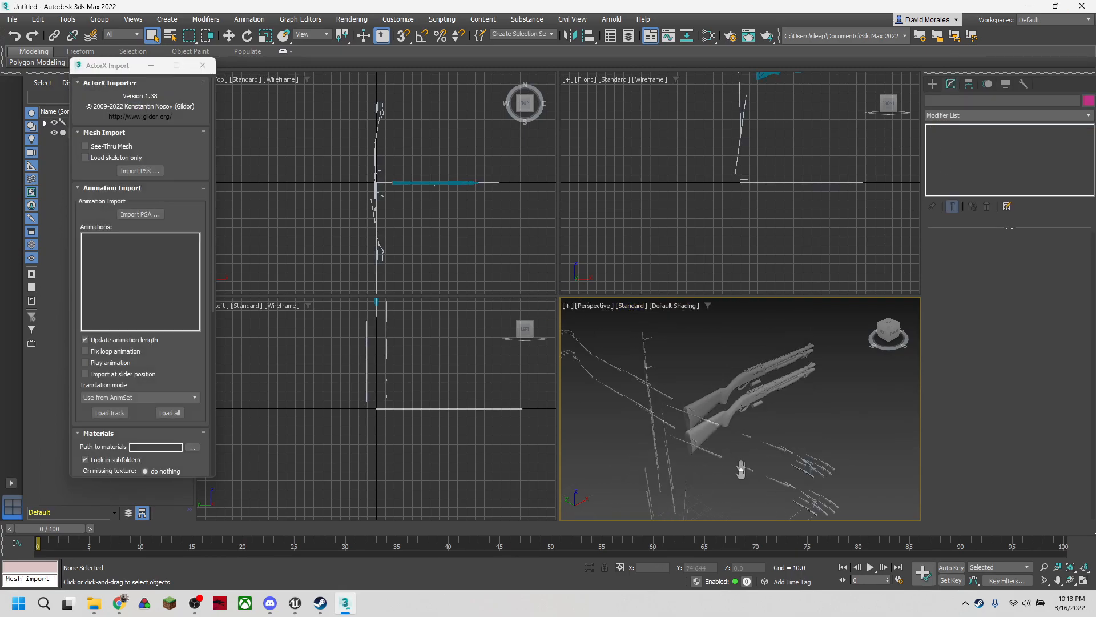
Orbit the perspective view around the imported shotgun and its skeleton.
left_click_drag(740, 469, 755, 454)
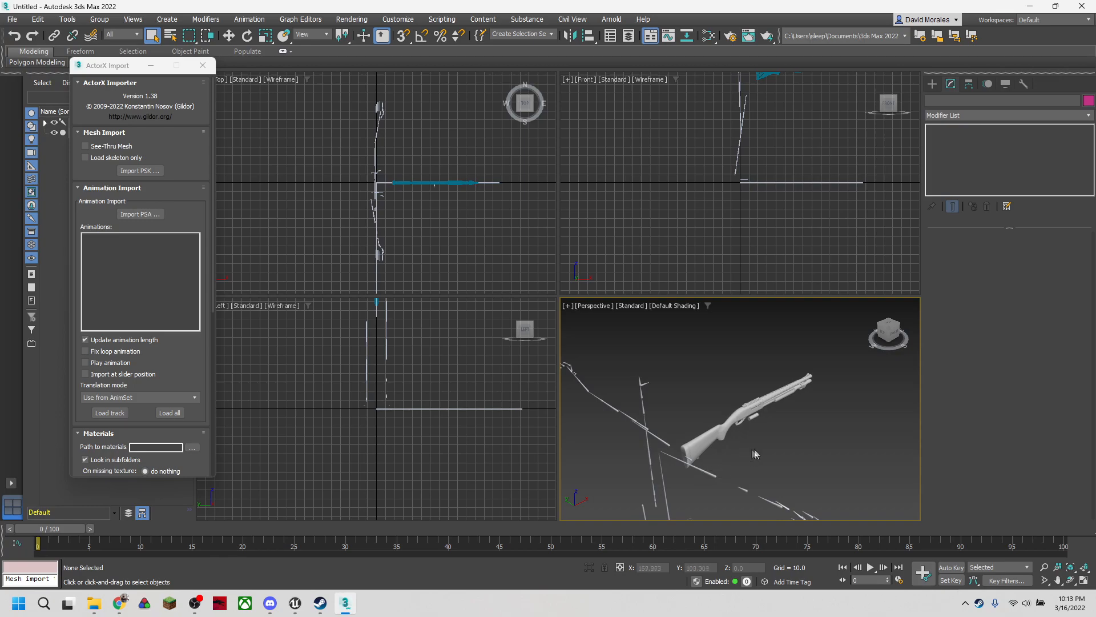
mouse_move(755, 450)
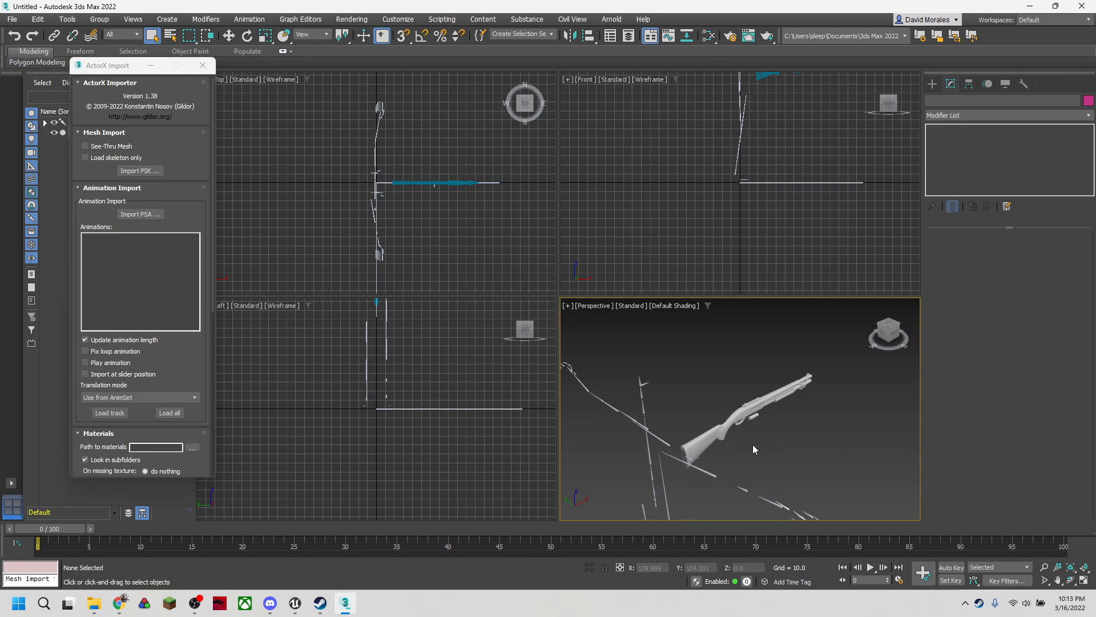
left_click_drag(754, 449, 779, 403)
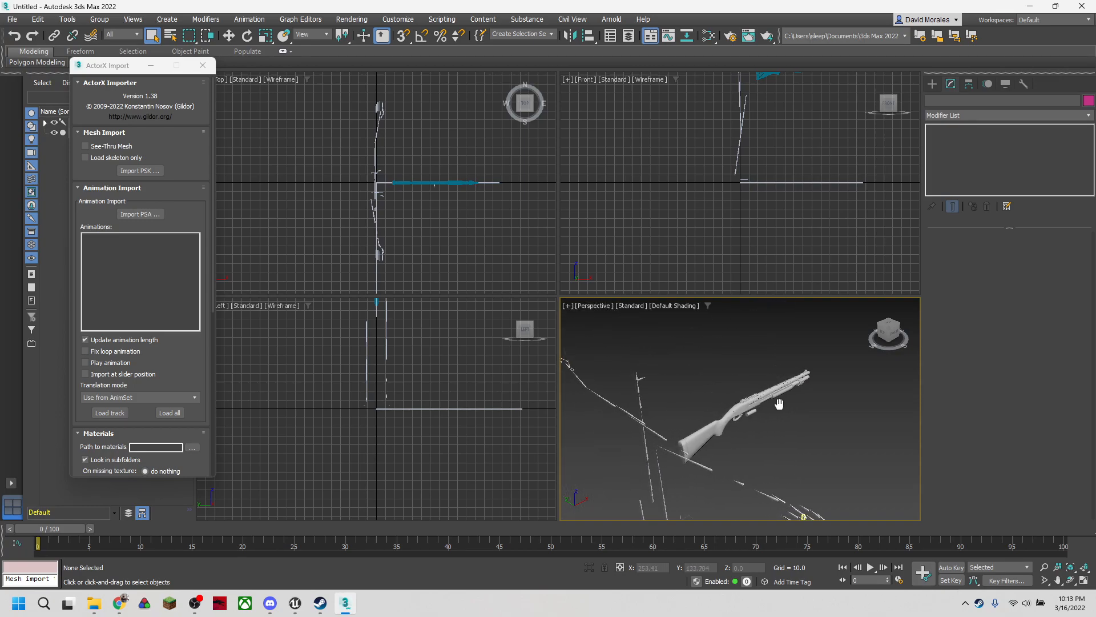
left_click_drag(779, 403, 879, 352)
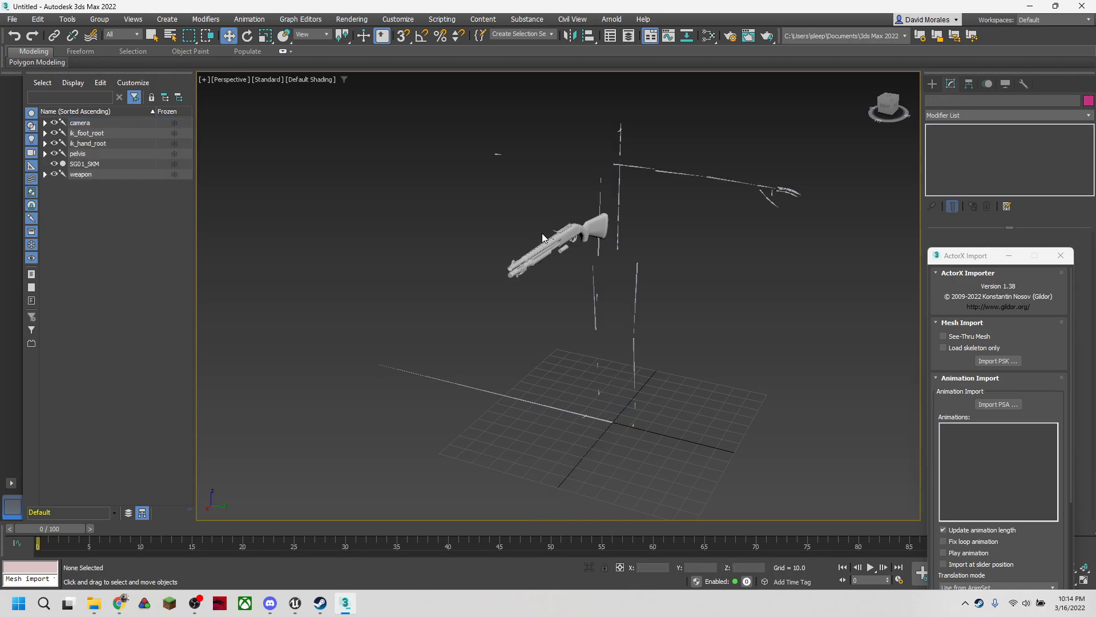
Expand the imported hierarchy branches (ik_hand_gun, spine, clavicle_l, left arm) in the Scene Explorer.
left_click(81, 173)
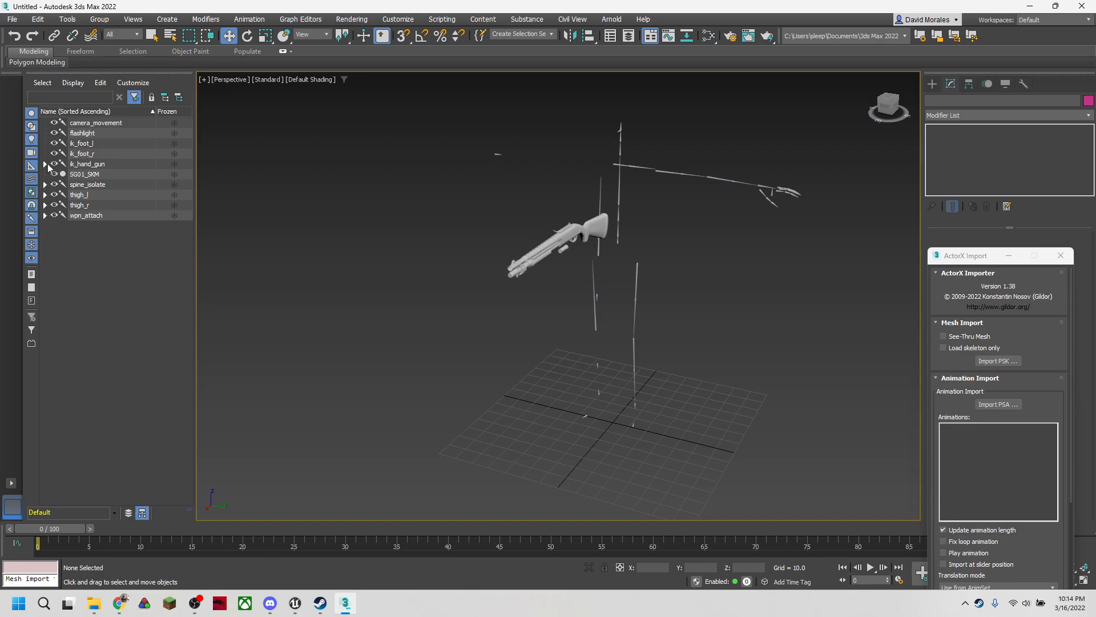
left_click(46, 164)
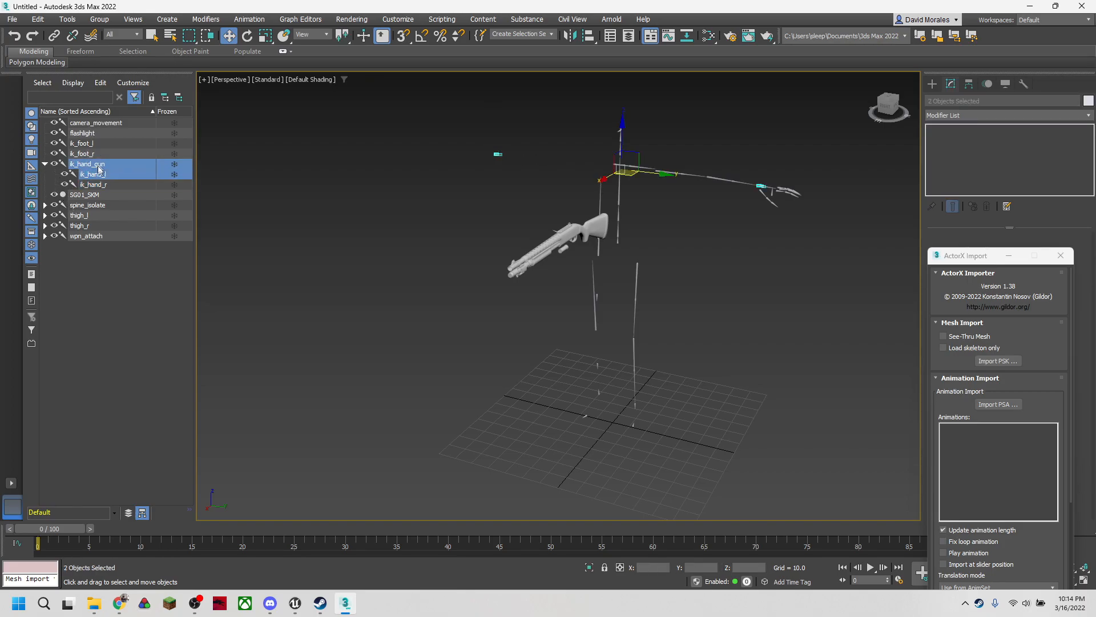
left_click(96, 122)
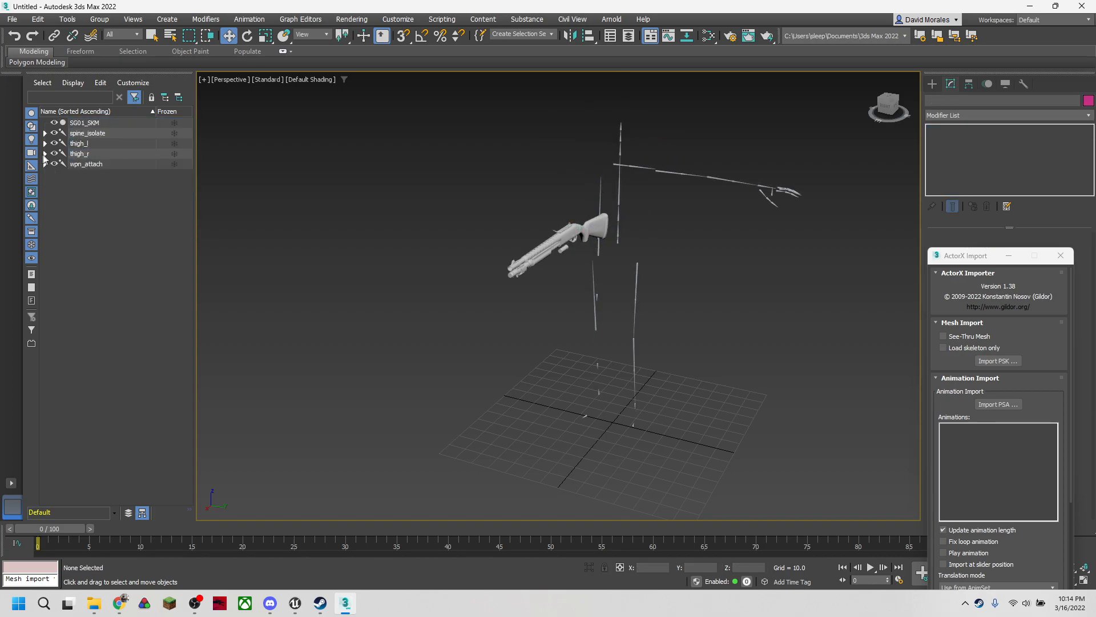
left_click(45, 133)
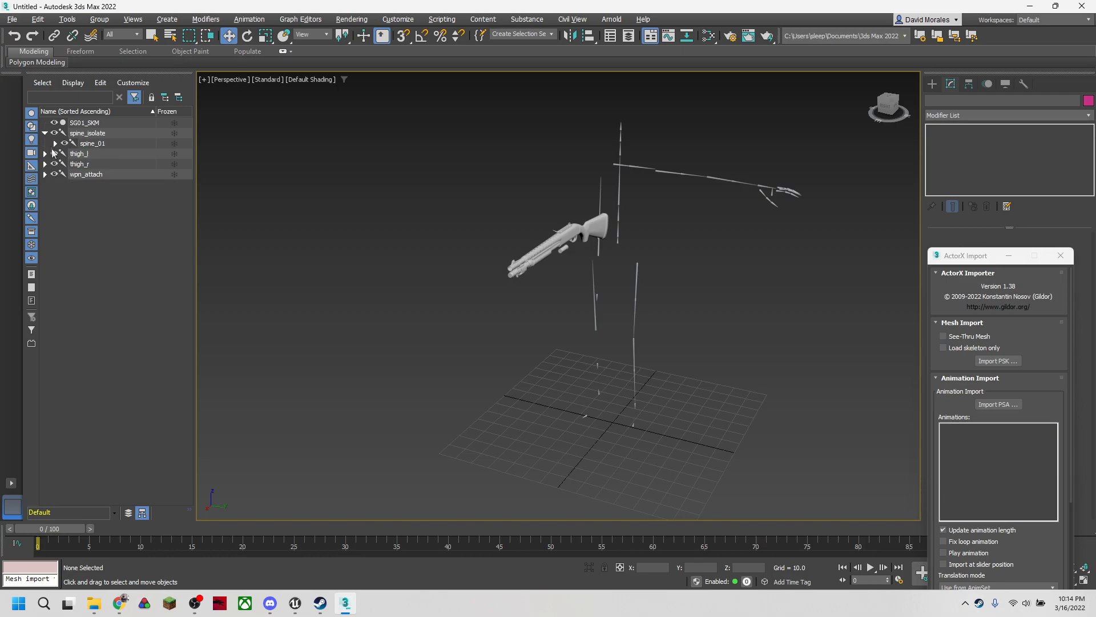
left_click(45, 144)
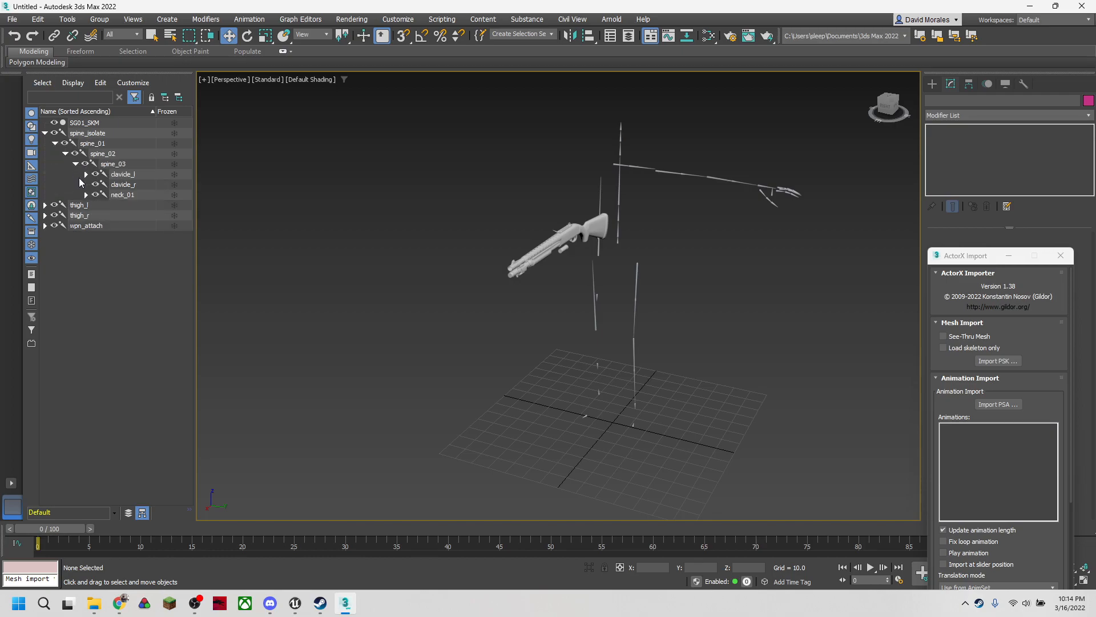
left_click(86, 173)
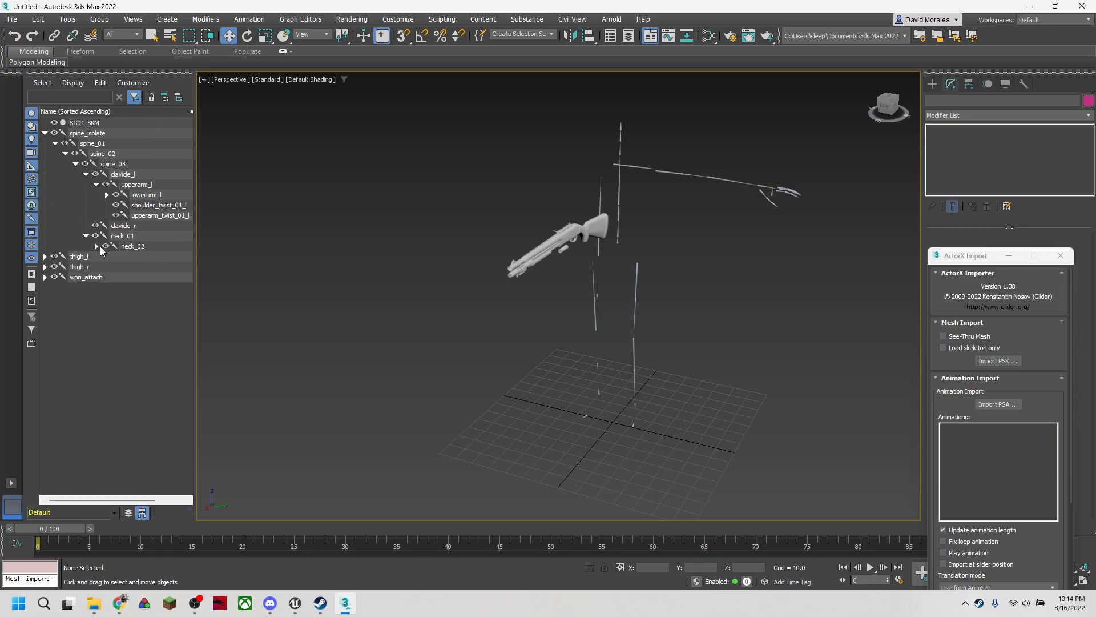
left_click(108, 194)
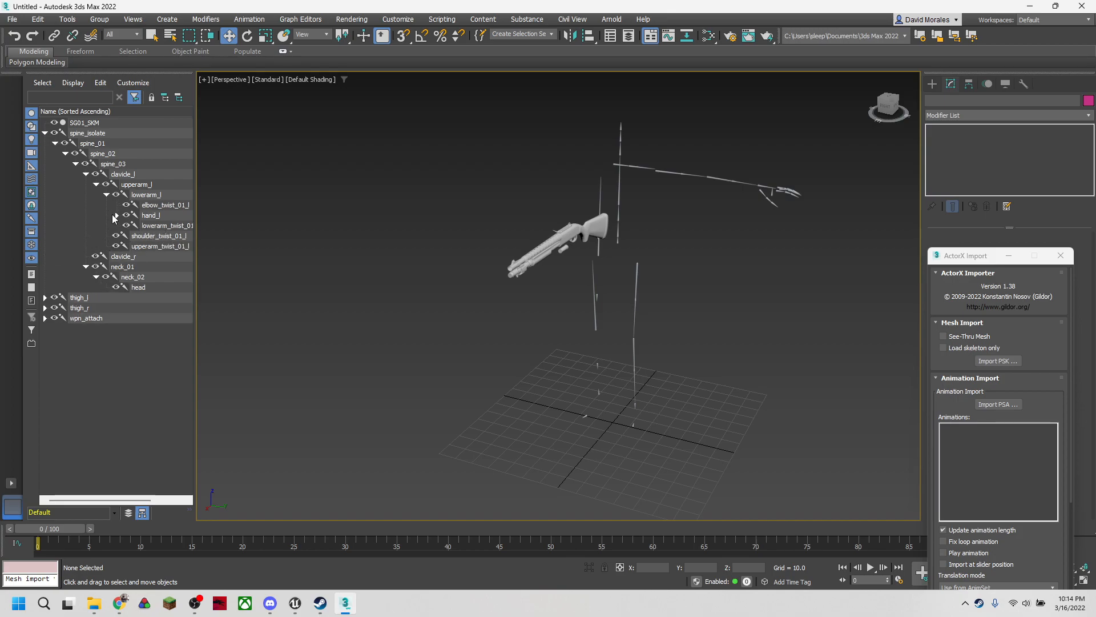
left_click(117, 214)
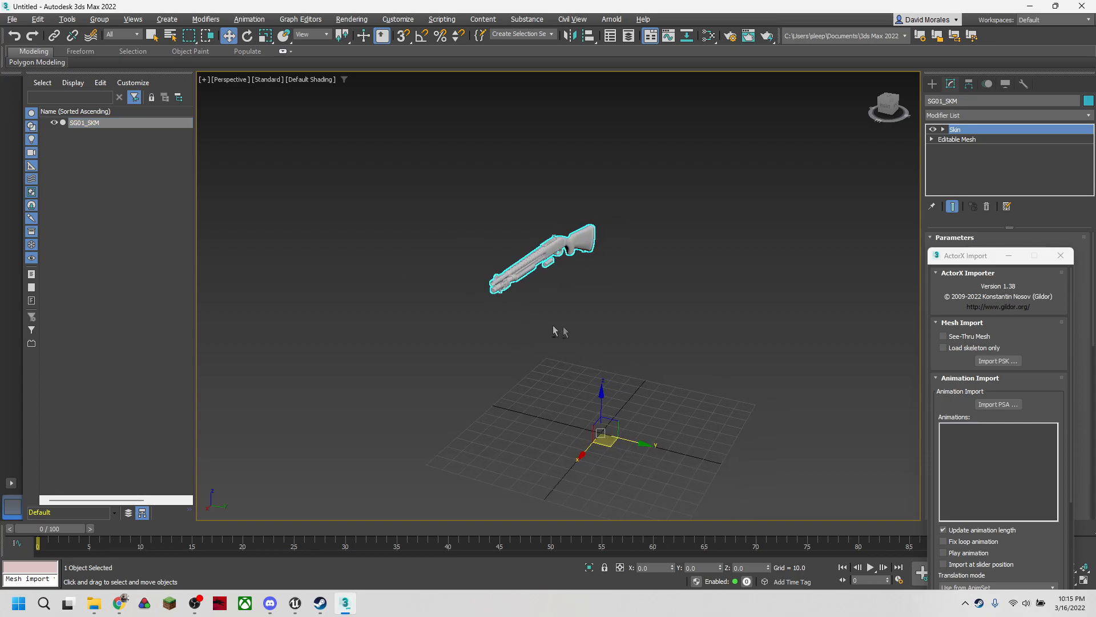
mouse_move(526, 324)
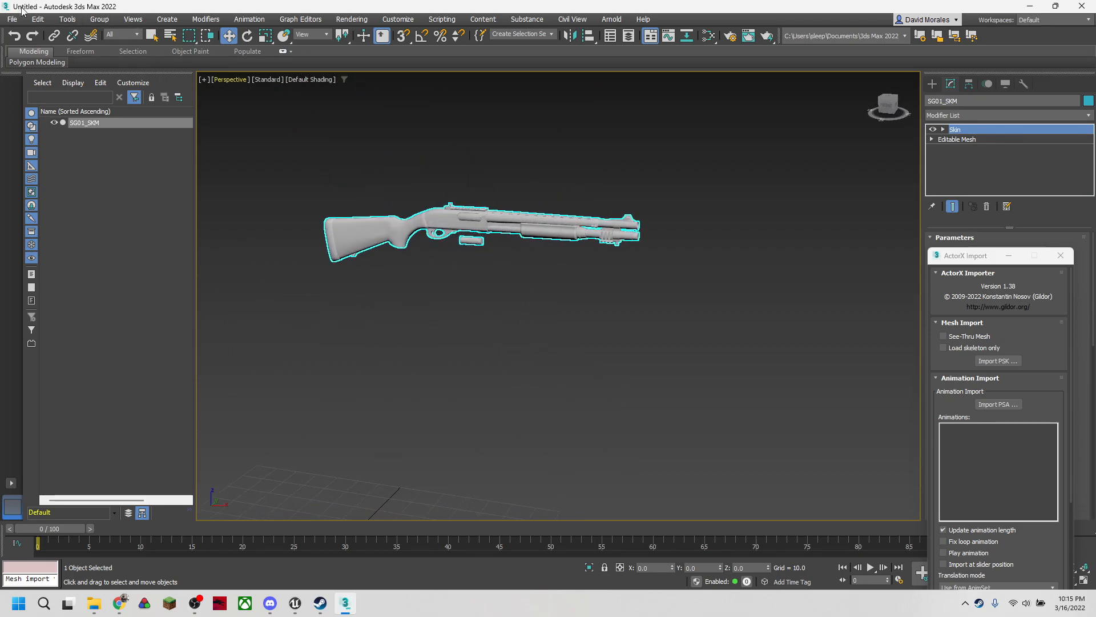
Start exporting the shotgun model from the File menu.
left_click(9, 20)
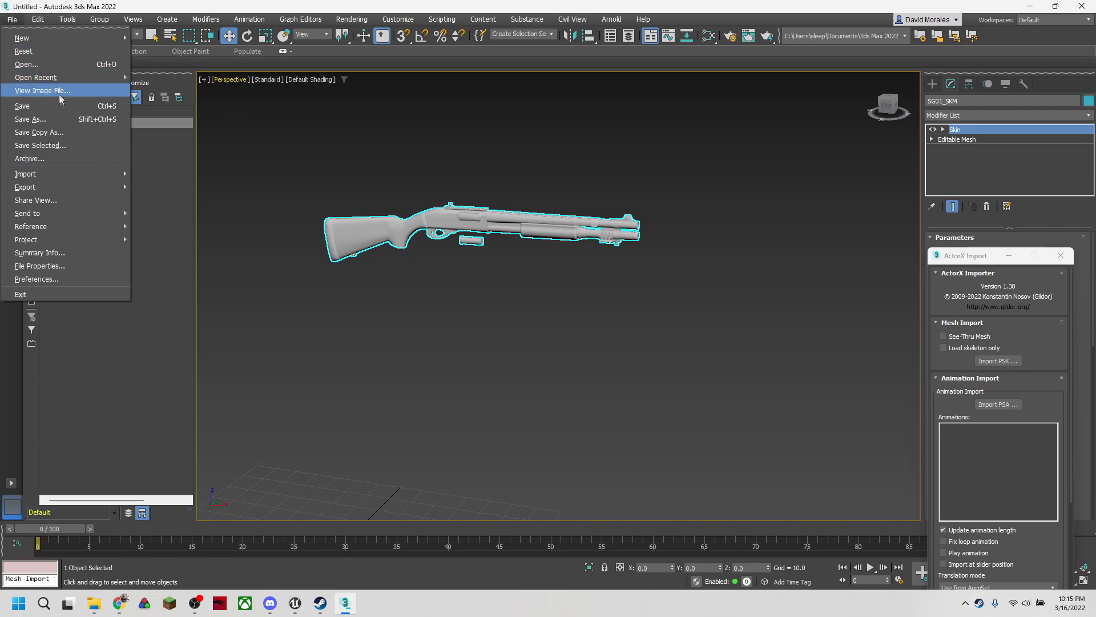
left_click(25, 187)
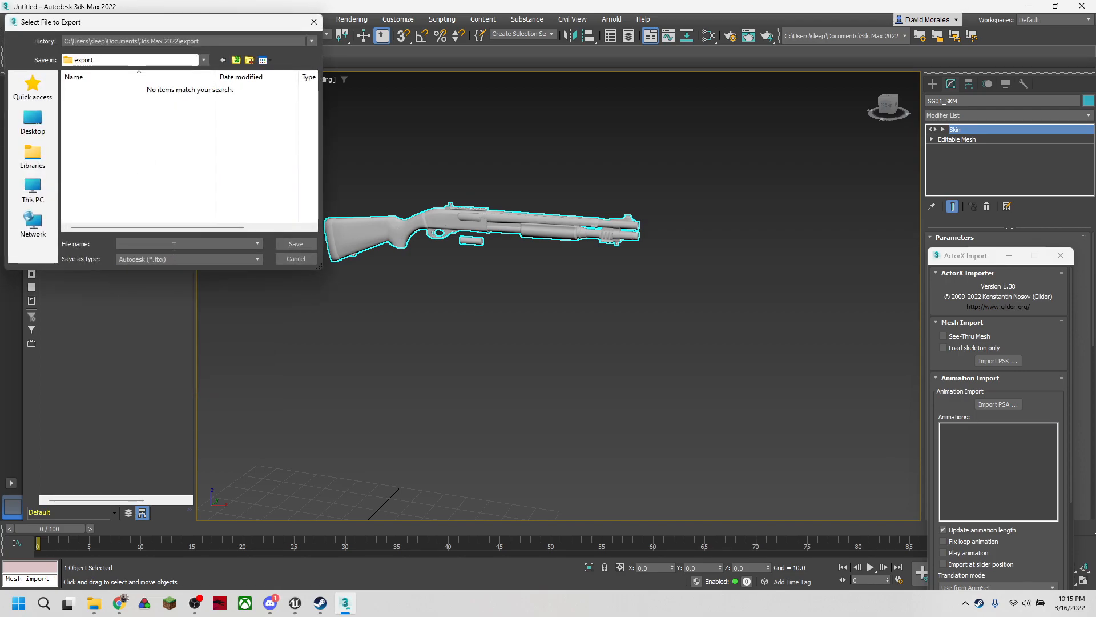
Export the shotgun as Shotgun.fbx into B4B Modding Tutorial > Exported Shotgun > Meshes with default FBX settings.
type("S")
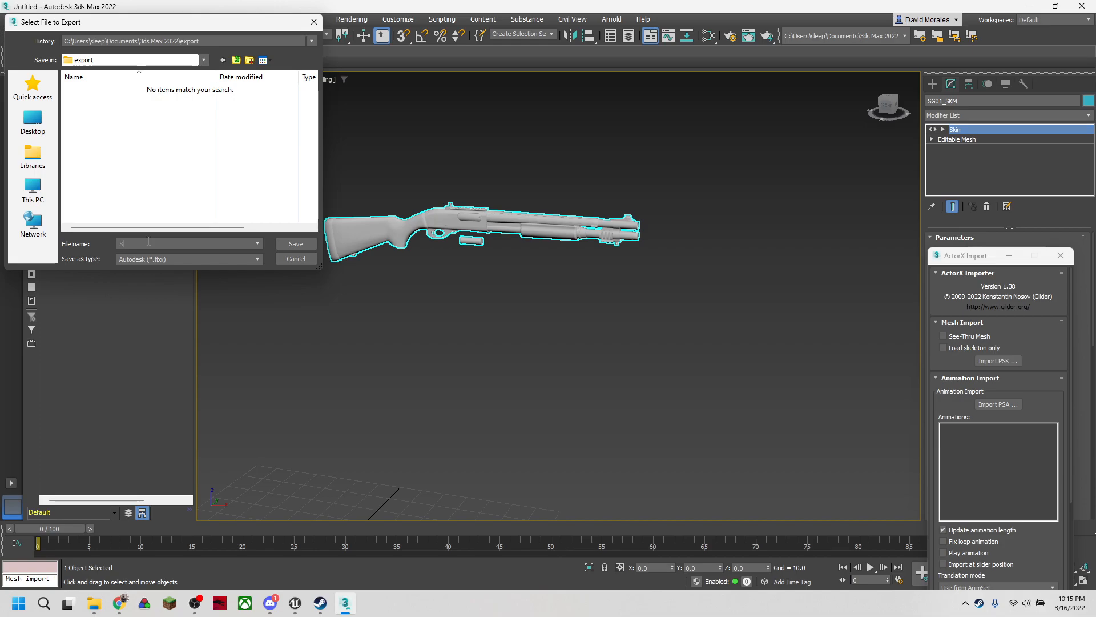
type("Shotgun")
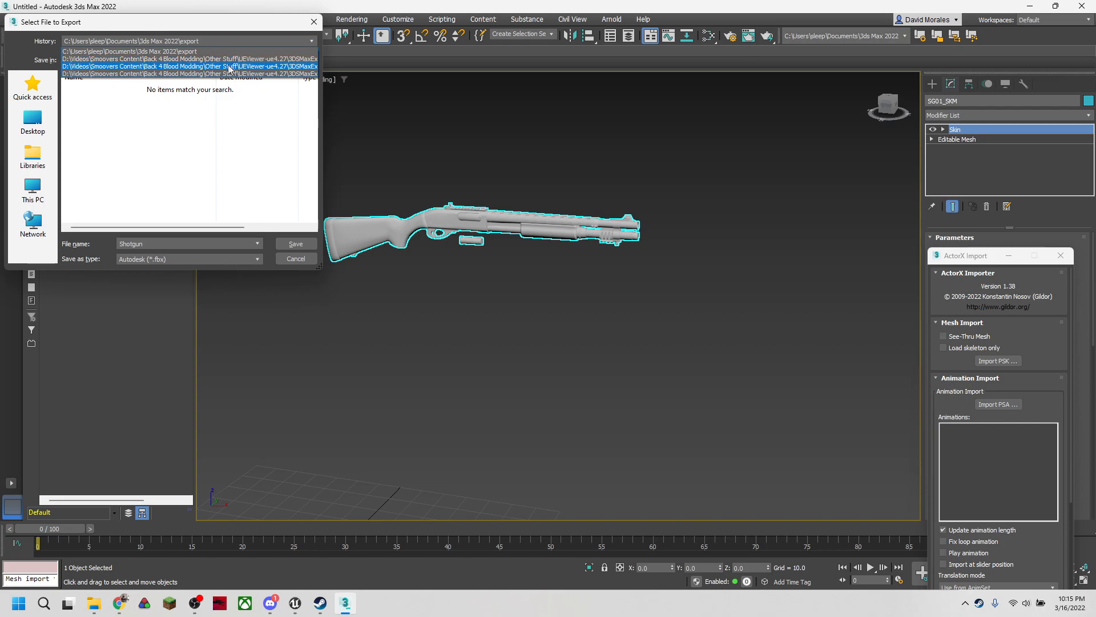
left_click(32, 155)
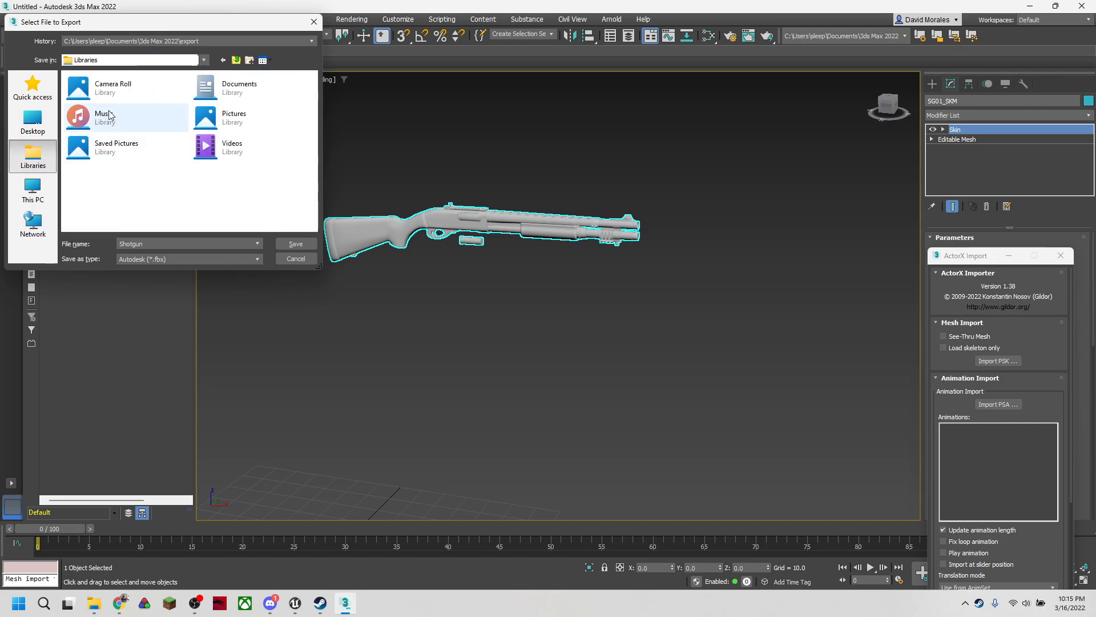
double_click(239, 86)
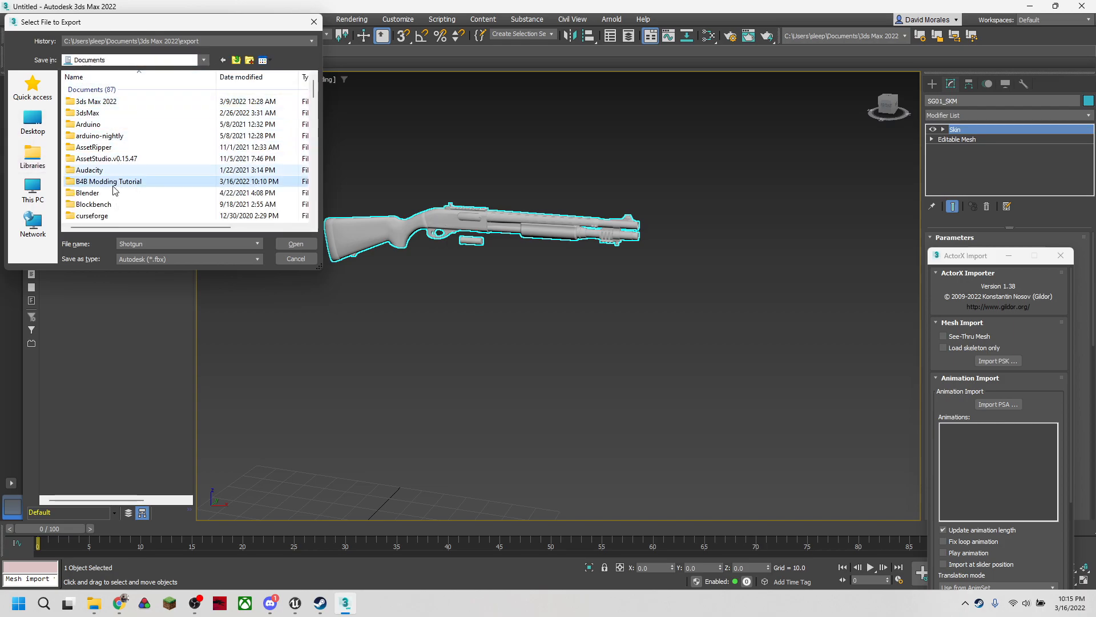
double_click(108, 180)
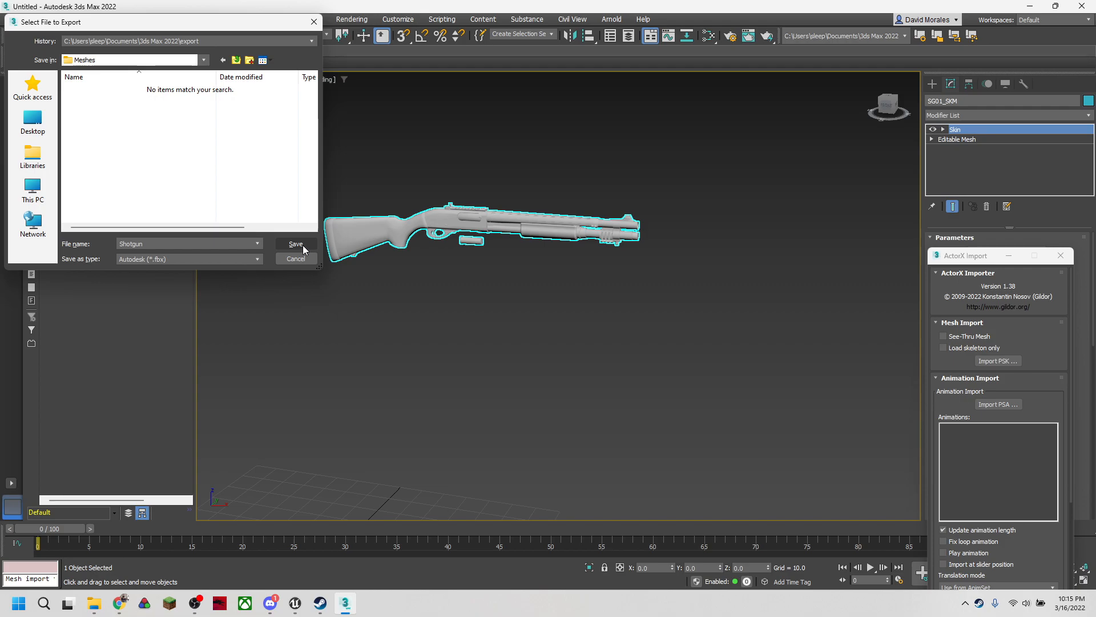
left_click(294, 244)
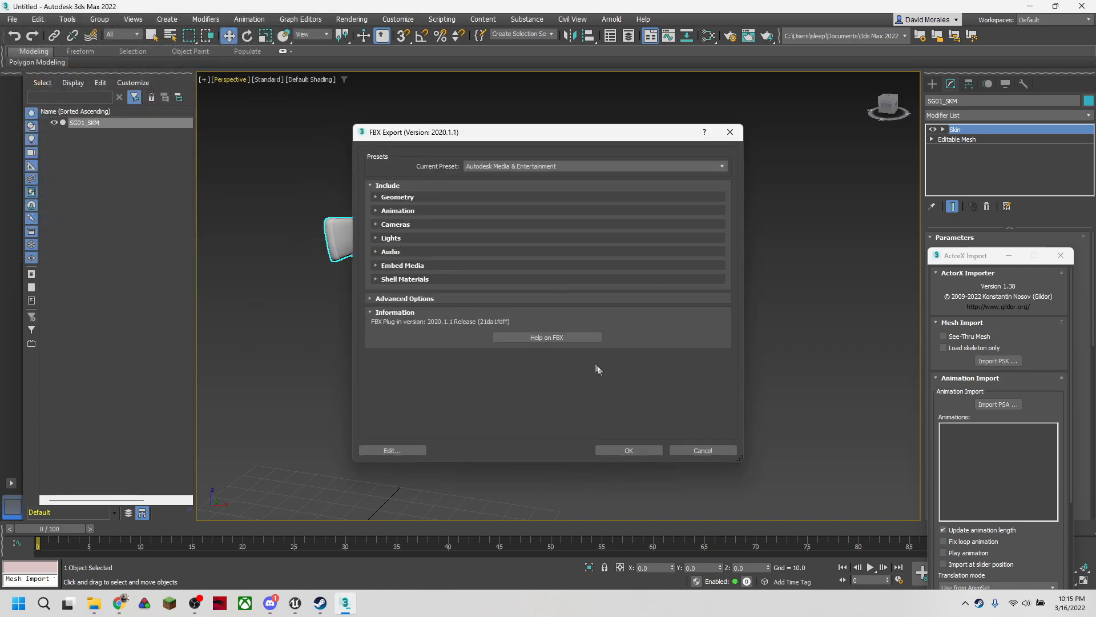
left_click(629, 449)
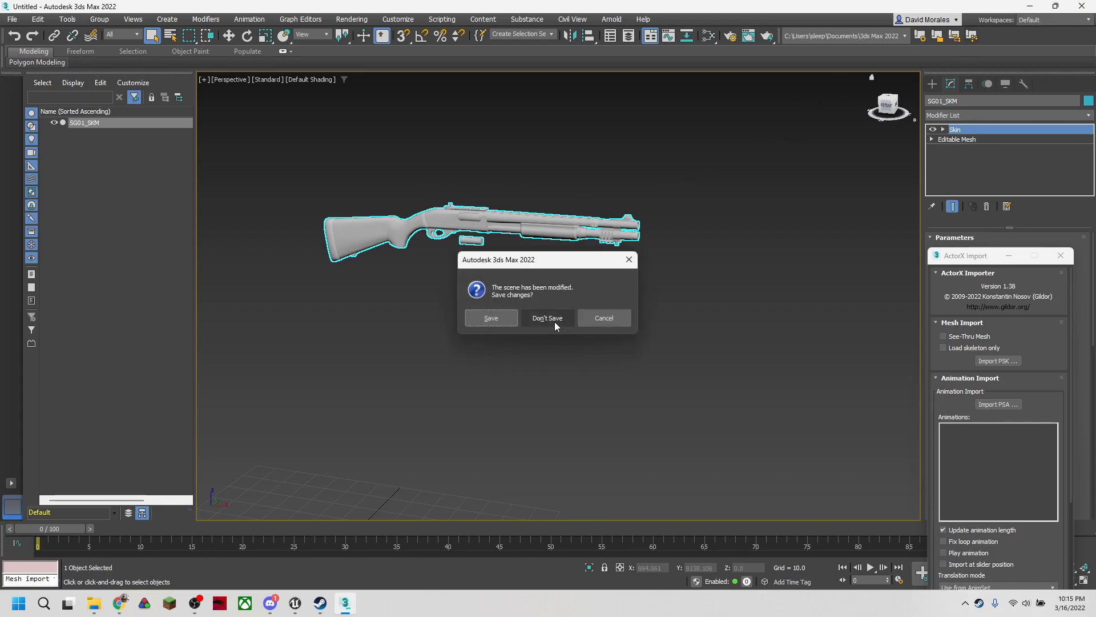
Quit 3ds Max without saving and create a new Substance Painter project from Exported Shotgun\Meshes\Shotgun.fbx.
left_click(547, 317)
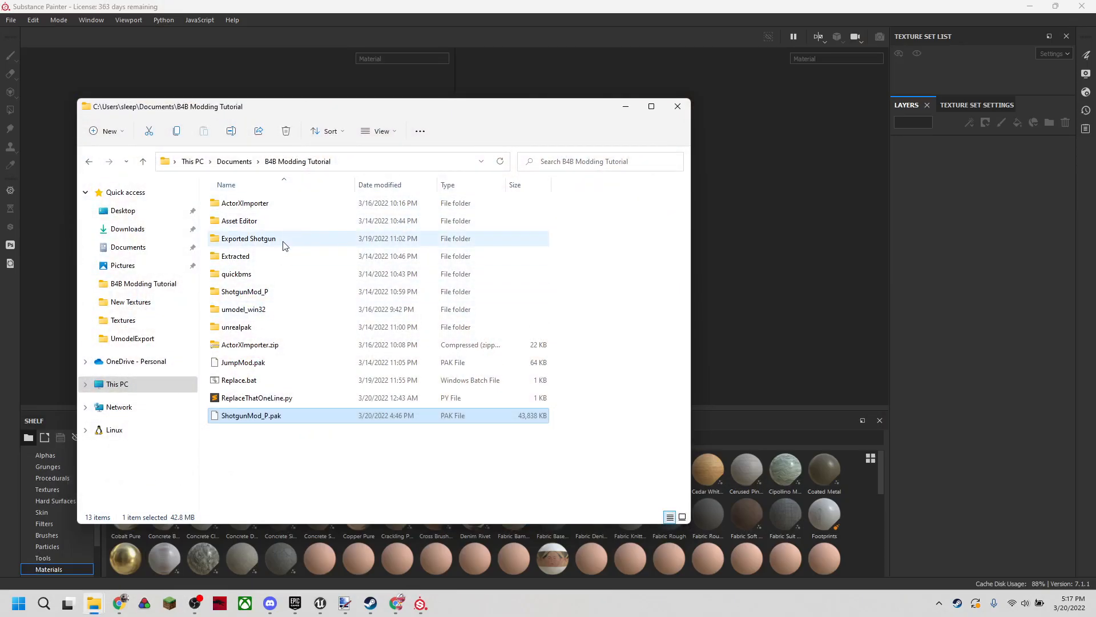
double_click(248, 237)
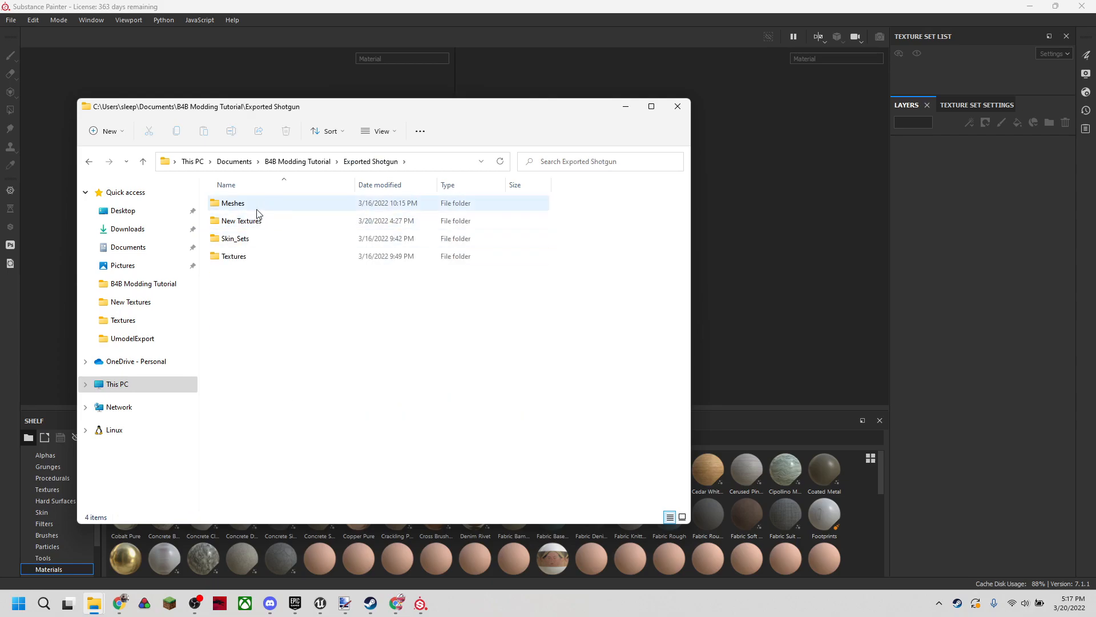
double_click(233, 204)
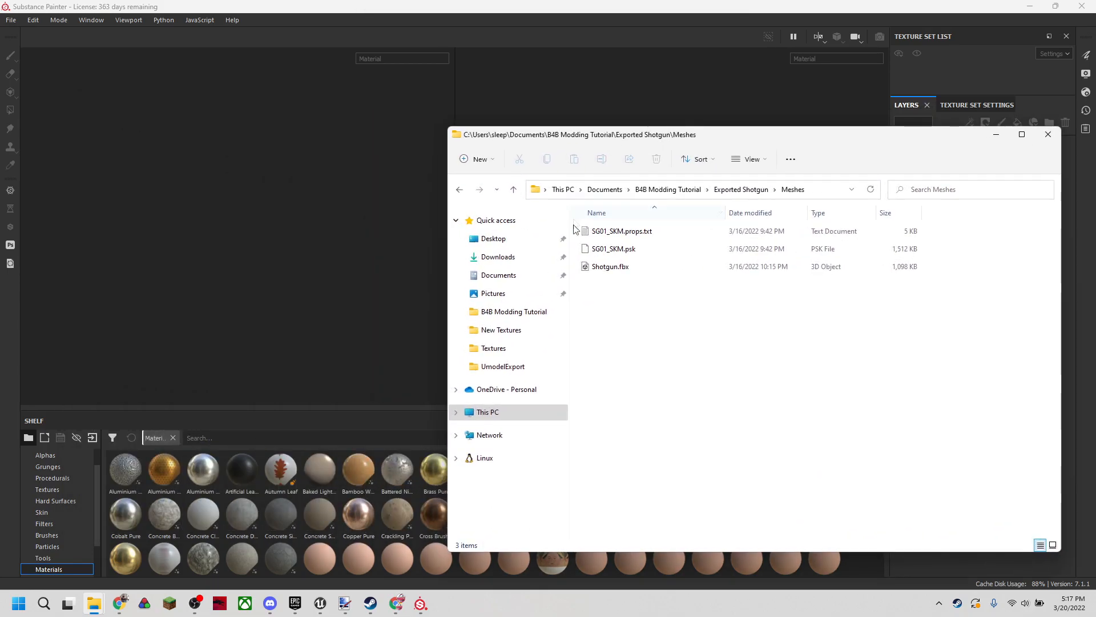
left_click(610, 266)
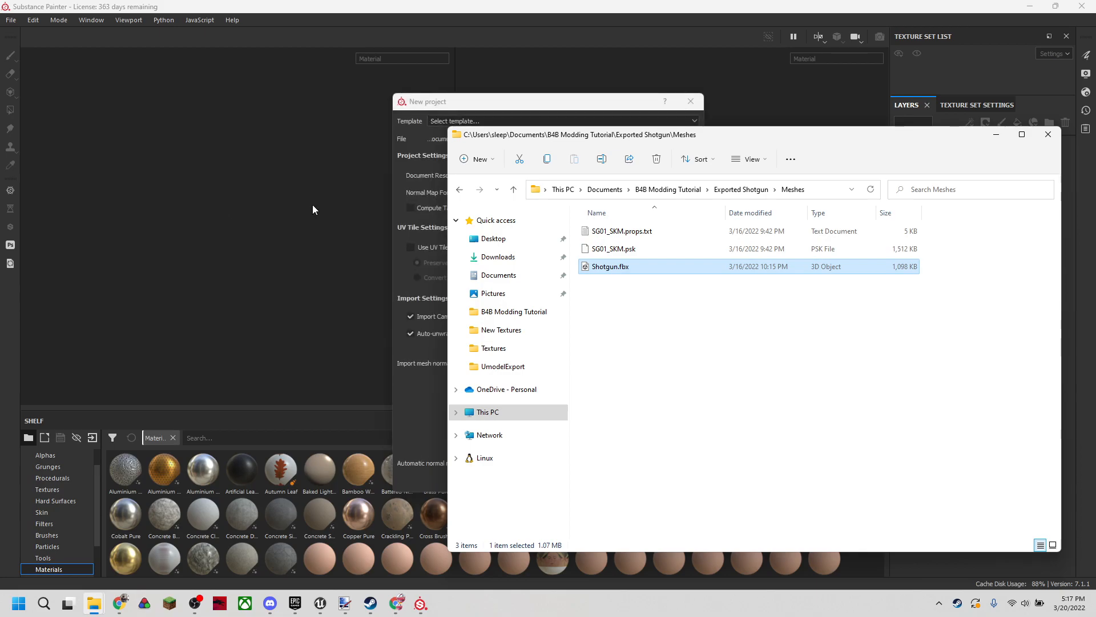
double_click(611, 266)
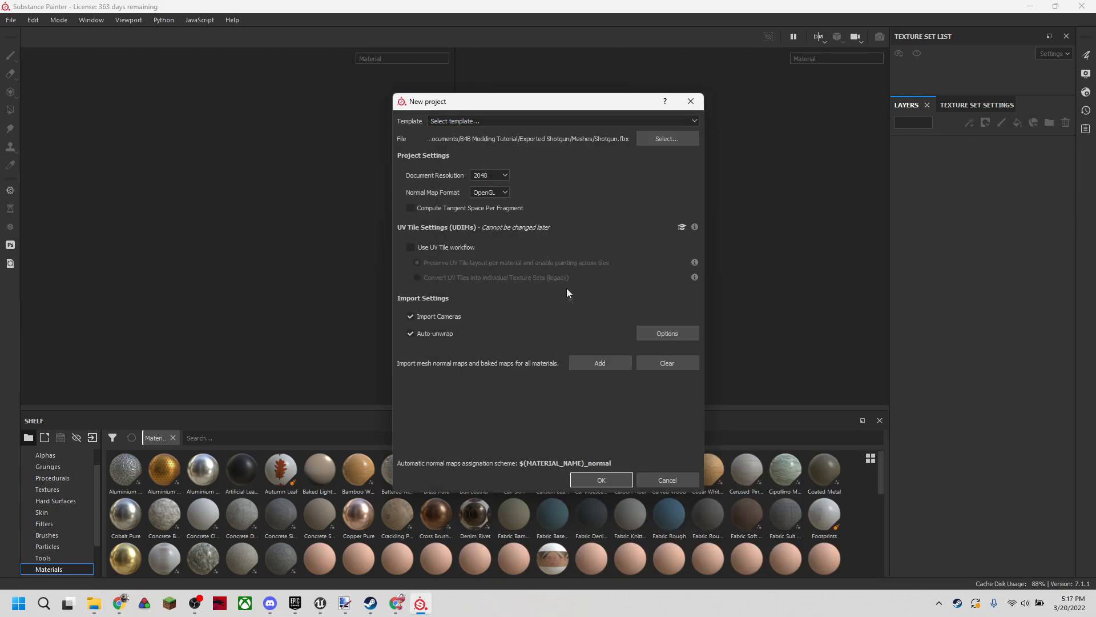
left_click(601, 480)
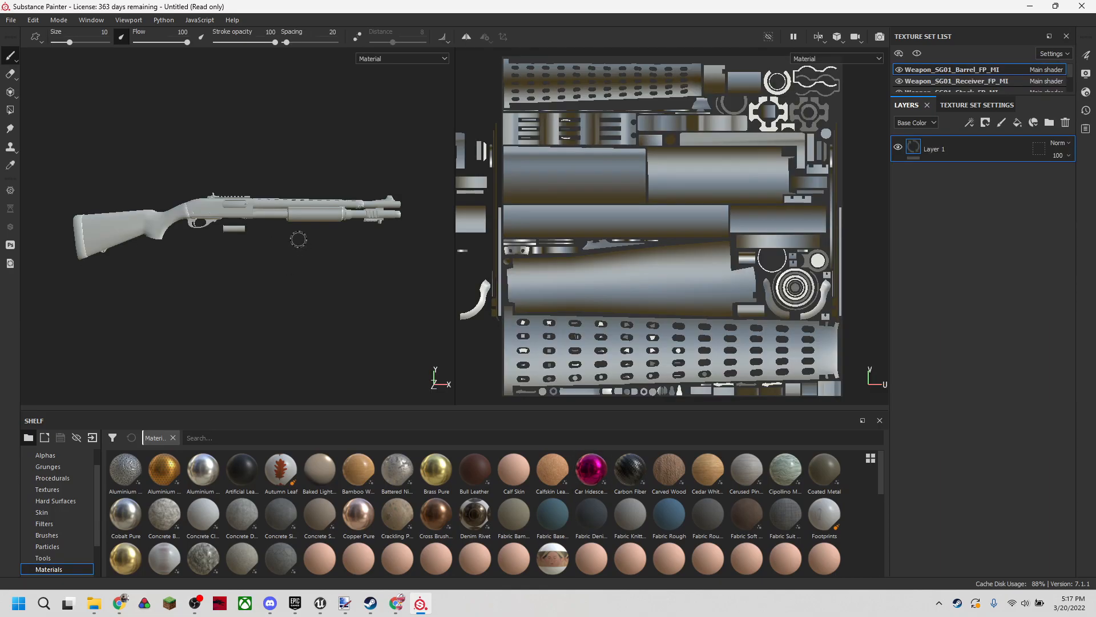
Select the Receiver texture set and browse the Smart materials shelf.
left_click_drag(297, 238, 241, 247)
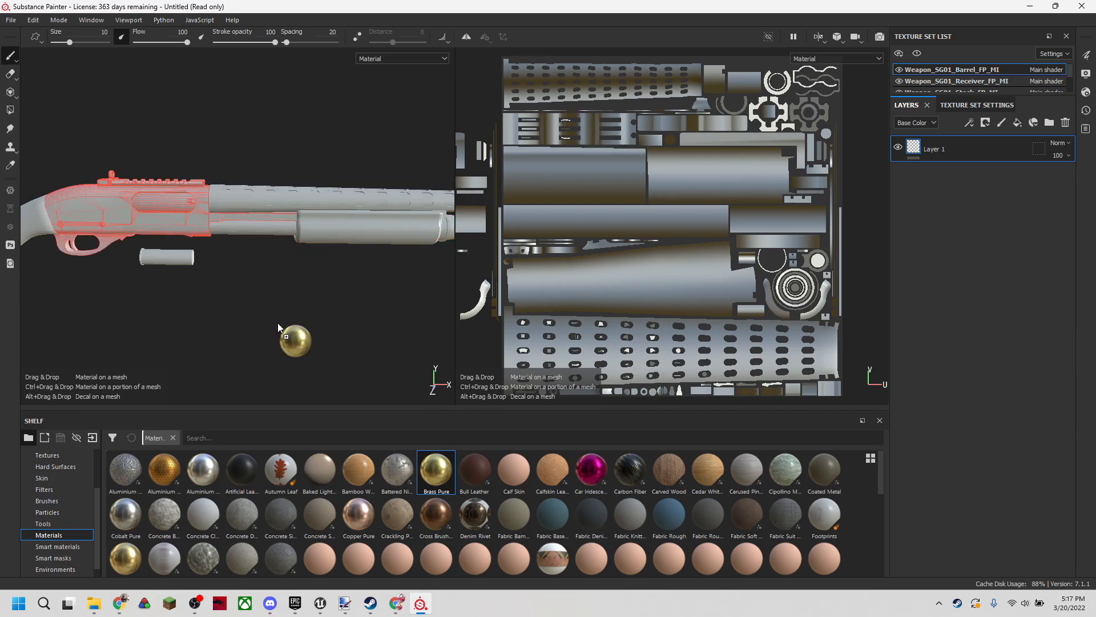
left_click(950, 80)
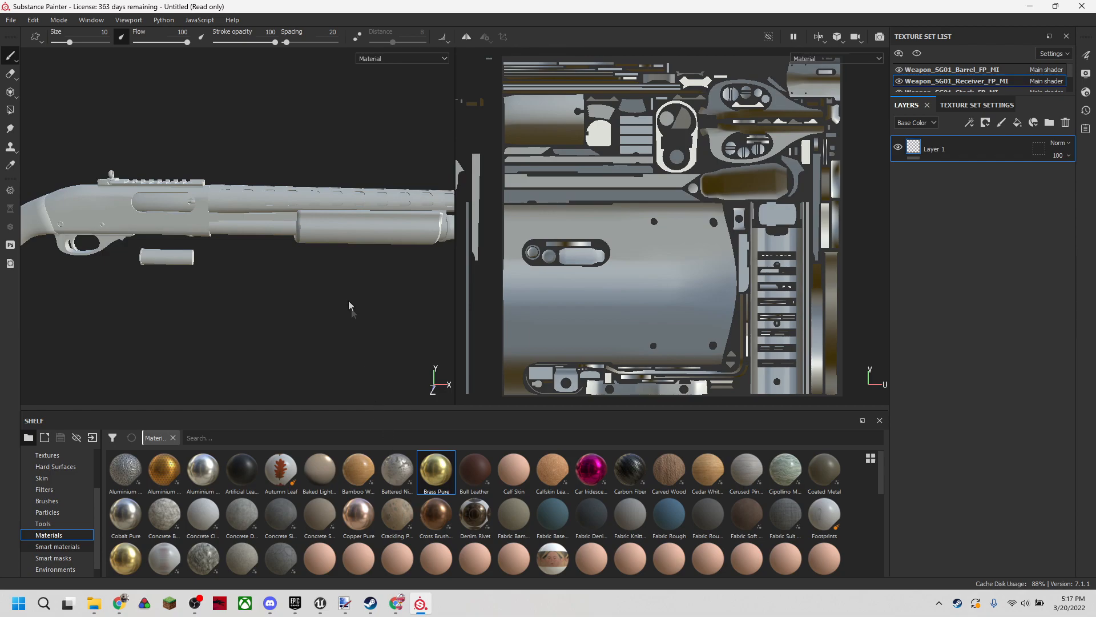
left_click(57, 546)
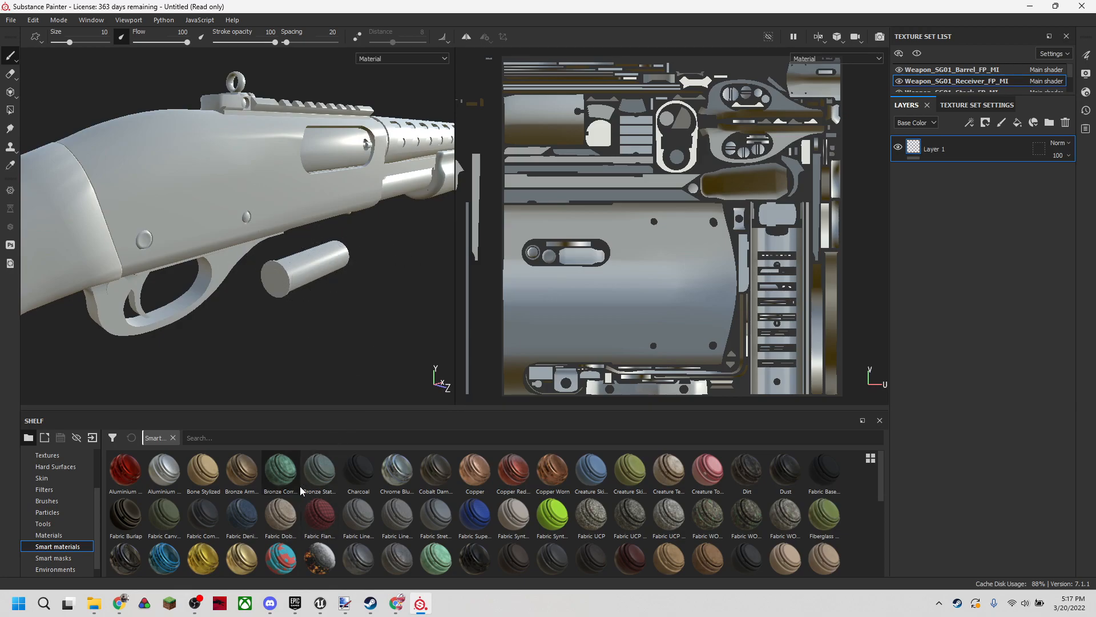
scroll("down", 3)
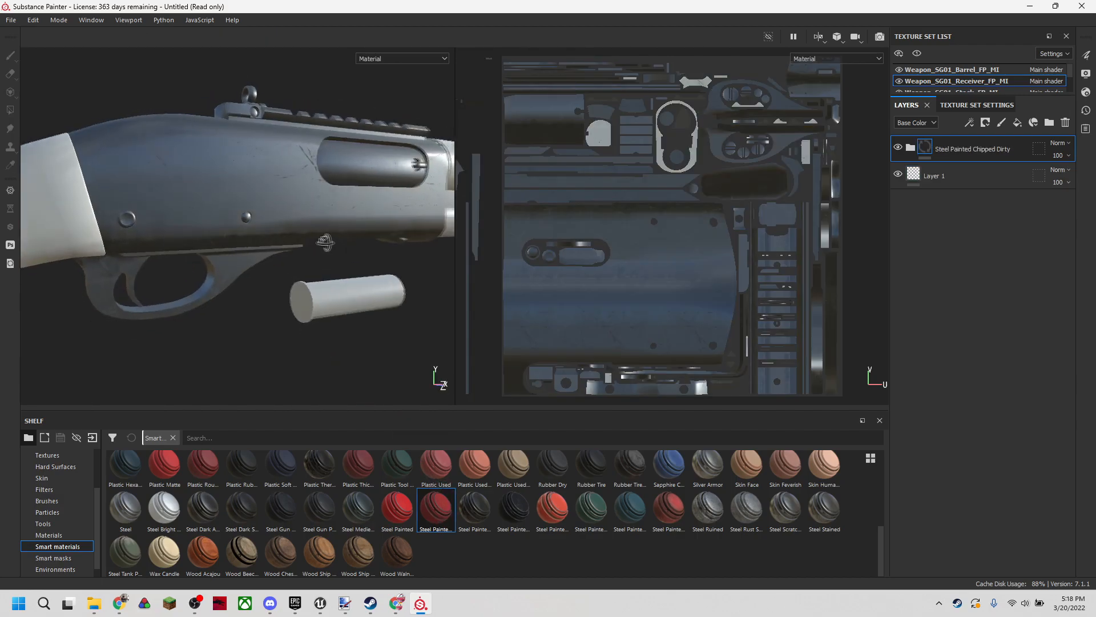
Drop painted steel on the receiver and stock and a blue clearcoat steel on the barrel.
left_click_drag(325, 241, 194, 223)
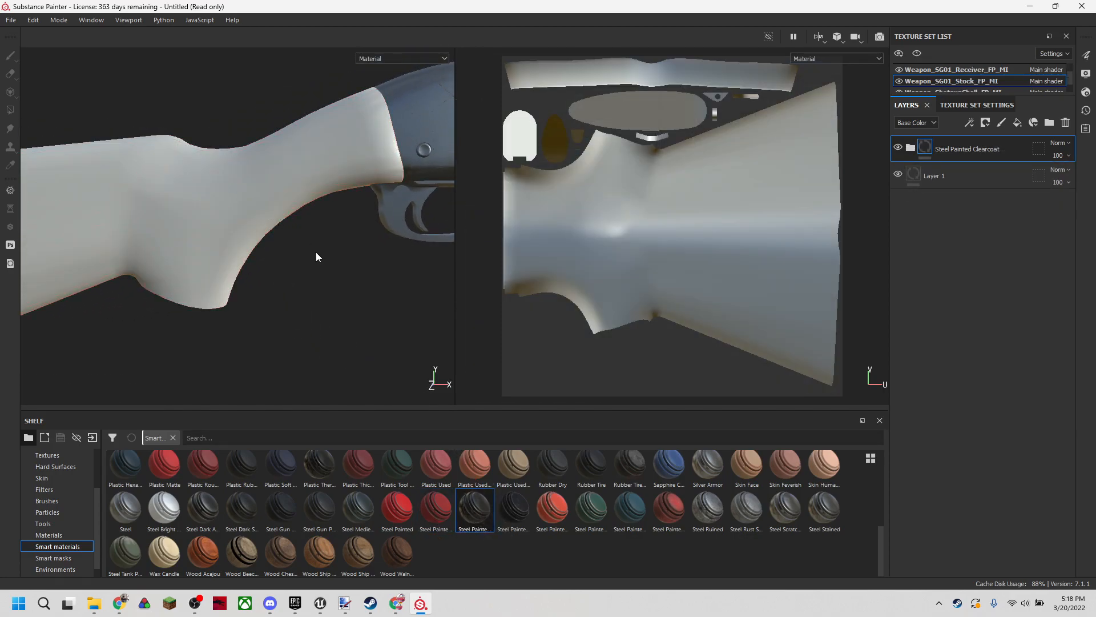
left_click_drag(316, 257, 407, 239)
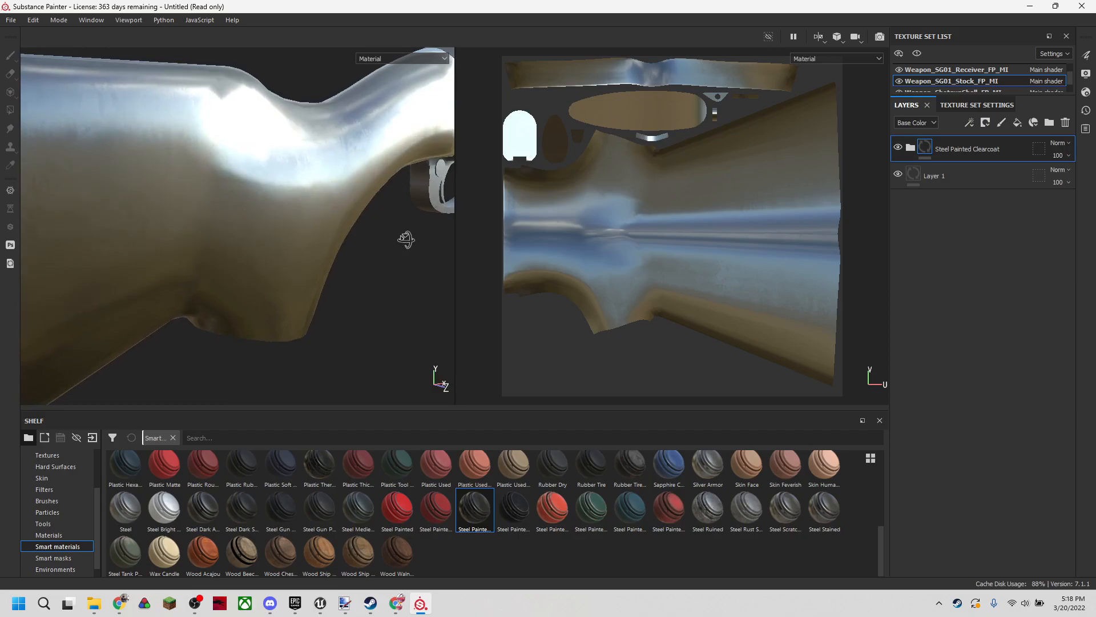
left_click_drag(406, 239, 367, 199)
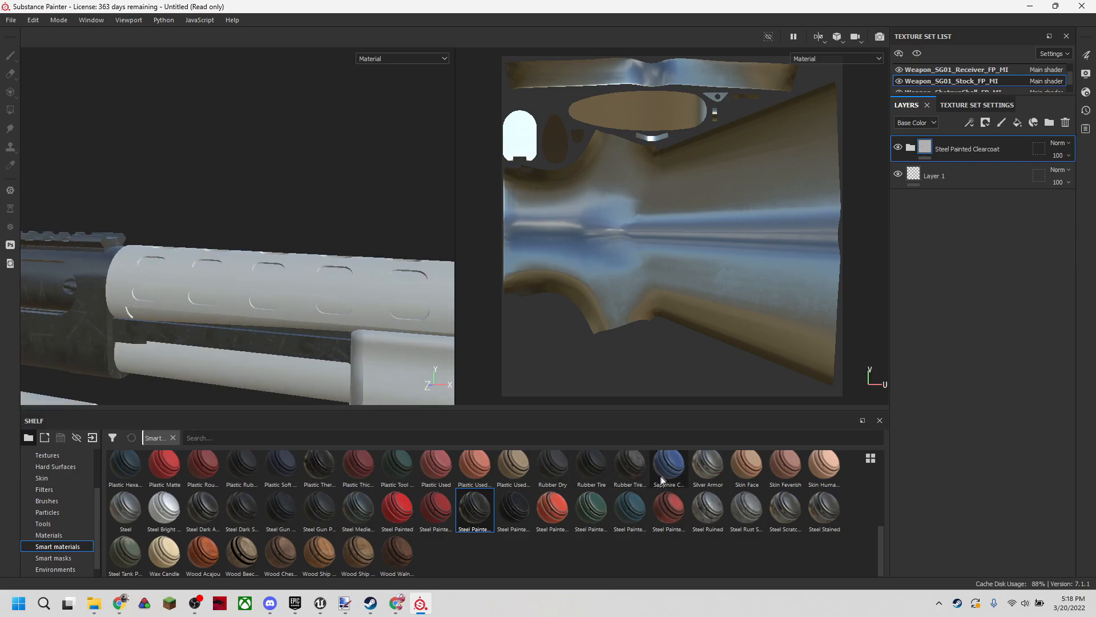
left_click(669, 466)
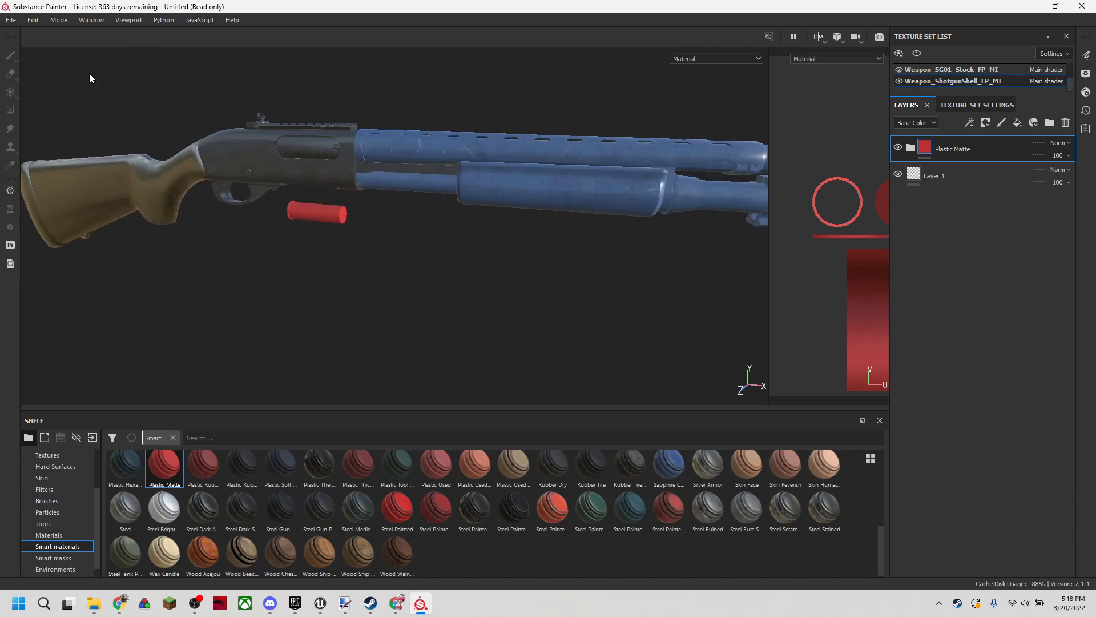
mouse_move(92, 89)
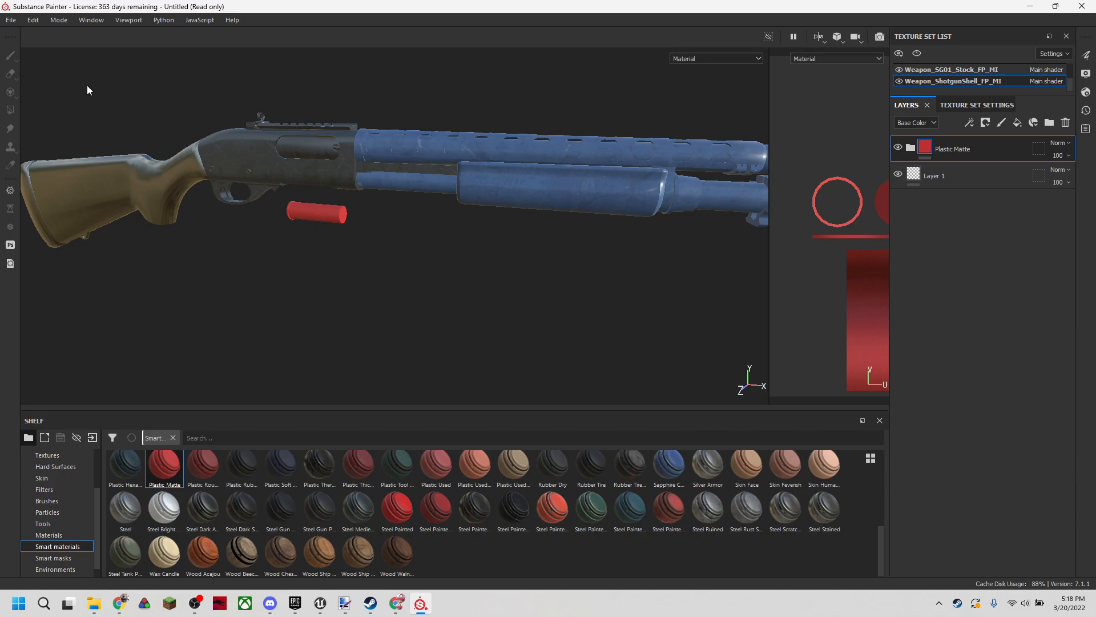
left_click(9, 20)
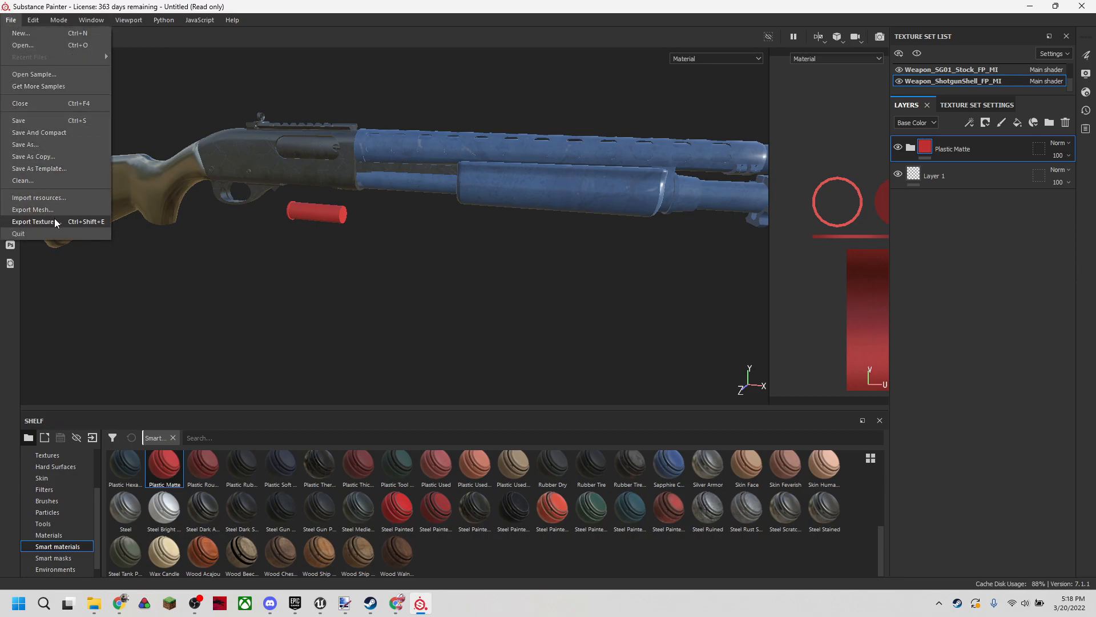
Bring up Export Textures and its Output Templates list.
left_click(35, 221)
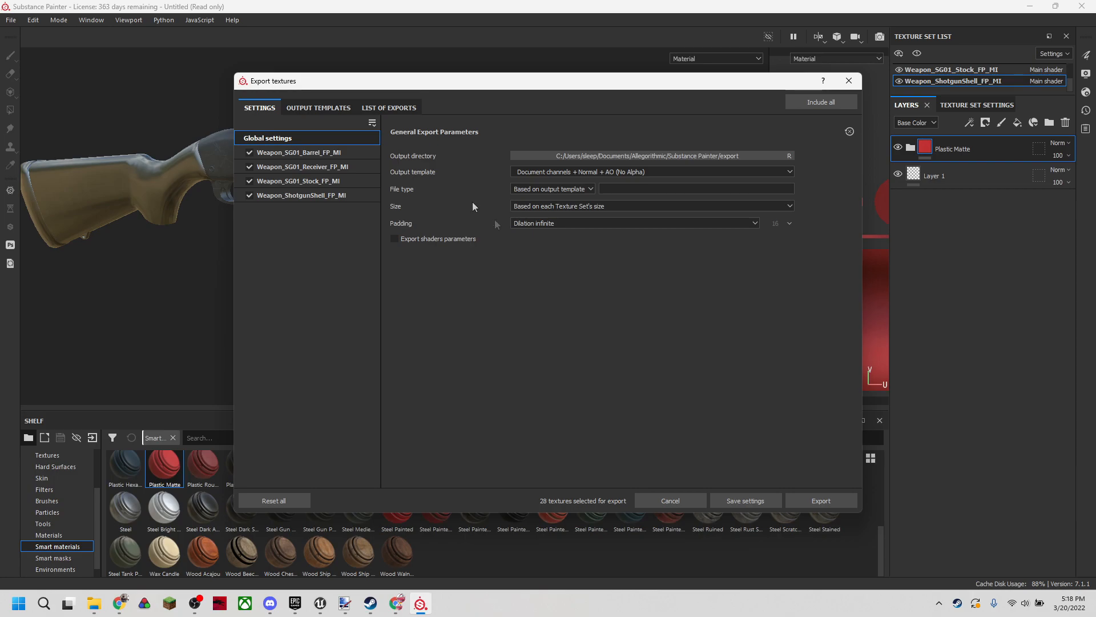
left_click(318, 107)
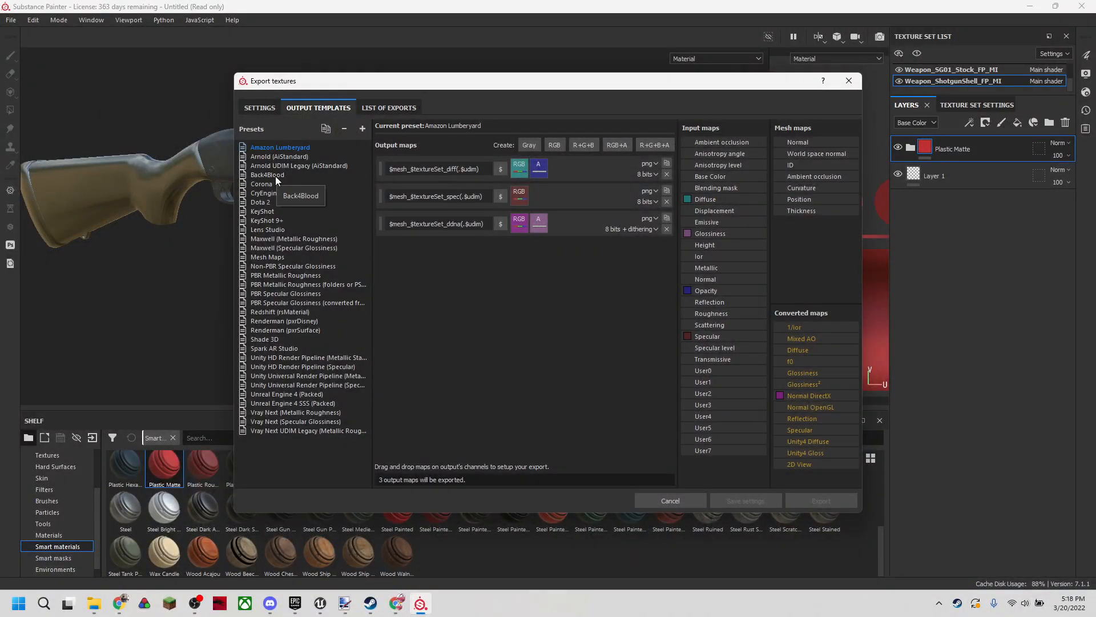
mouse_move(364, 126)
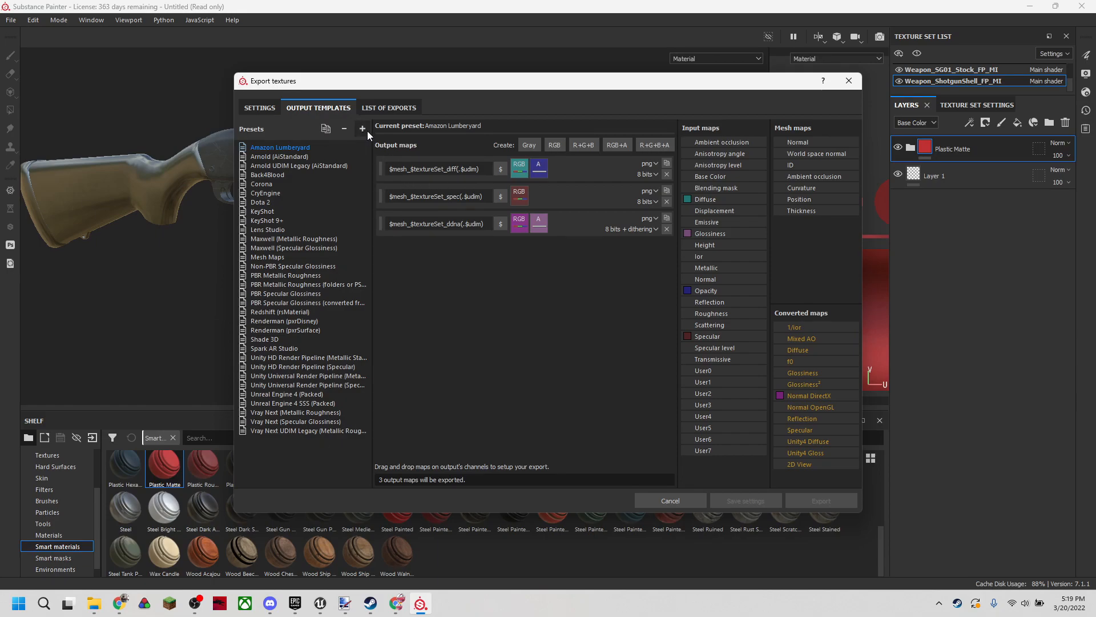
Add a new output template preset and name it B4B.
left_click(362, 128)
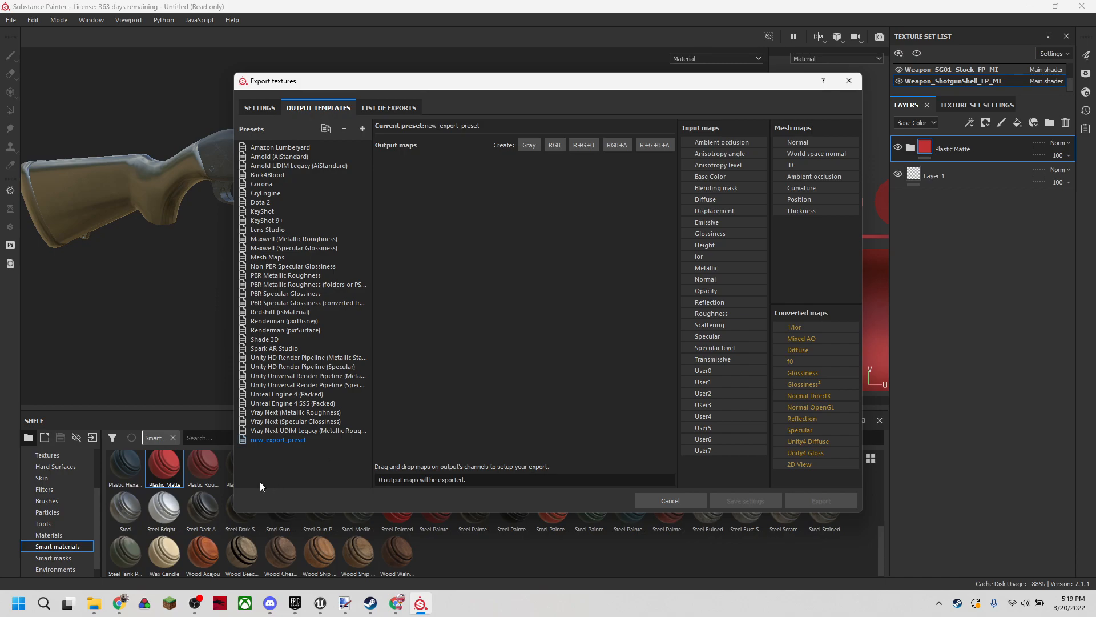
double_click(277, 439)
type("Back4Bloo")
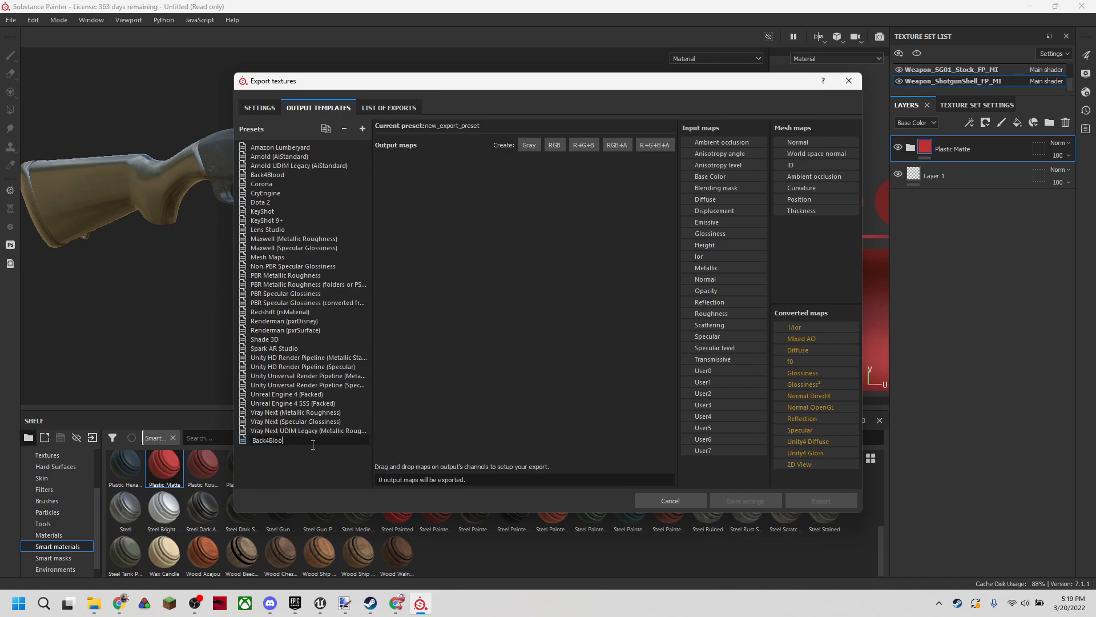
key("Backspace")
type("B4B")
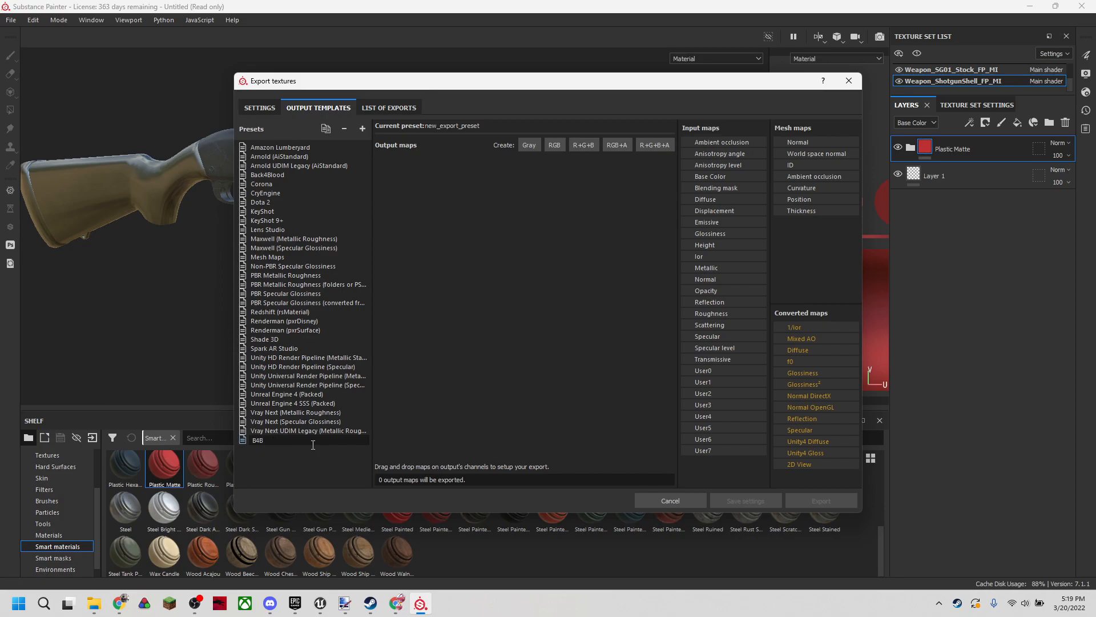
left_click(257, 439)
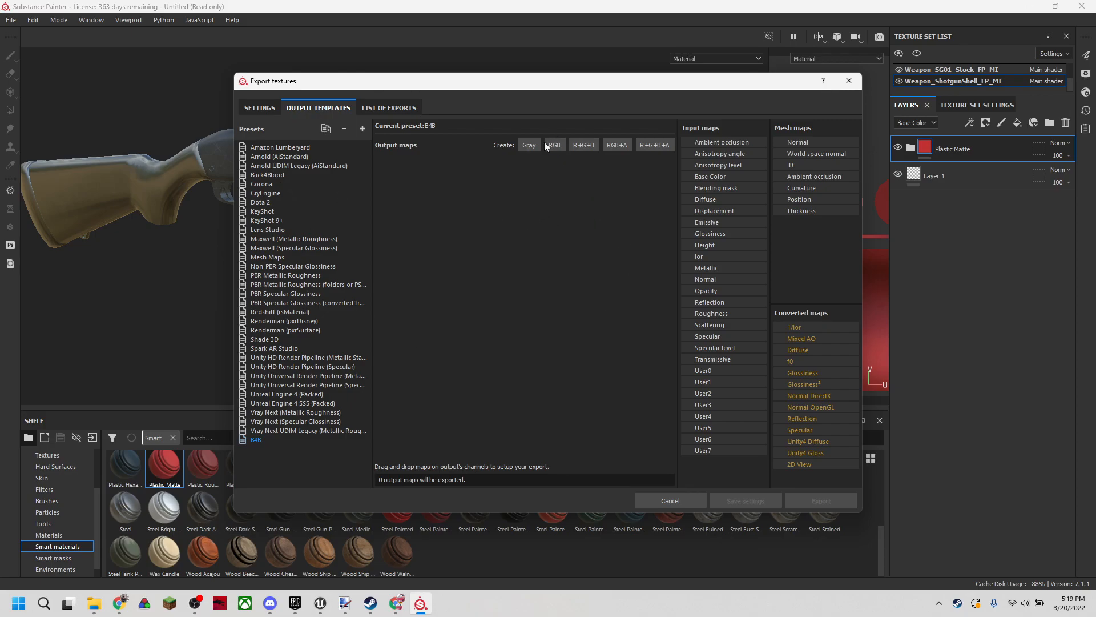
Check Back4Blood's maps, then give B4B two RGB maps and one R+G+B map.
left_click(267, 175)
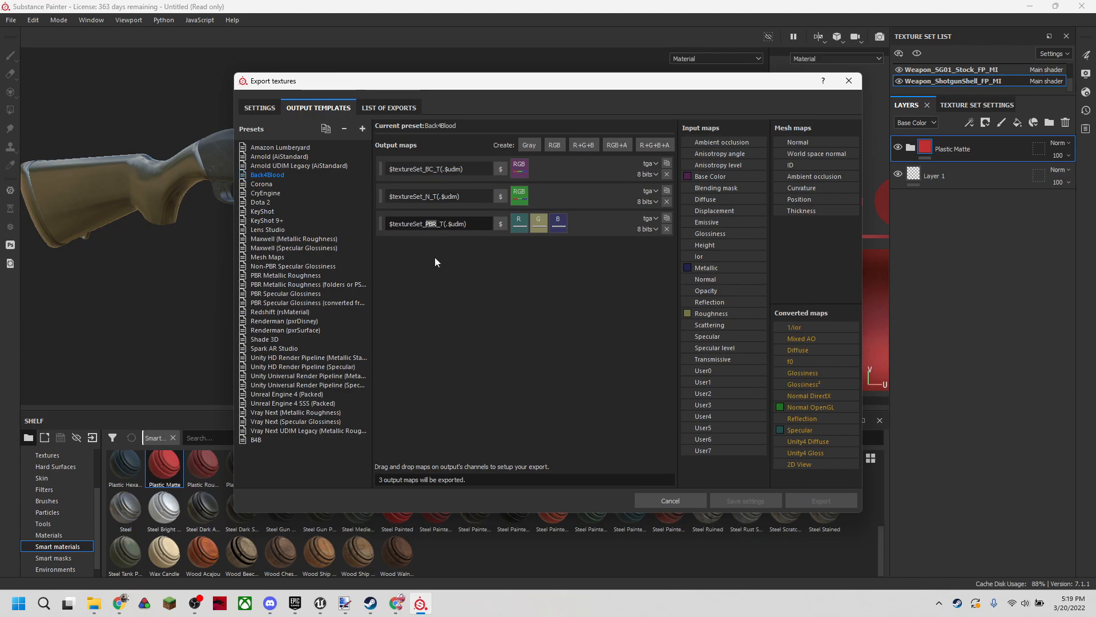
left_click(256, 438)
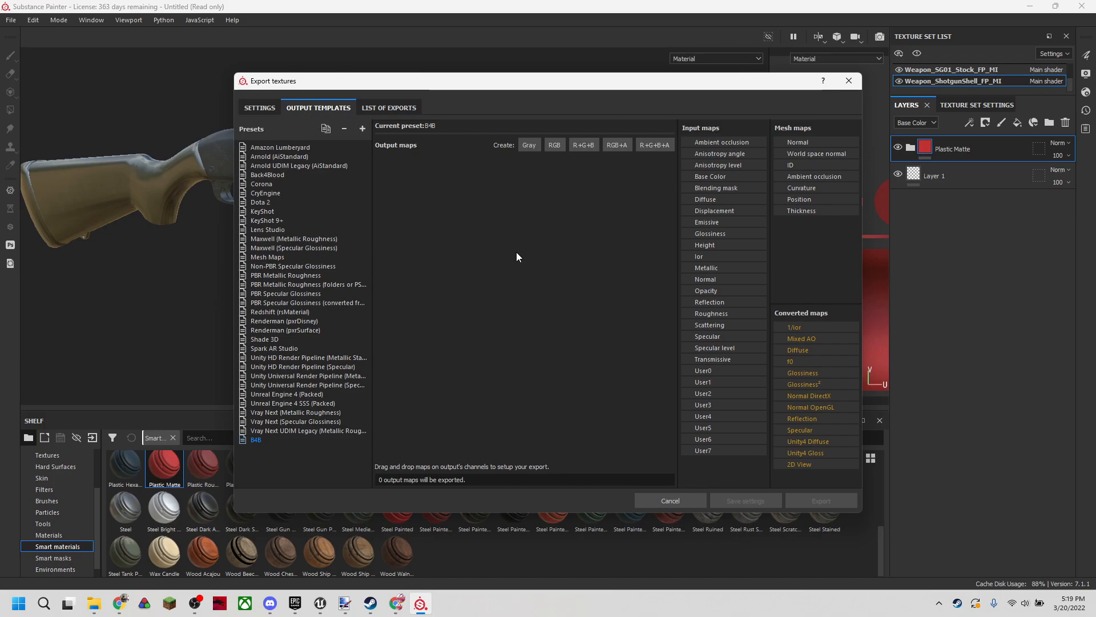
mouse_move(470, 180)
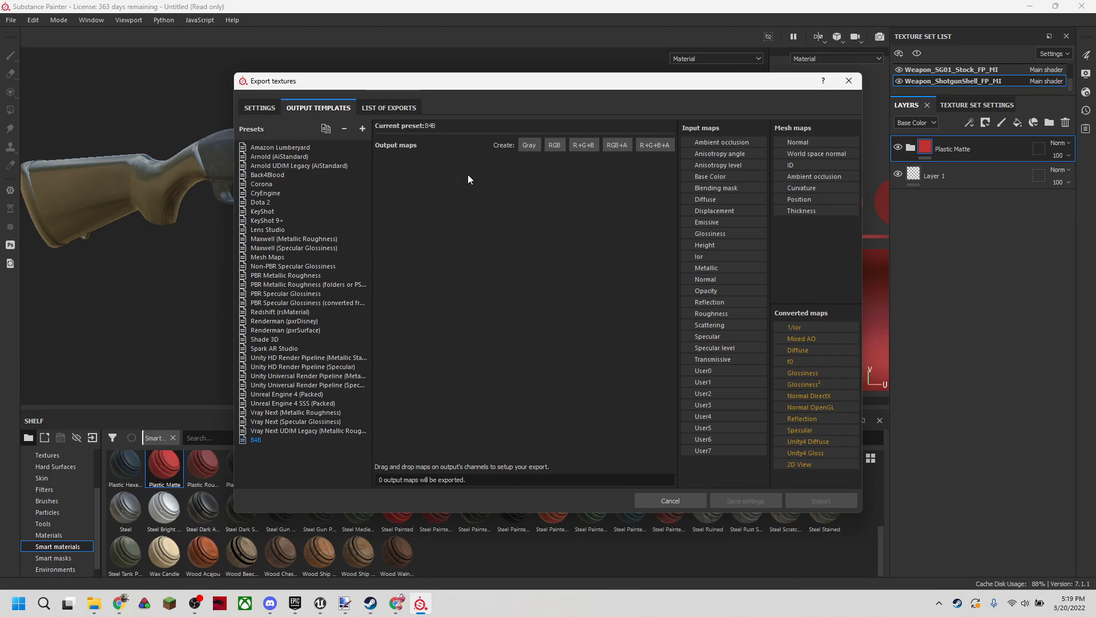
left_click(555, 145)
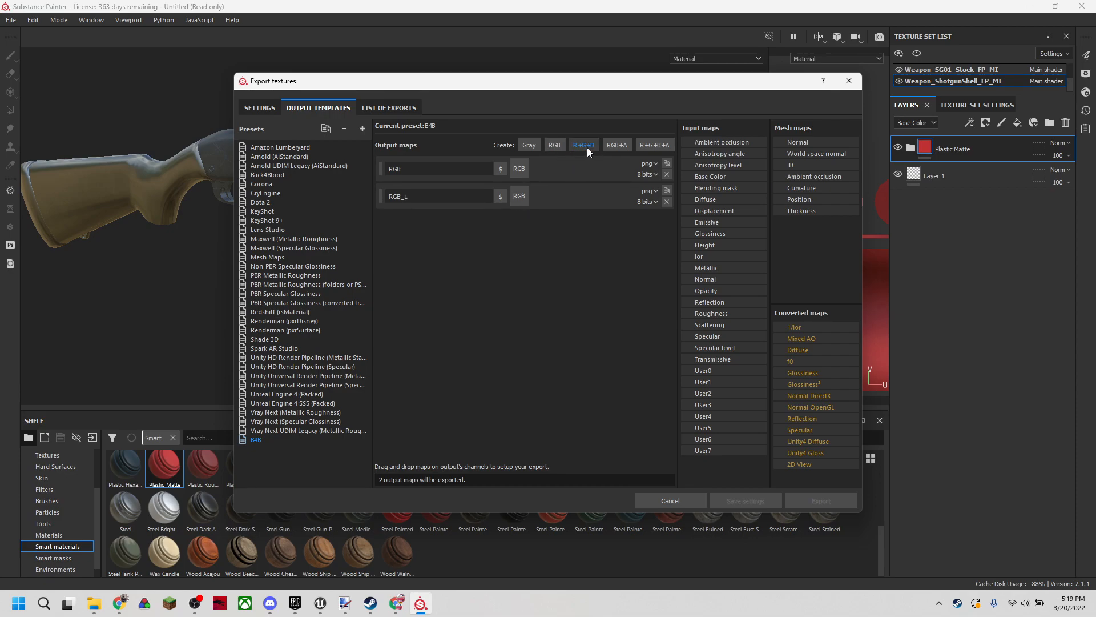
left_click(583, 145)
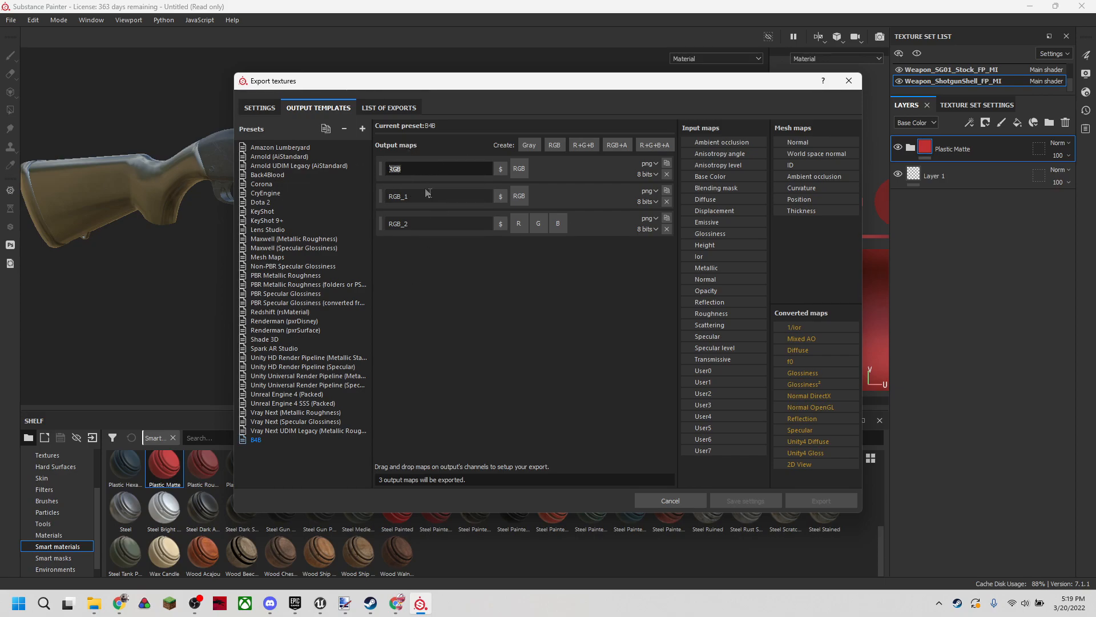
left_click(267, 174)
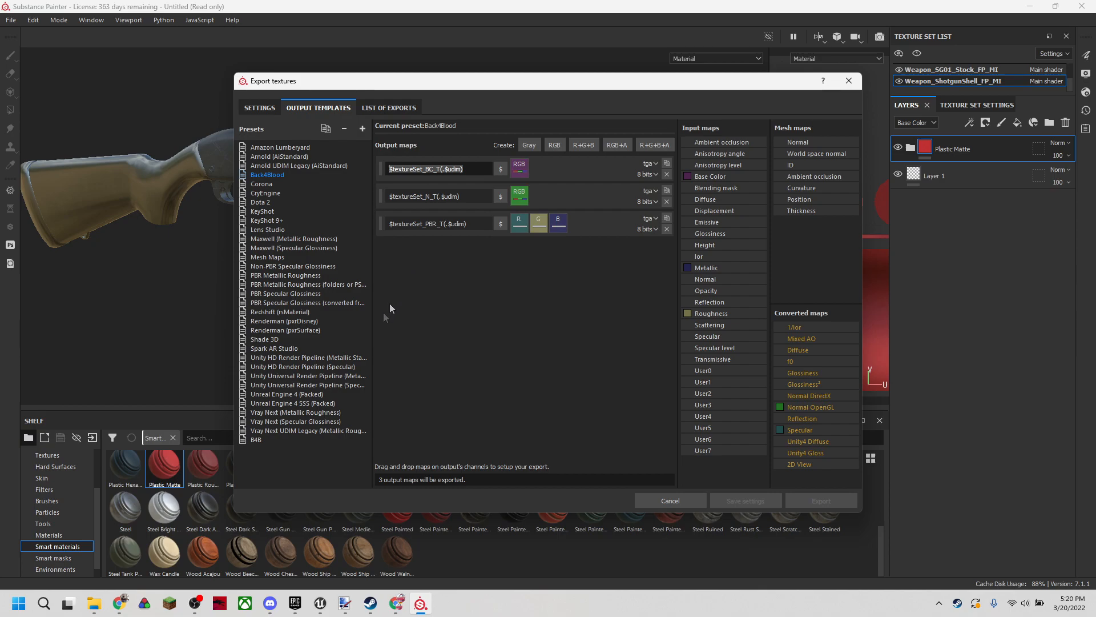
Name B4B's maps like $textureSet_BC_T(.$udim) in tga, replacing the third output map.
left_click(256, 454)
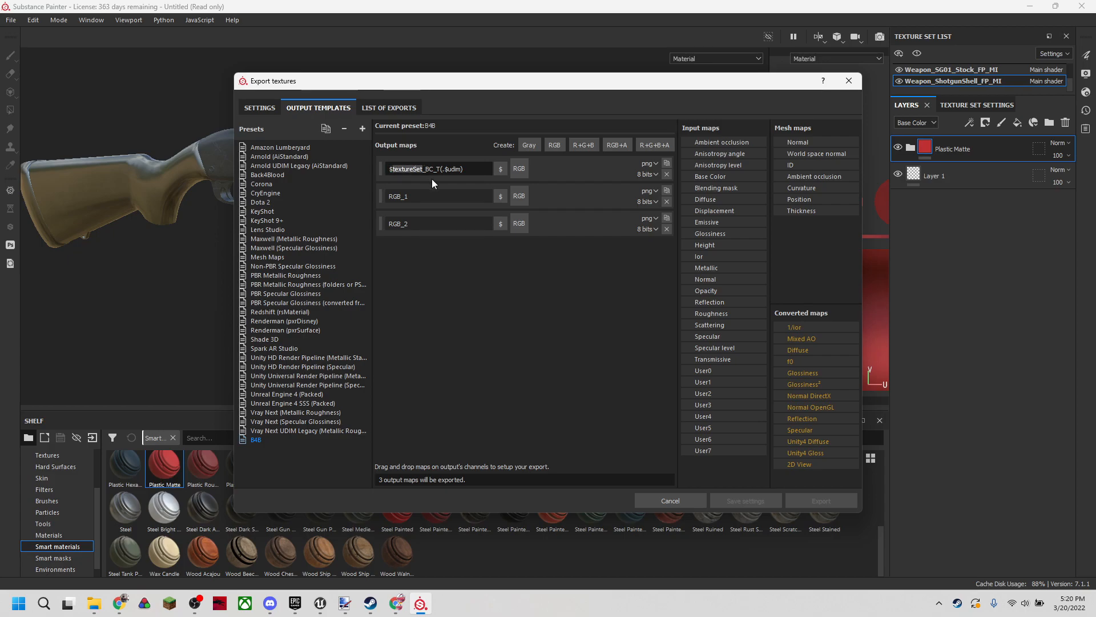
mouse_move(14, 221)
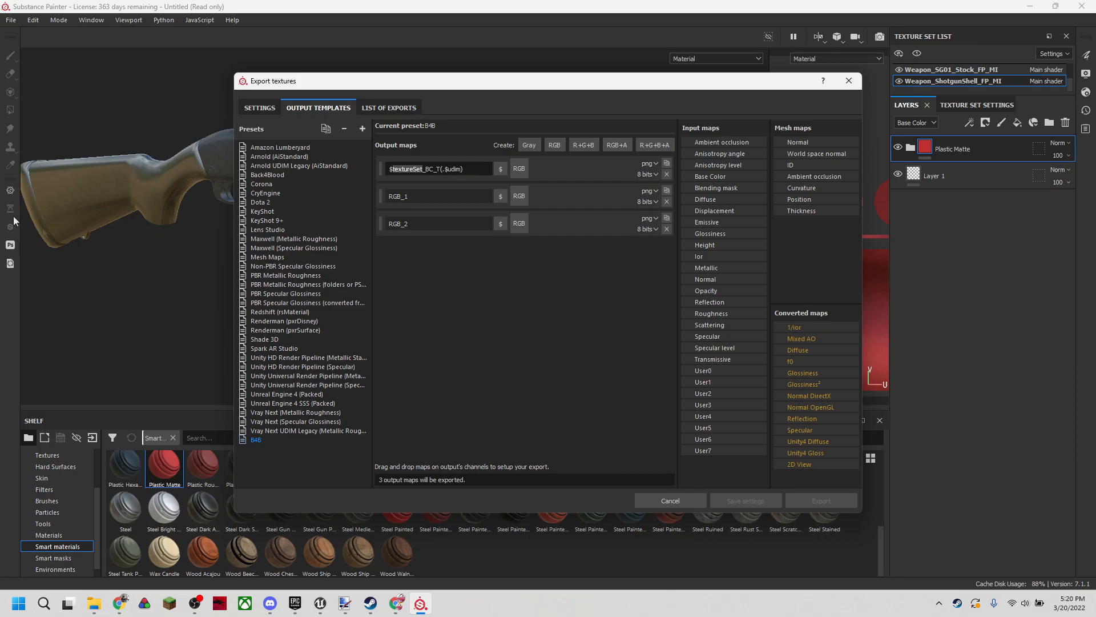
left_click(462, 195)
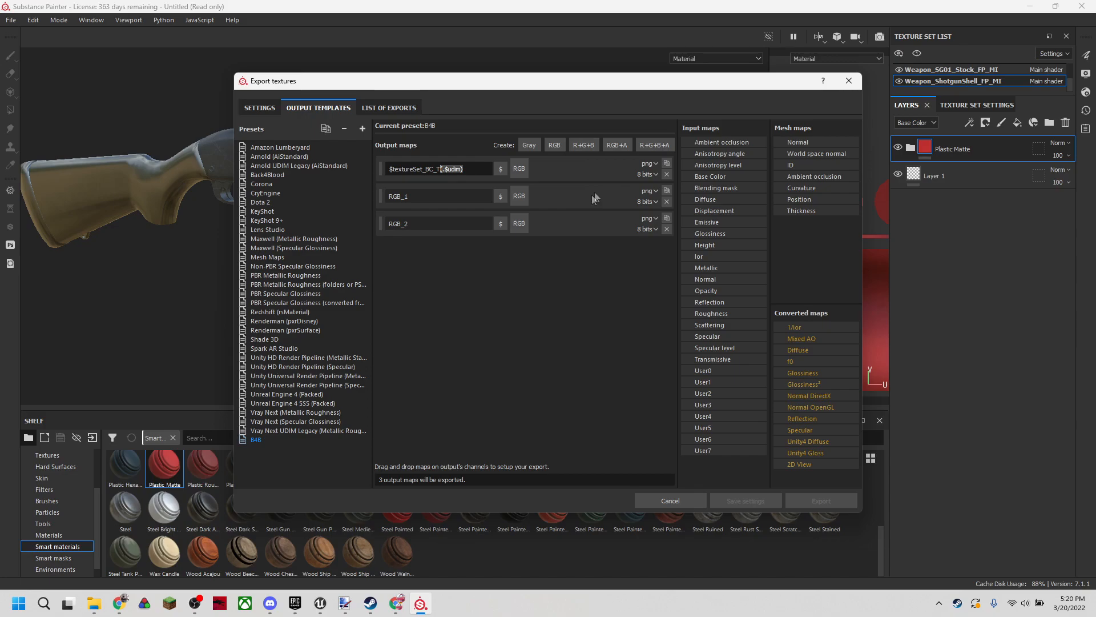
left_click(648, 162)
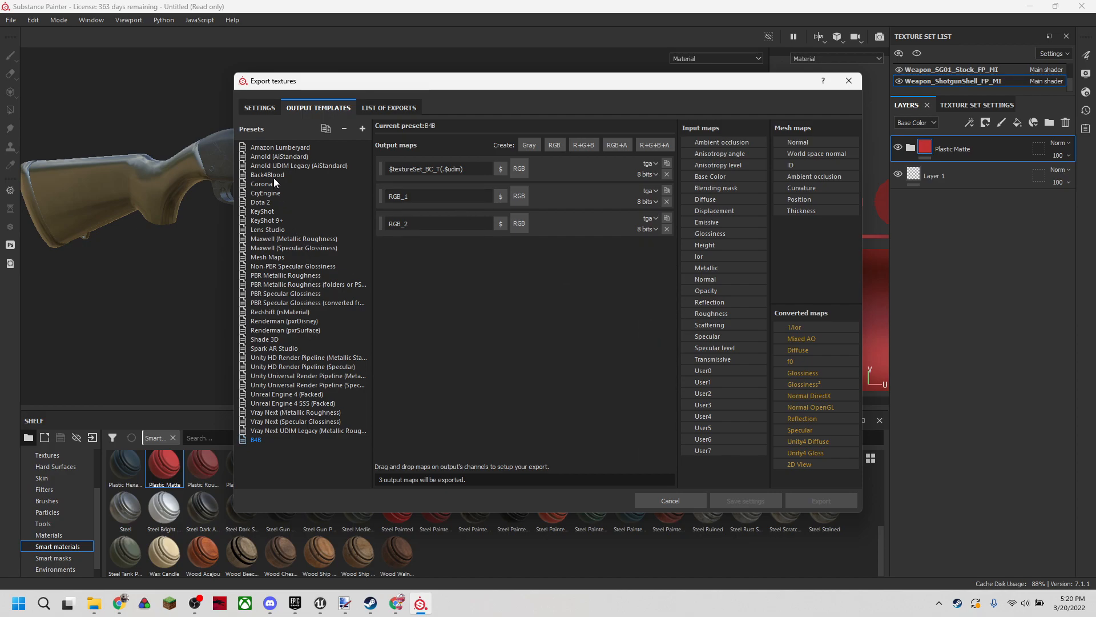
left_click(267, 174)
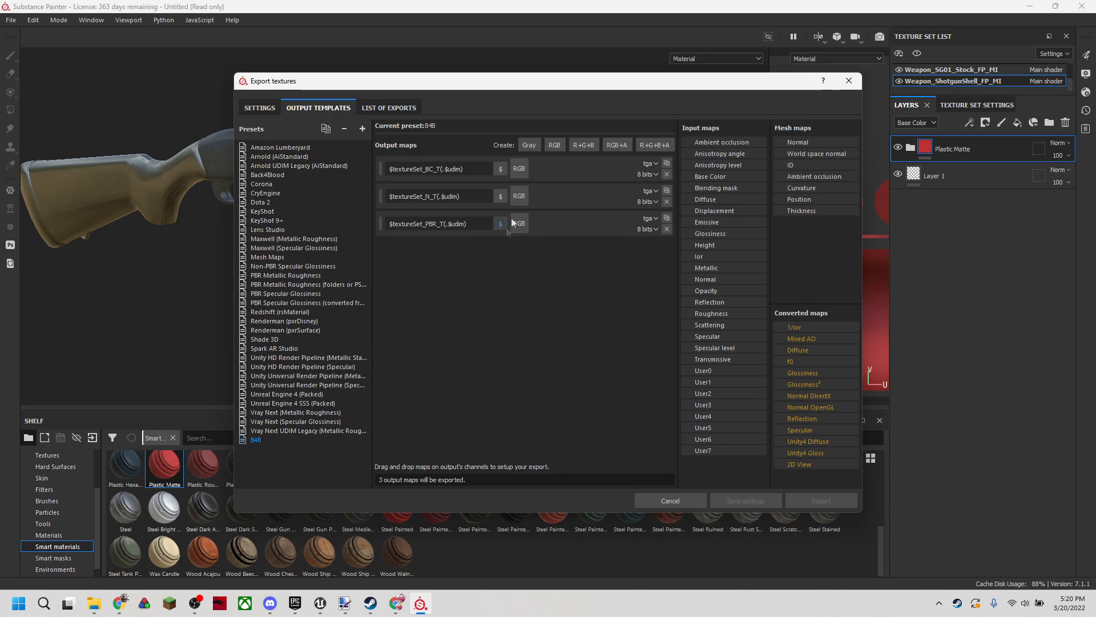
left_click(667, 228)
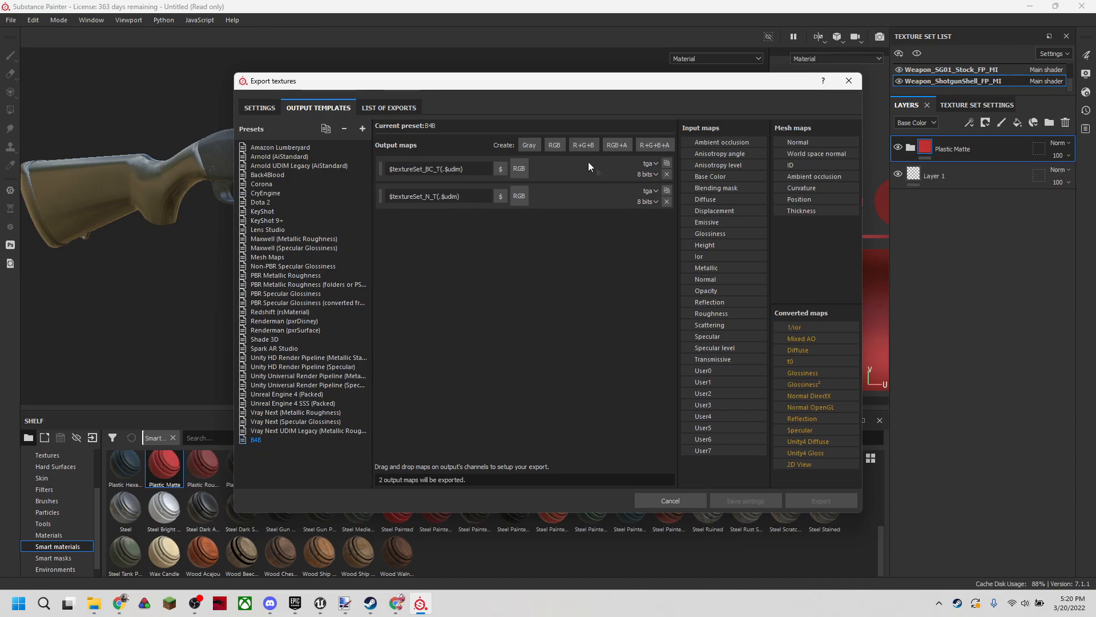
left_click(555, 145)
type("$textureSet_PBR_T(.$udim)")
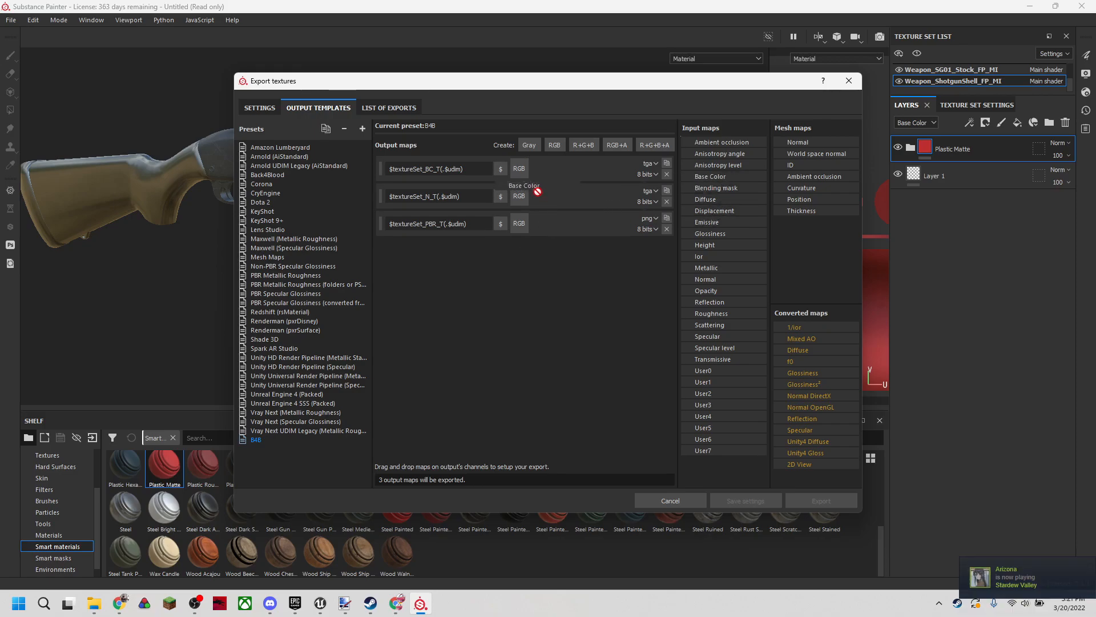
Feed Base Color RGB into the BC map and Normal OpenGL RGB into the N map.
left_click(519, 168)
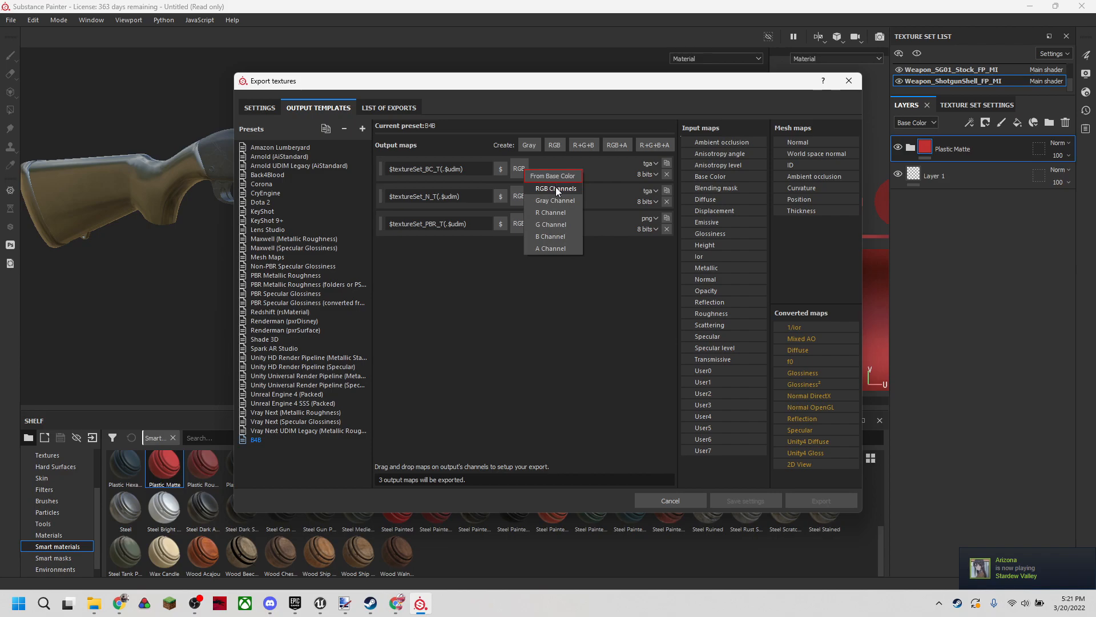
left_click(556, 188)
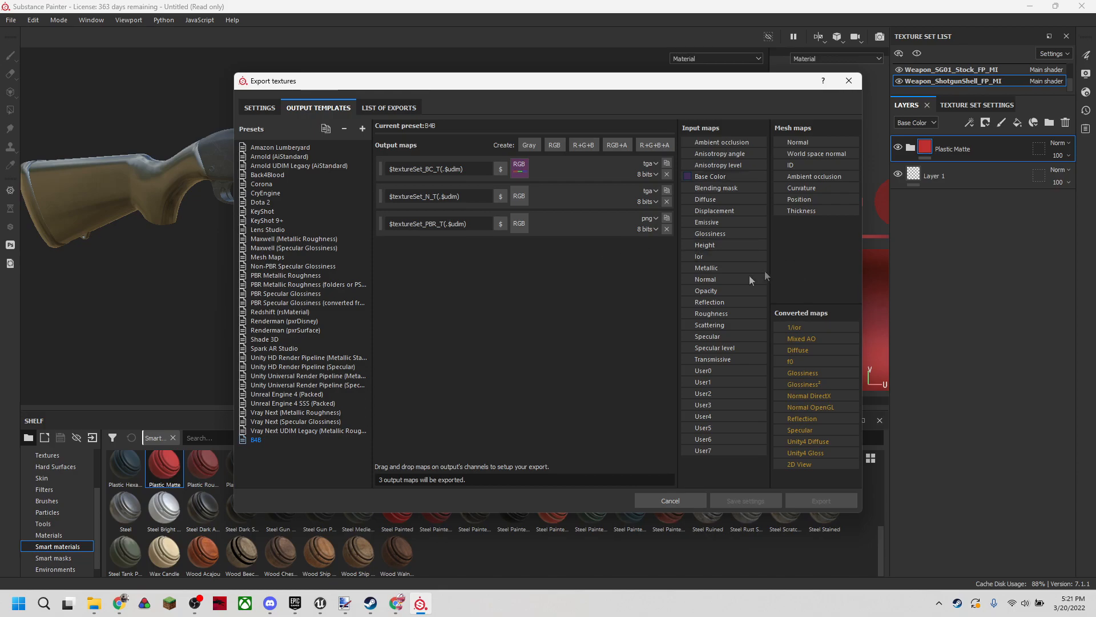
mouse_move(829, 340)
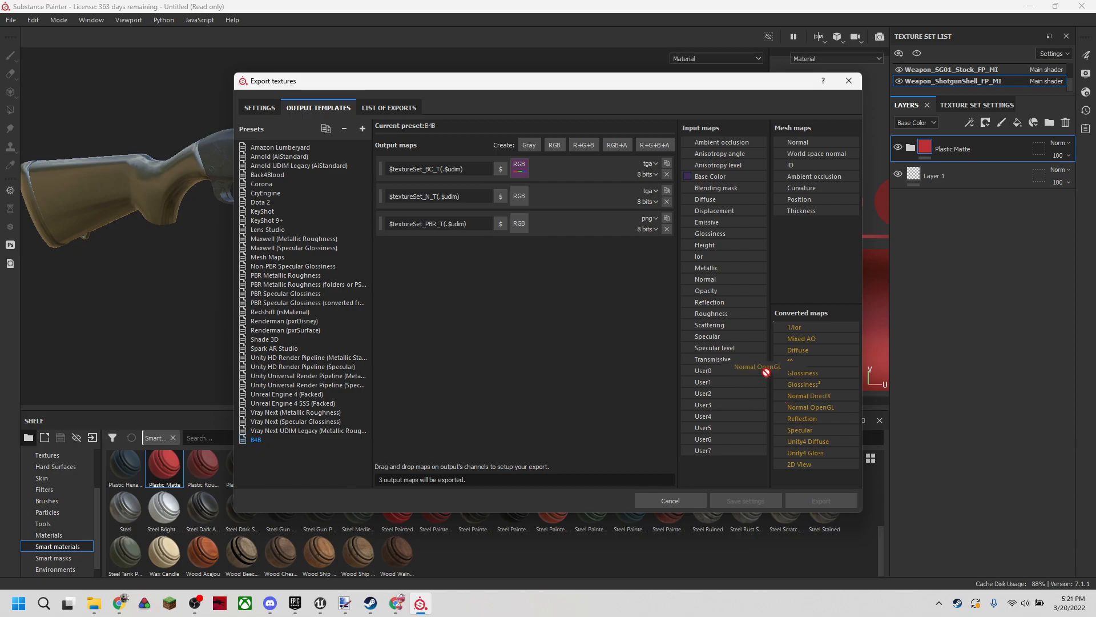
left_click(518, 197)
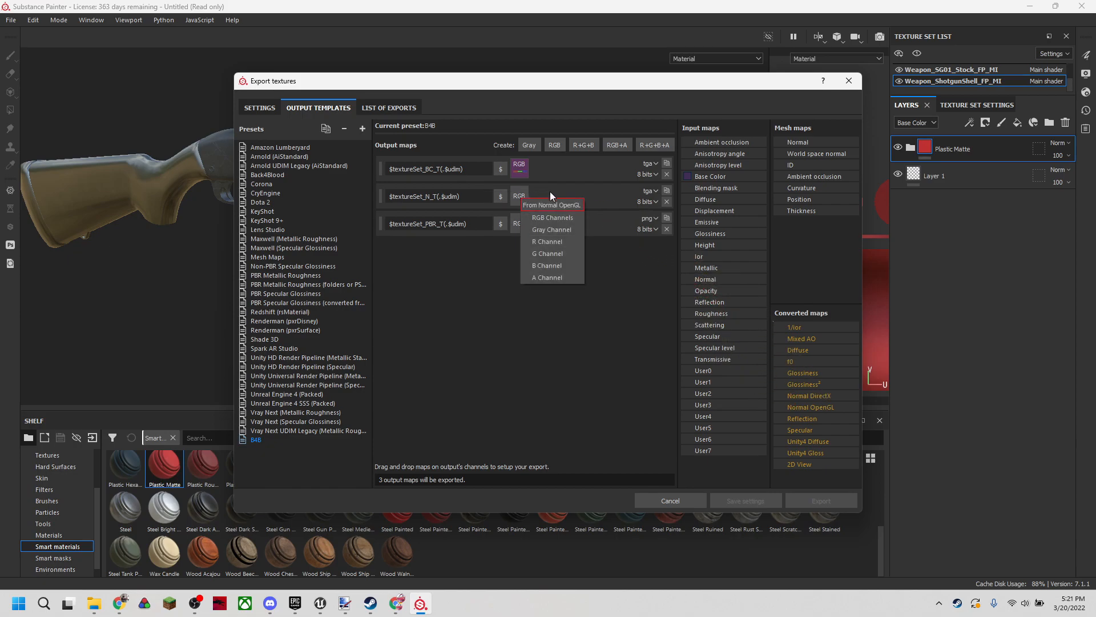
left_click(553, 205)
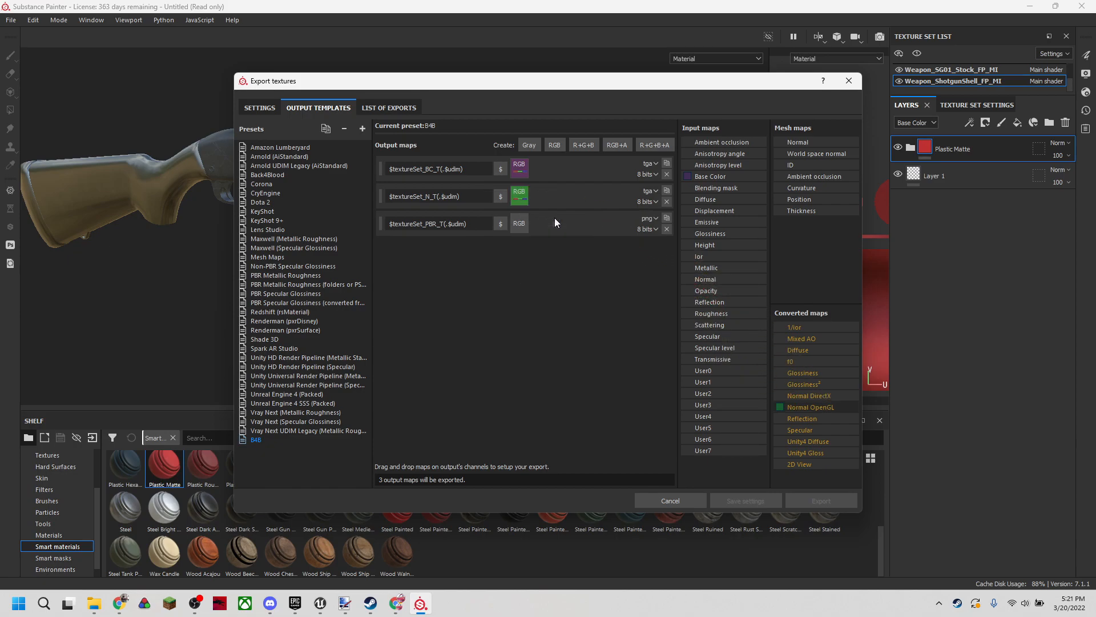
mouse_move(678, 236)
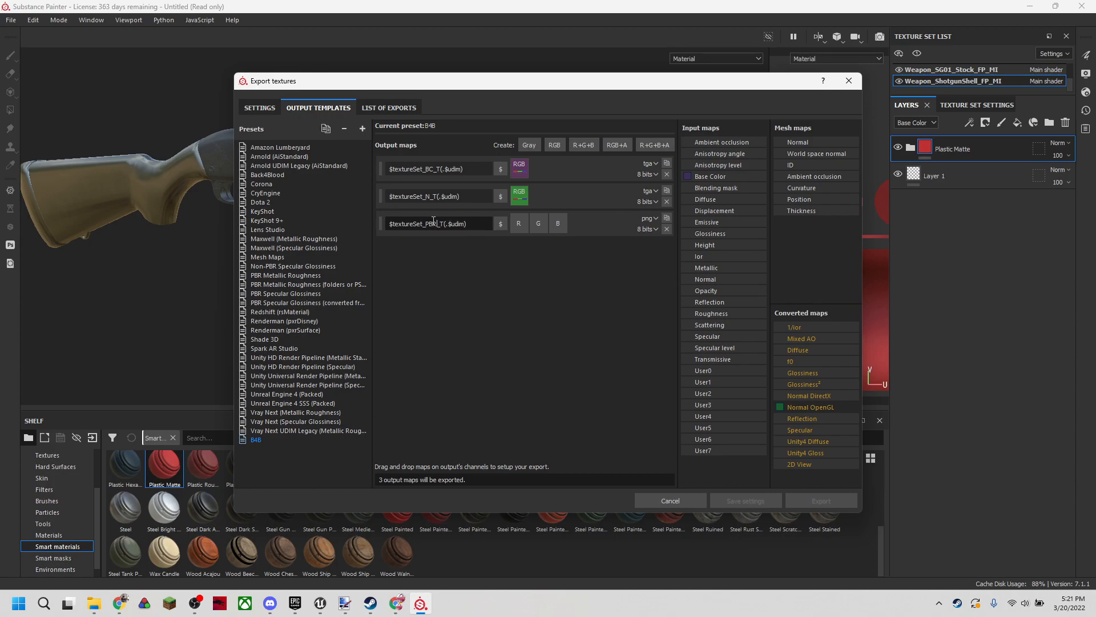
mouse_move(710, 312)
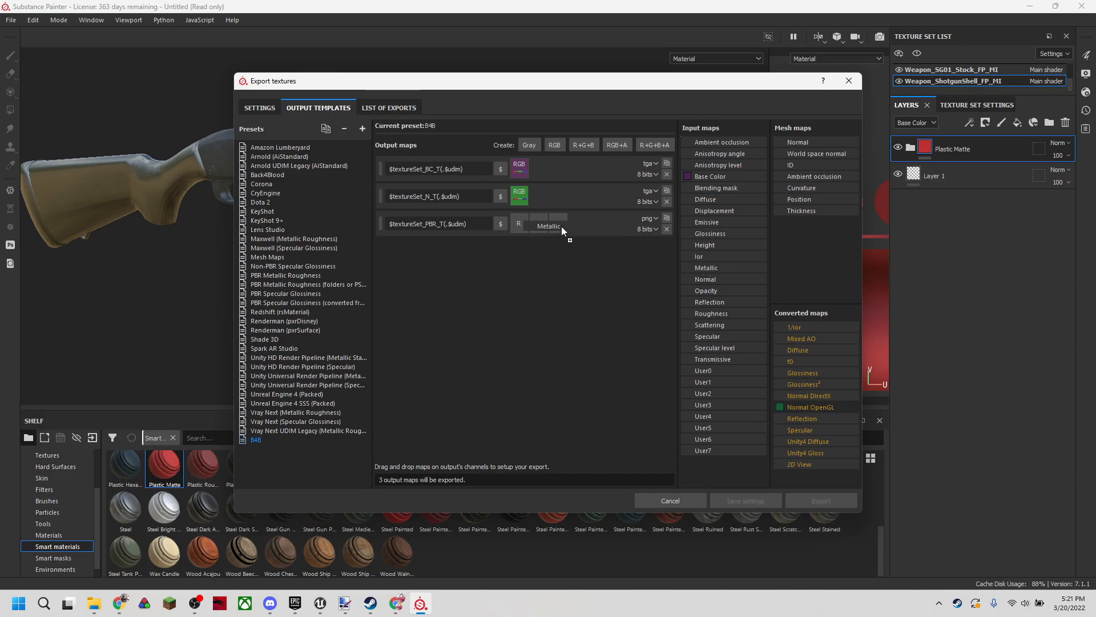
Fill the PBR map's channels with grayscale Metallic, Roughness and Specular, matching Back4Blood.
left_click(549, 225)
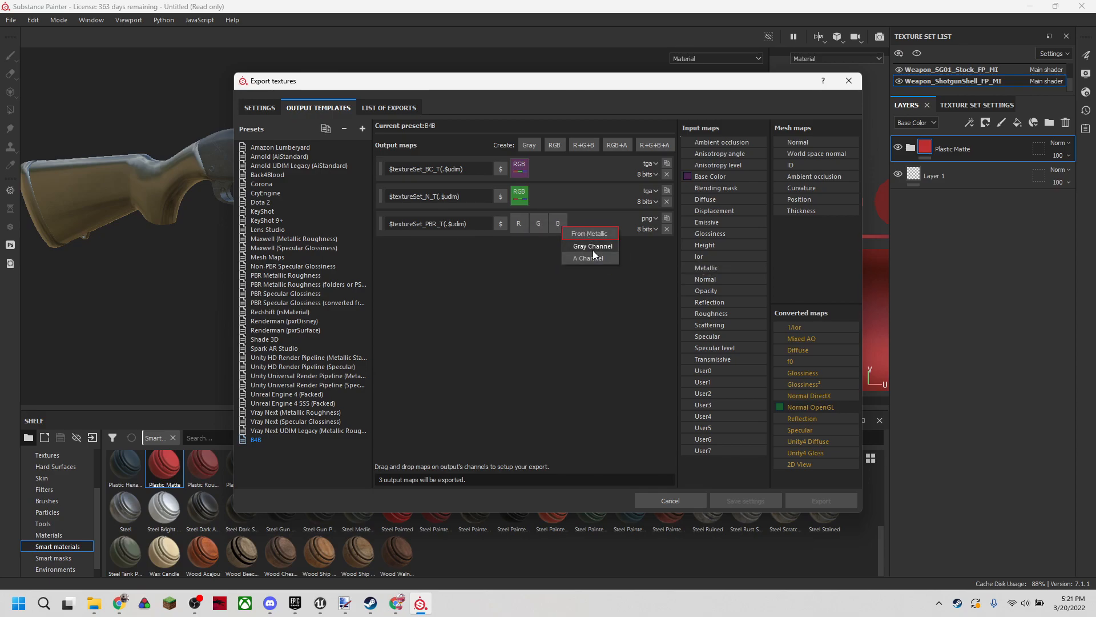
mouse_move(596, 253)
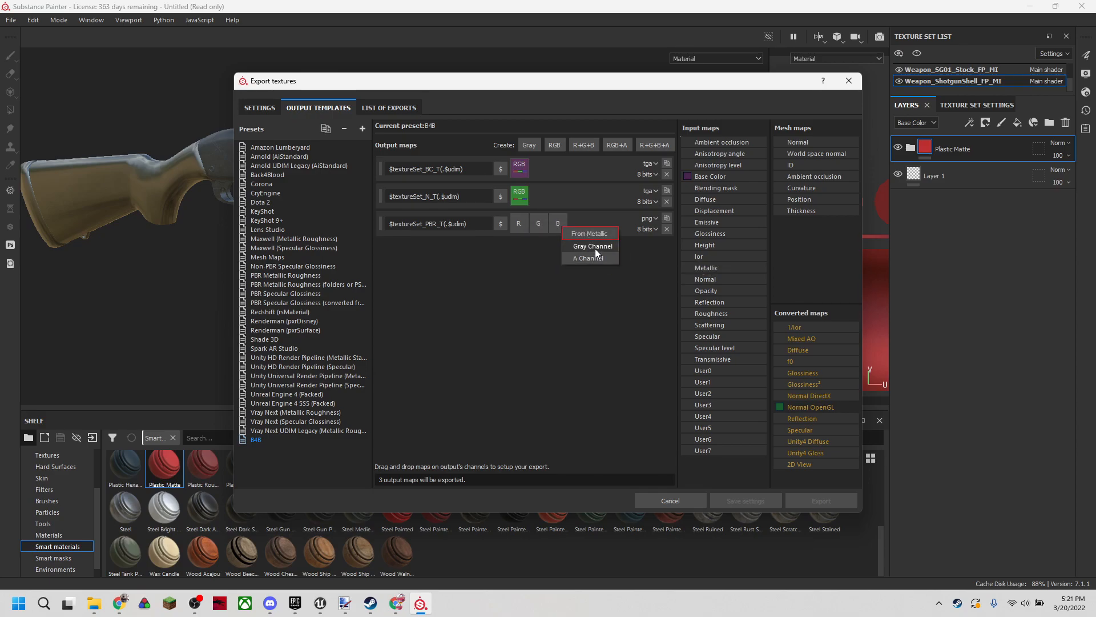
left_click(589, 246)
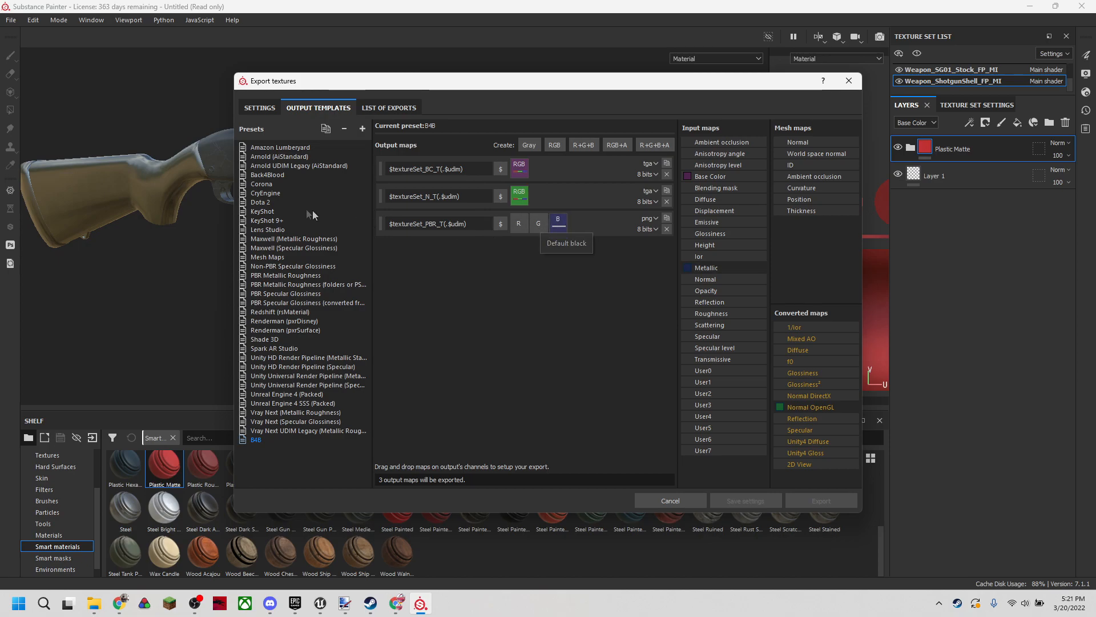
left_click(267, 174)
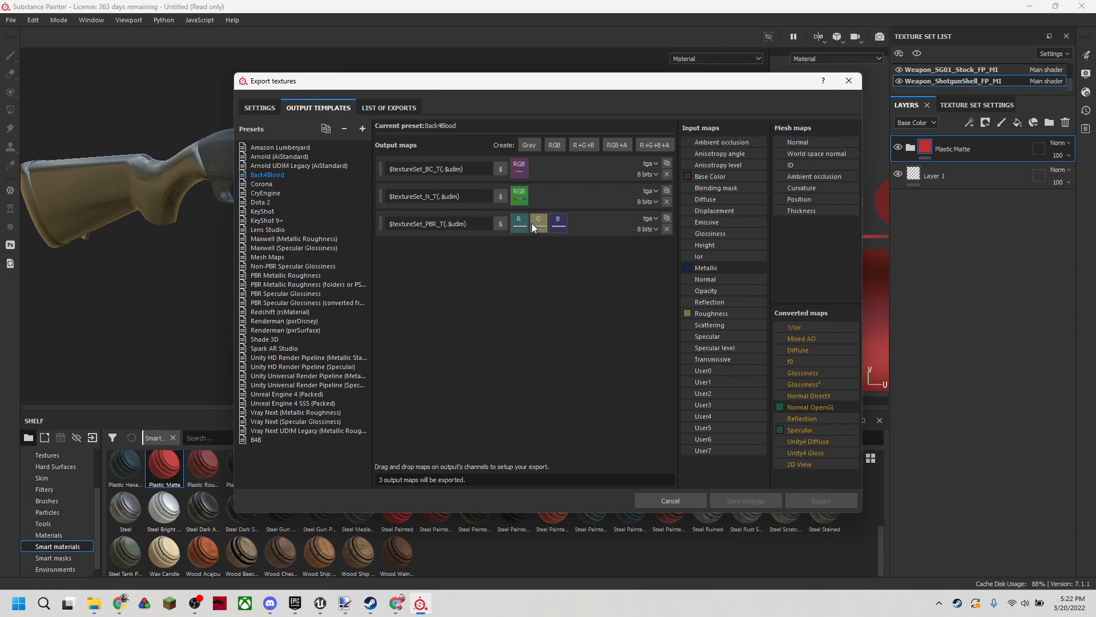
mouse_move(519, 224)
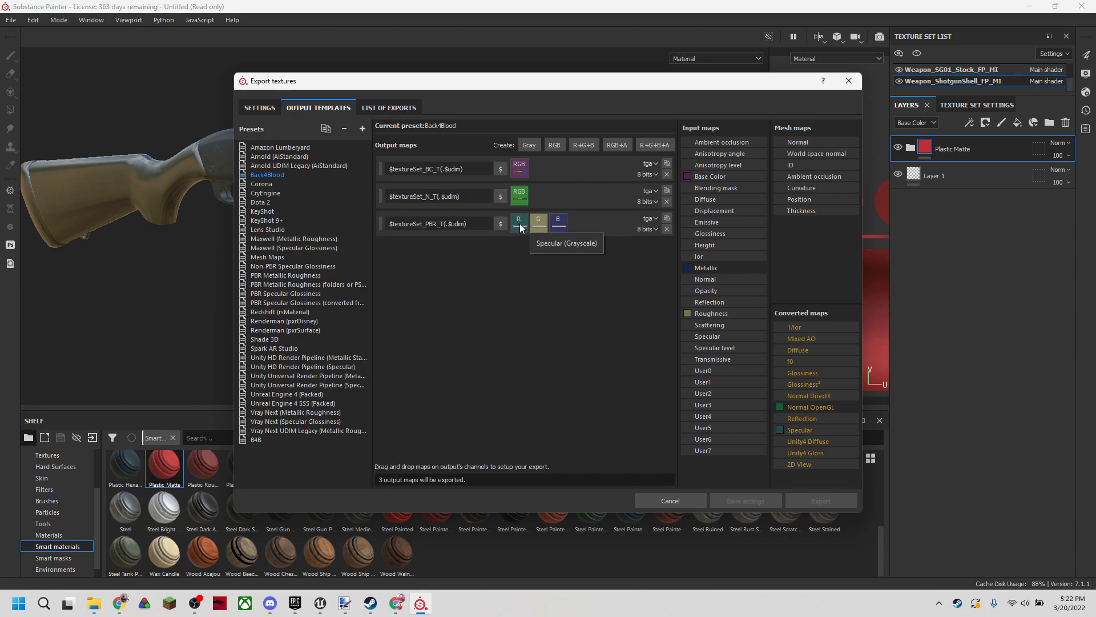
left_click(256, 440)
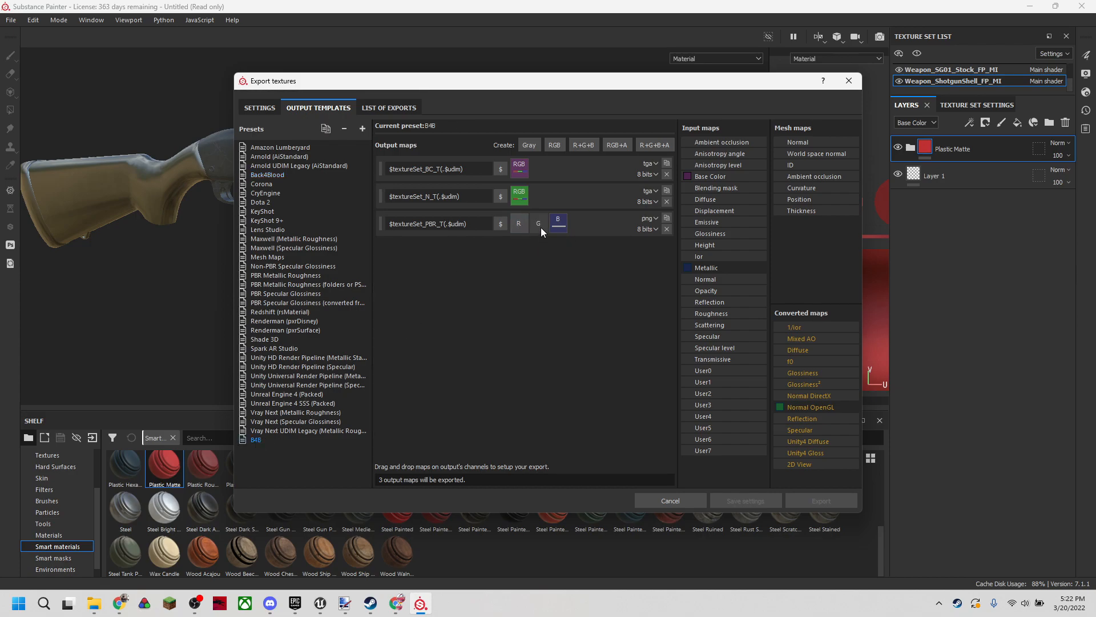
left_click(557, 222)
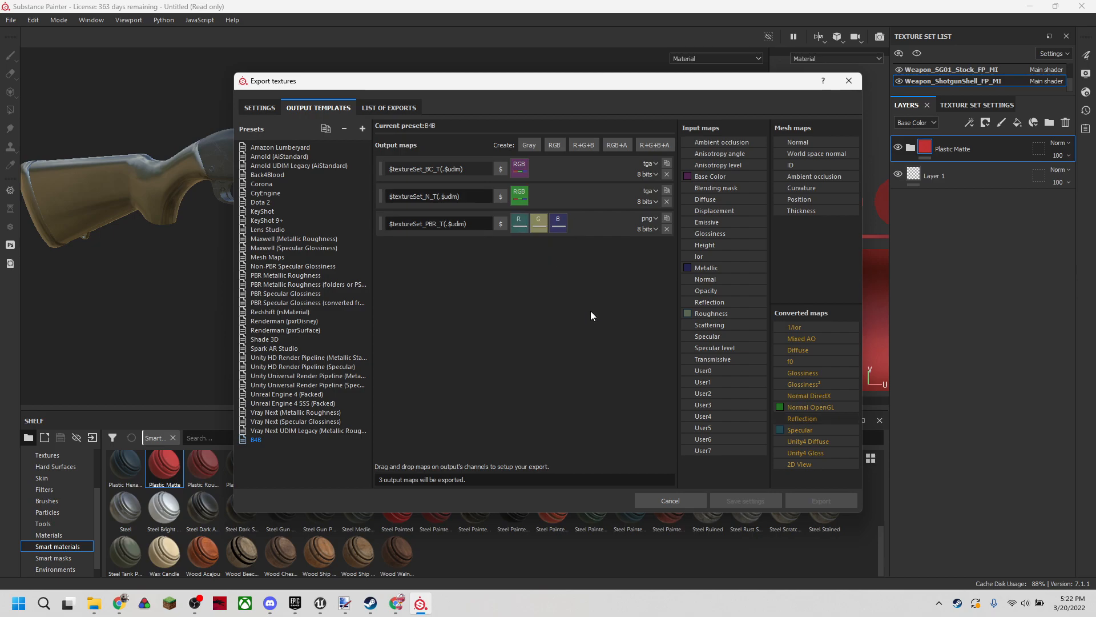
mouse_move(501, 336)
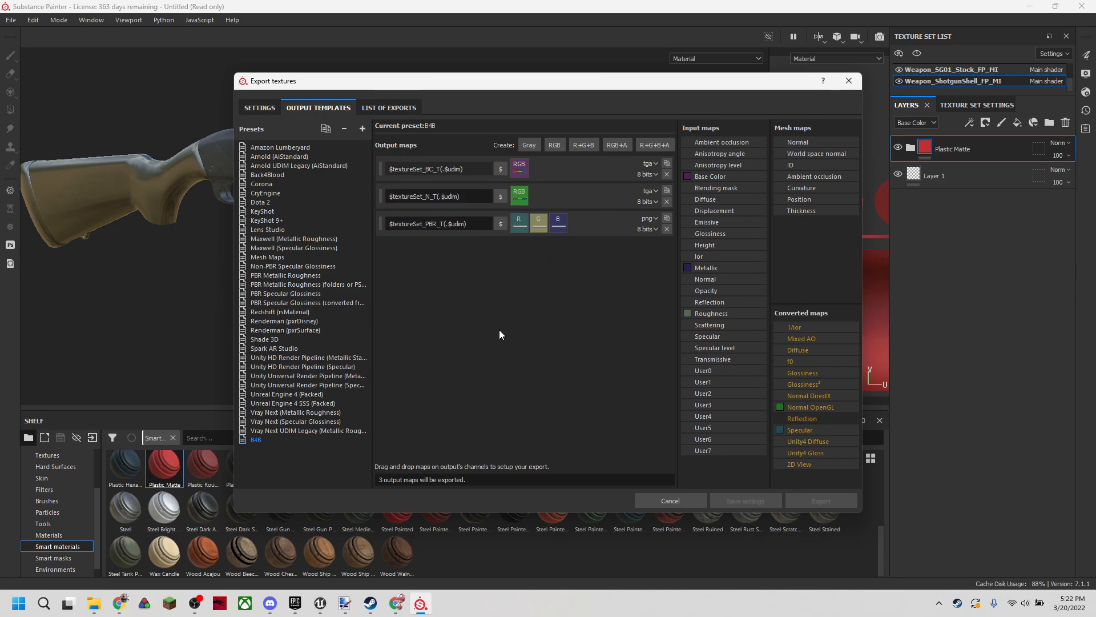
left_click(259, 107)
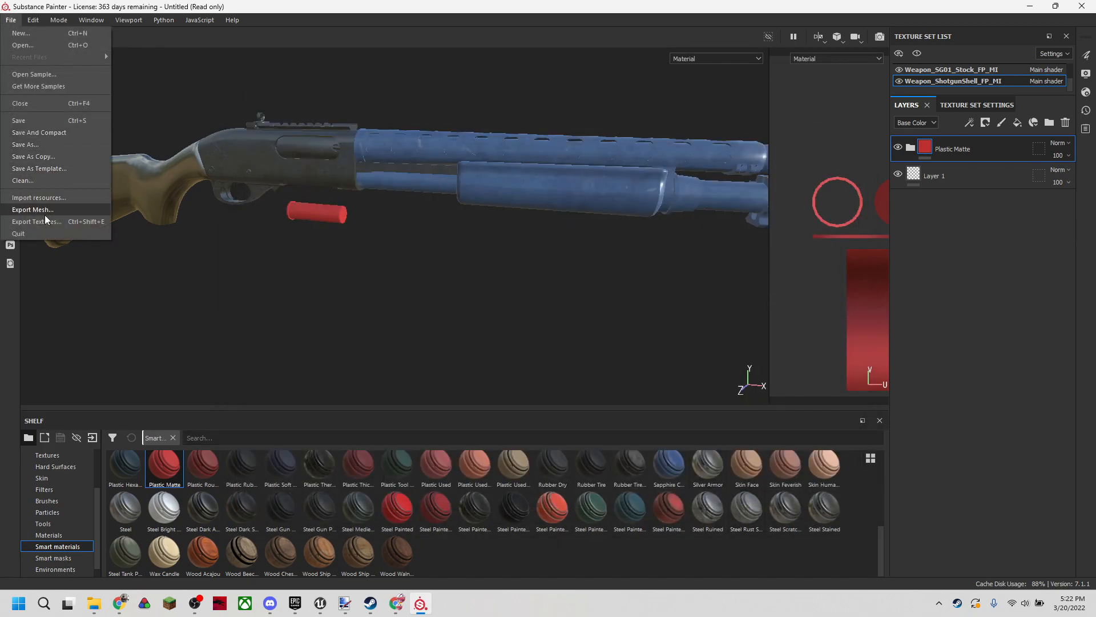
Set export to the B4B template, targa file type and 2048 size.
left_click(35, 221)
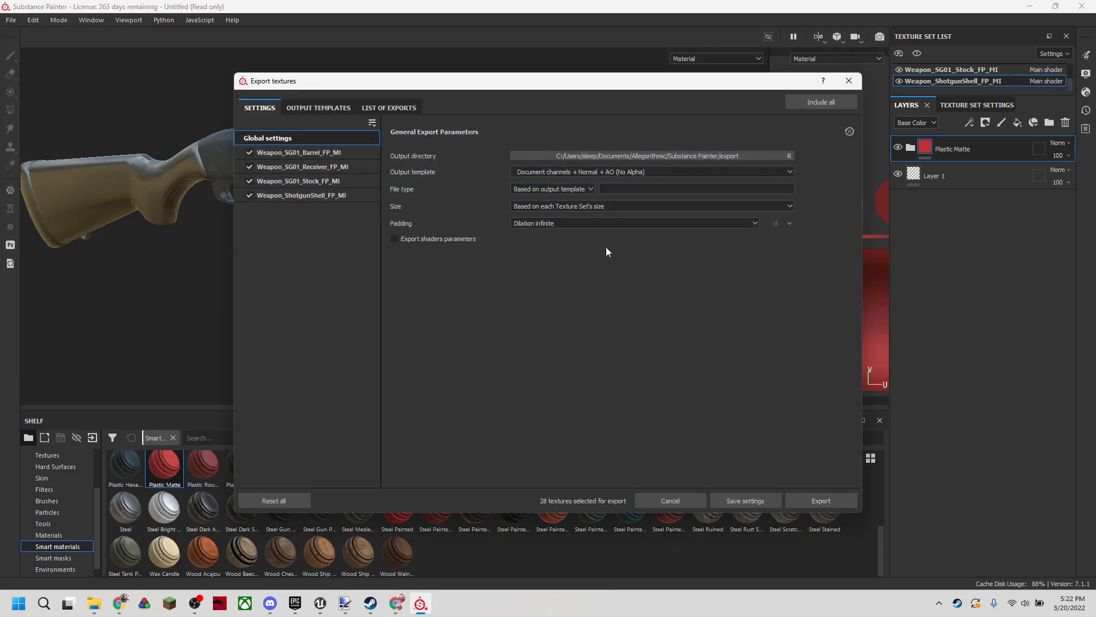
mouse_move(488, 147)
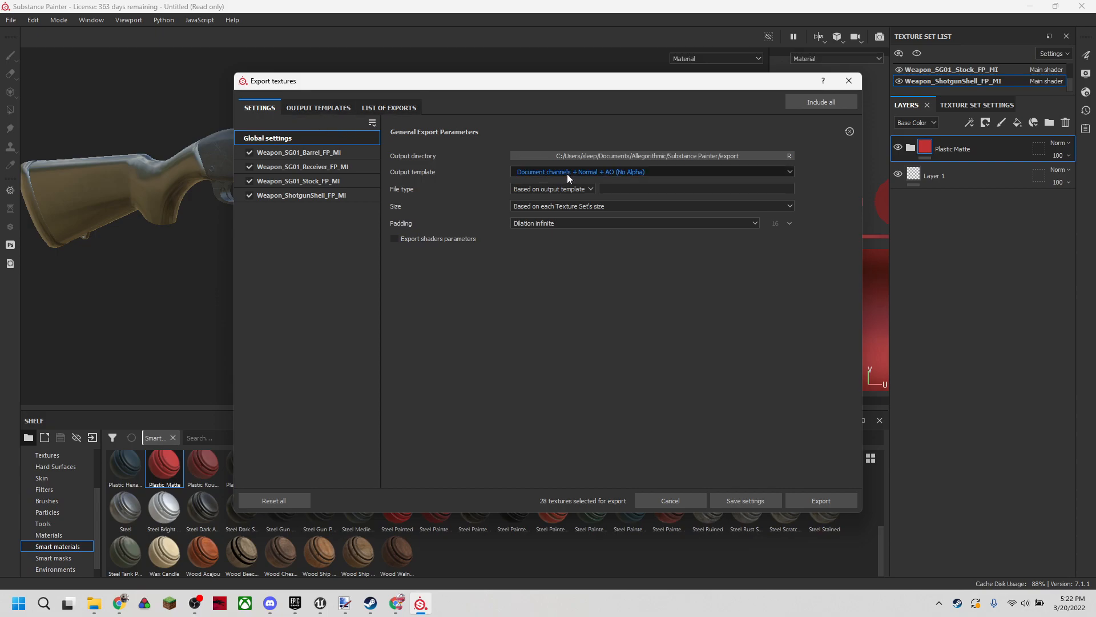
left_click(652, 171)
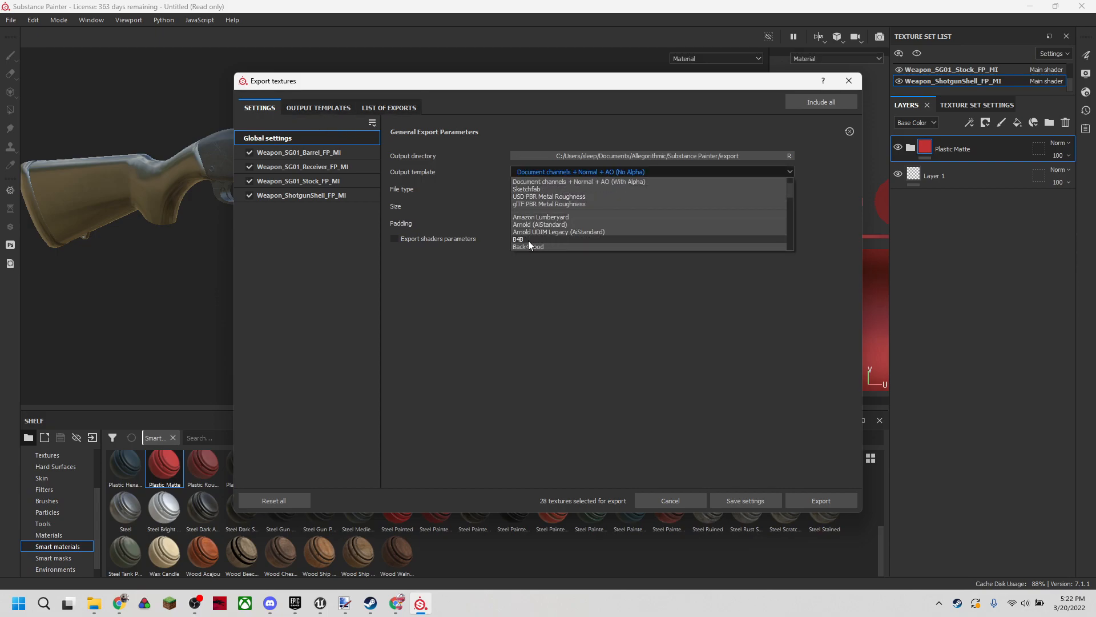
left_click(519, 240)
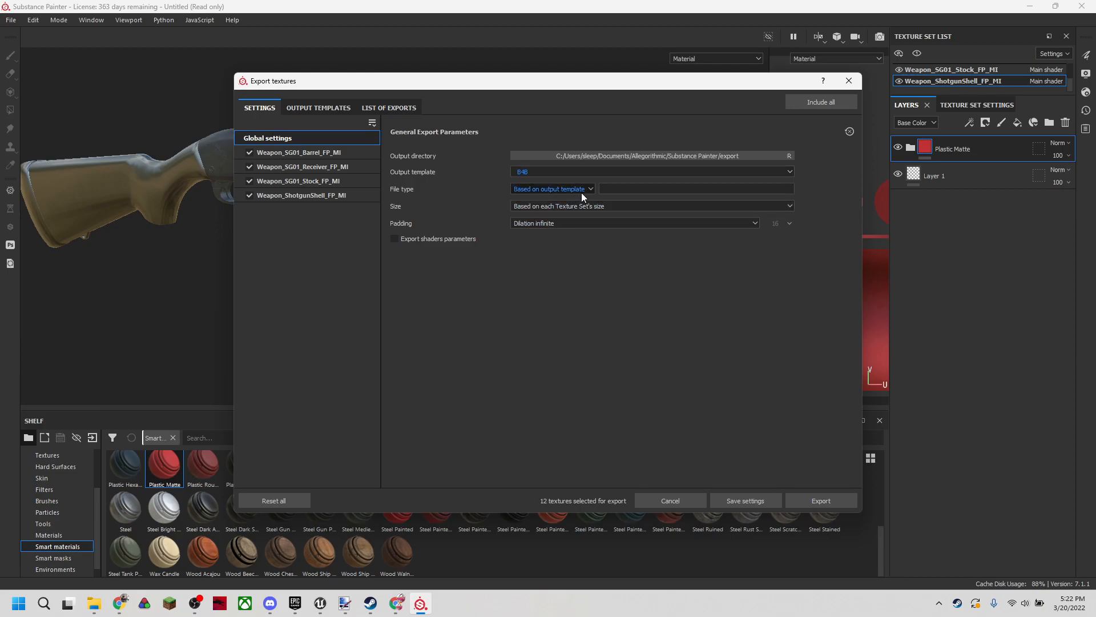
left_click(553, 188)
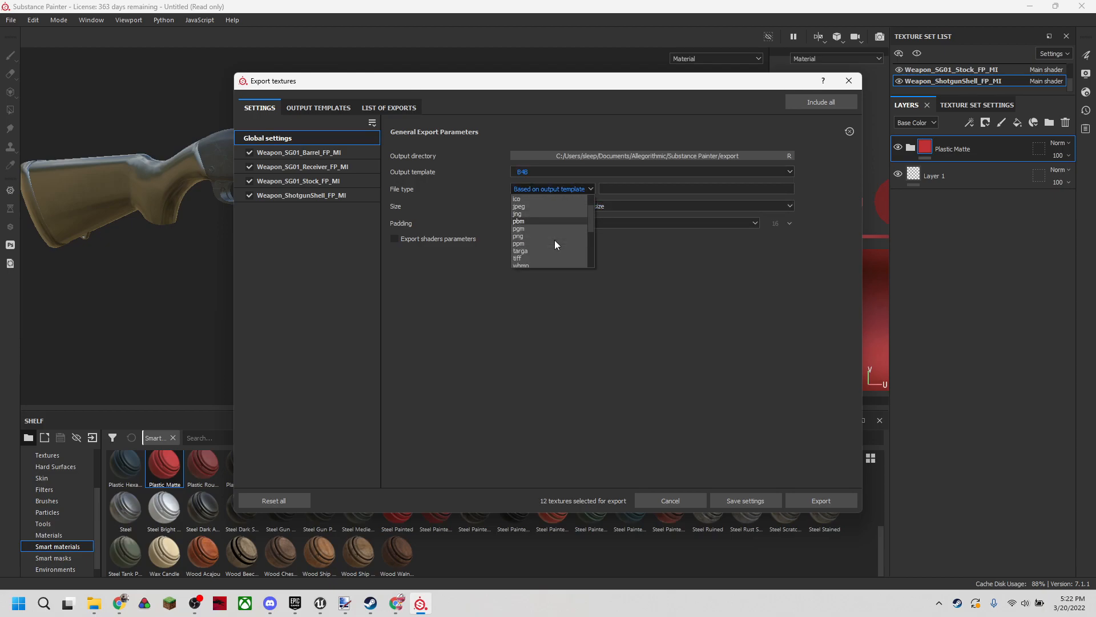
left_click(521, 250)
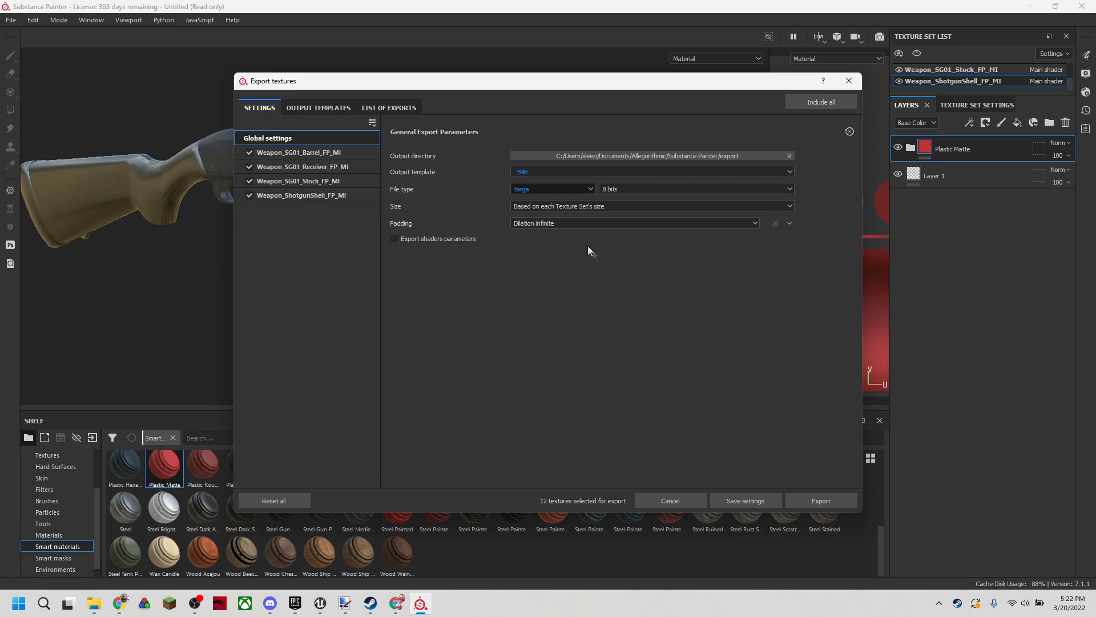
left_click(551, 189)
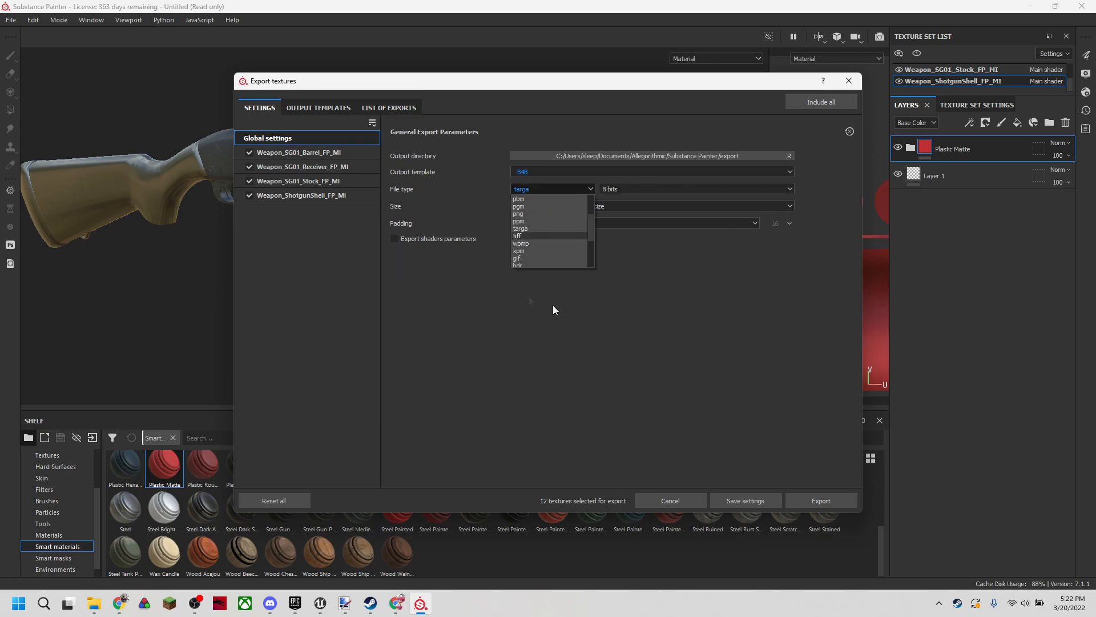
left_click(521, 227)
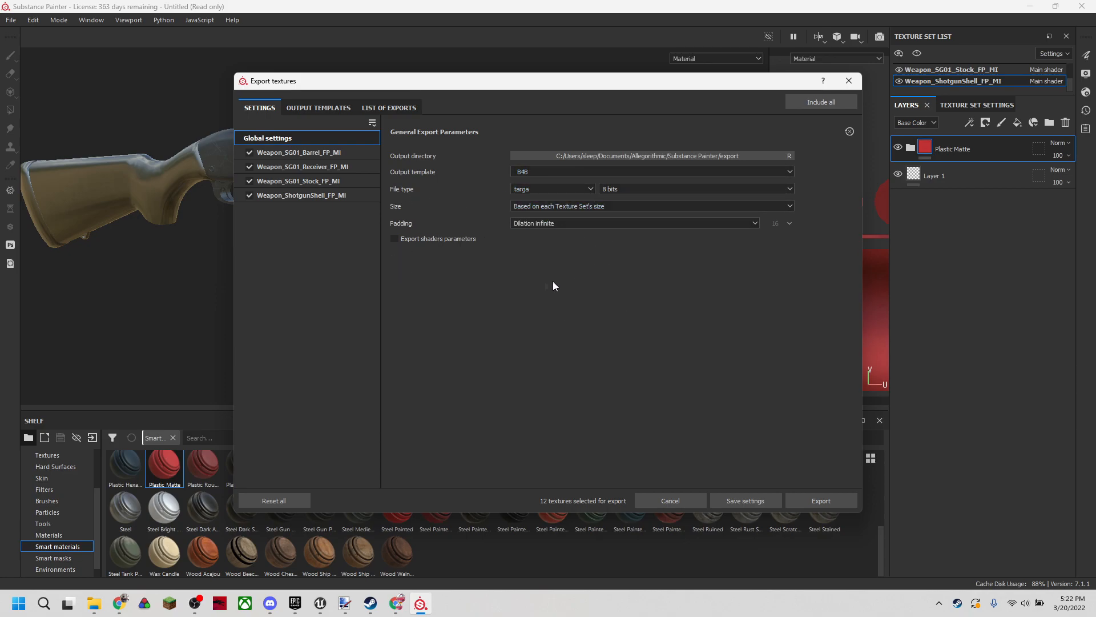
left_click(651, 205)
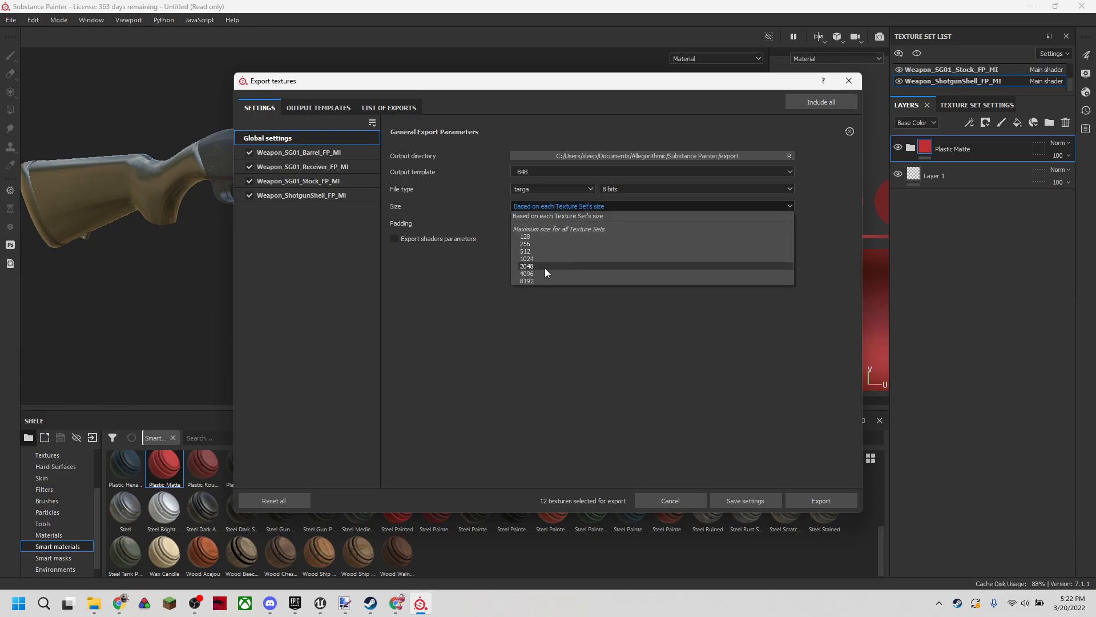
left_click(527, 265)
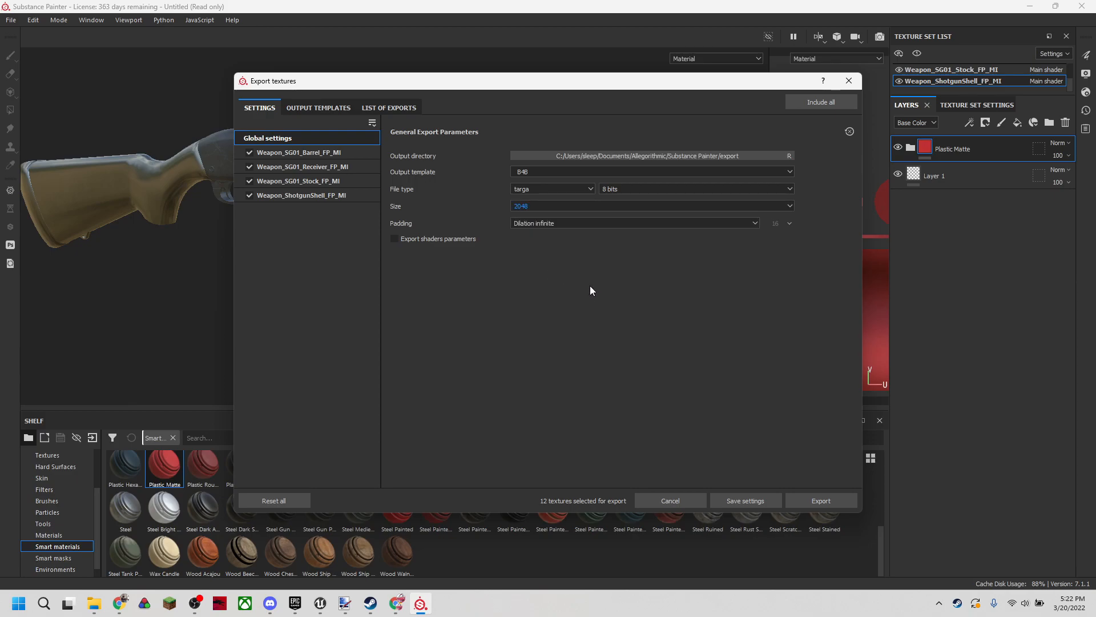
mouse_move(589, 292)
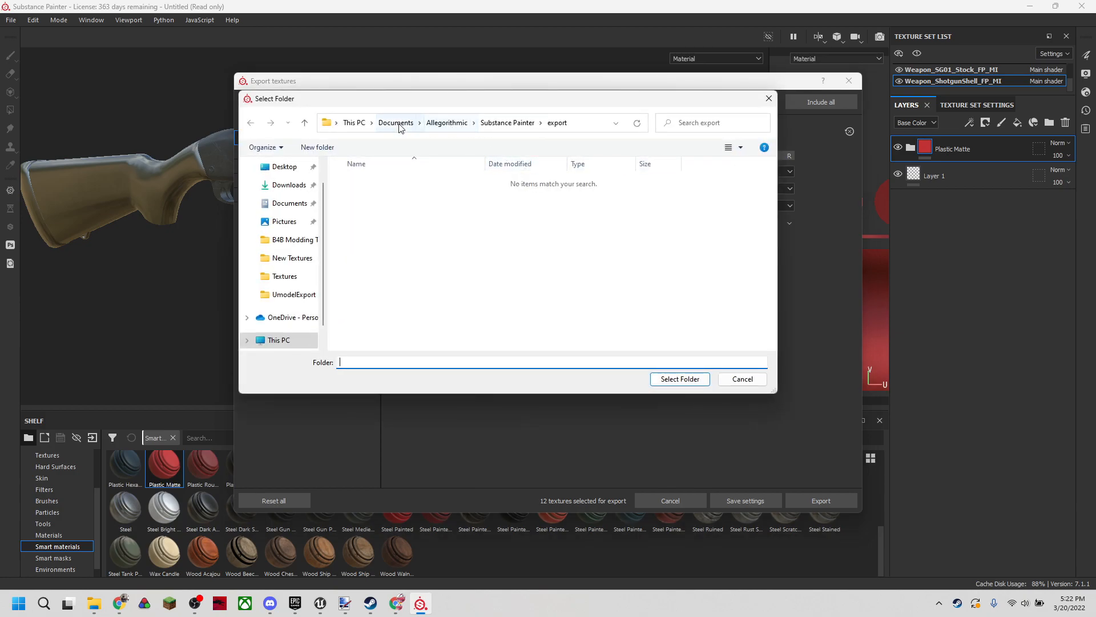
Create a Tutorial Textures folder inside Exported Shotgun and select it as the output directory.
left_click(291, 240)
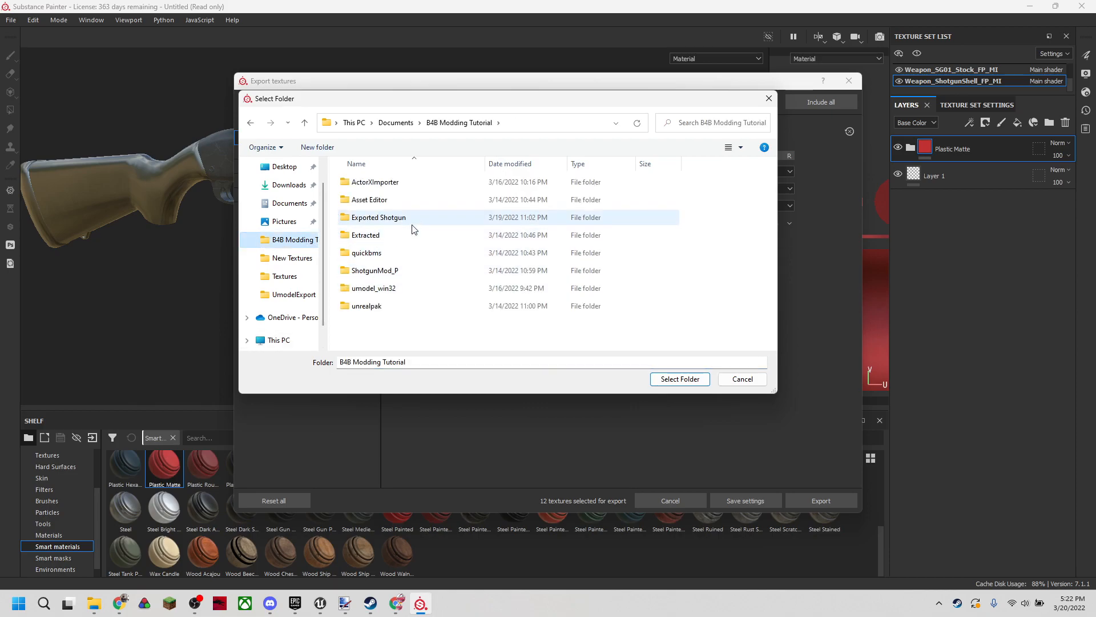
double_click(379, 217)
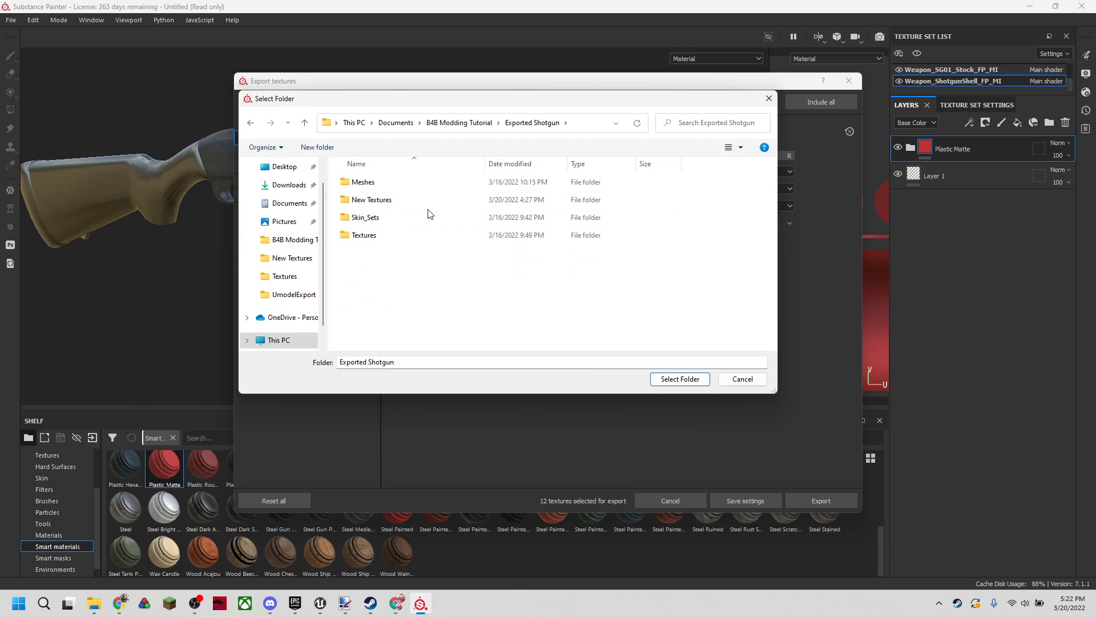
right_click(430, 214)
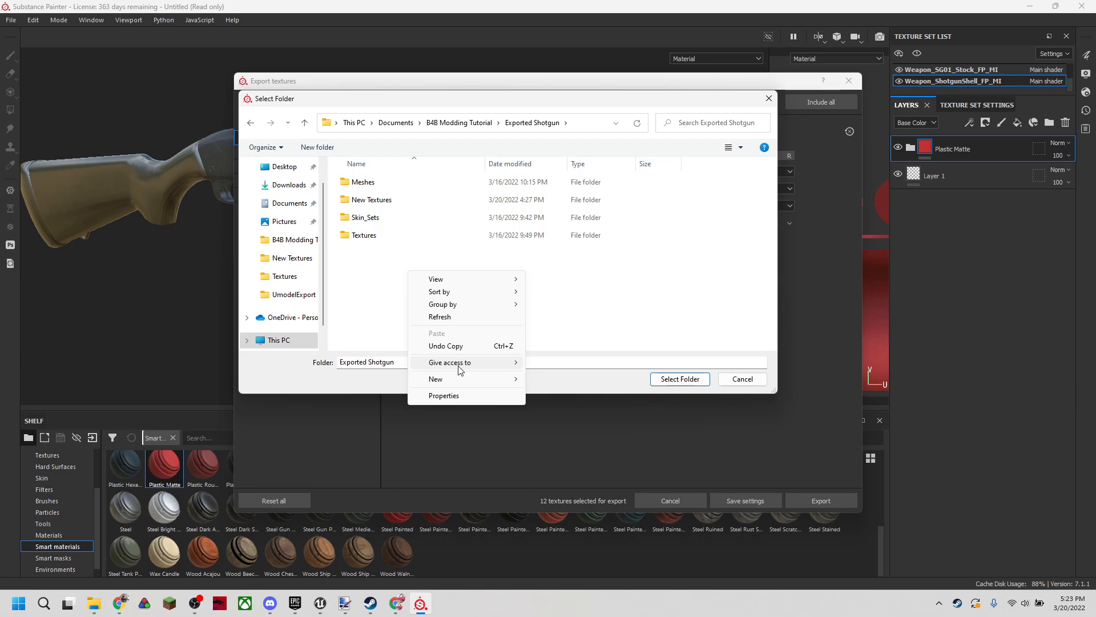
left_click(437, 378)
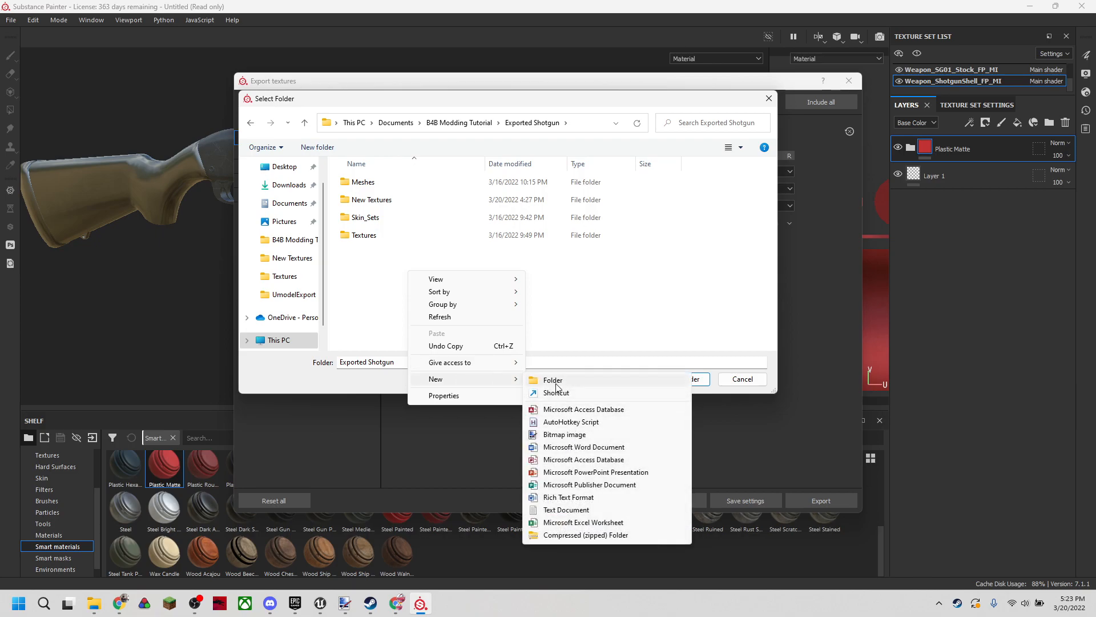
left_click(553, 380)
type("Tutorial Textures")
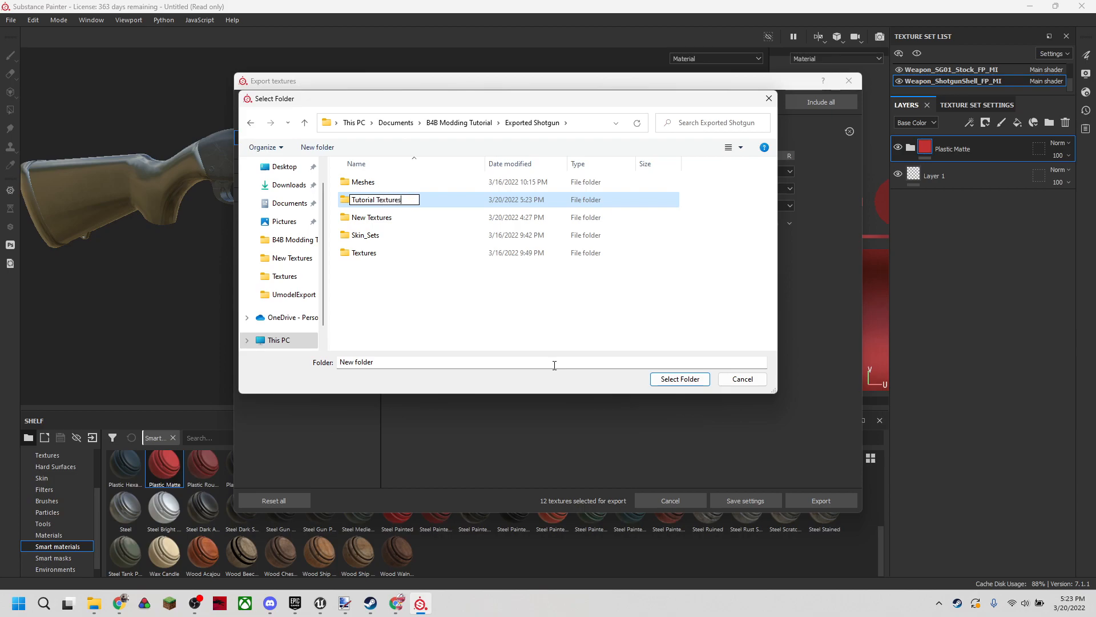
double_click(376, 199)
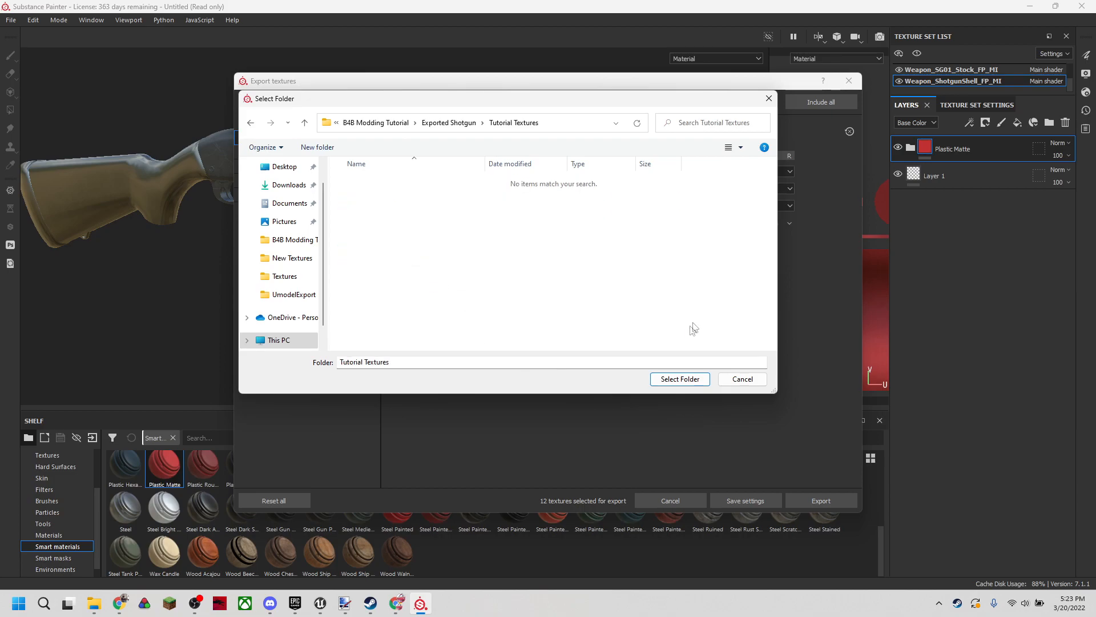
left_click(679, 378)
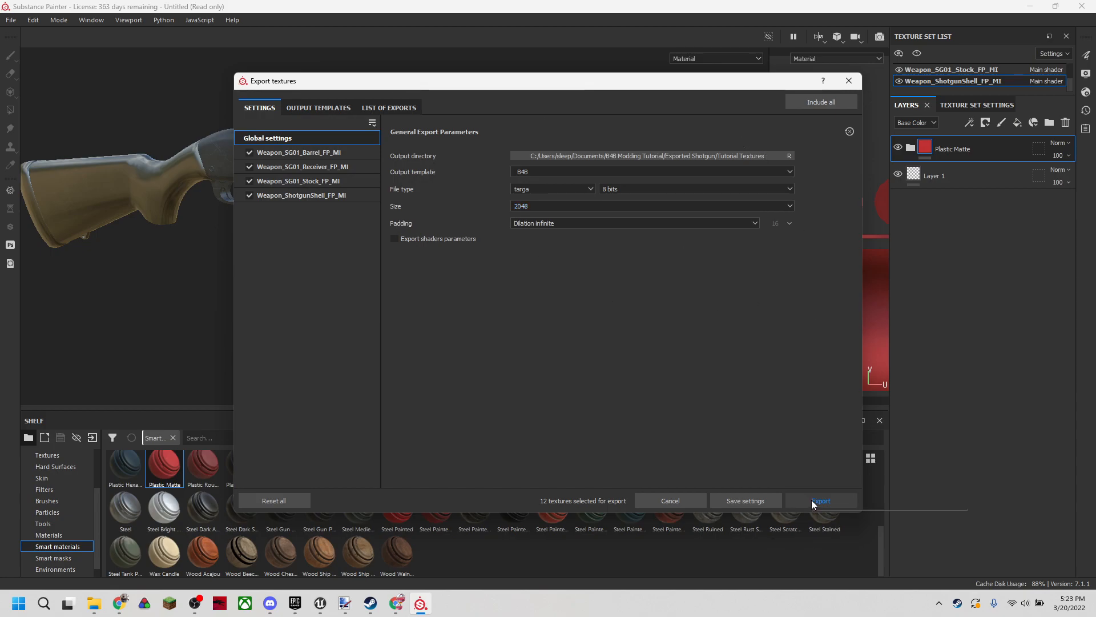
Export the 12 textures and preview the receiver base colour TGA from Tutorial Textures in paint.net.
left_click(821, 500)
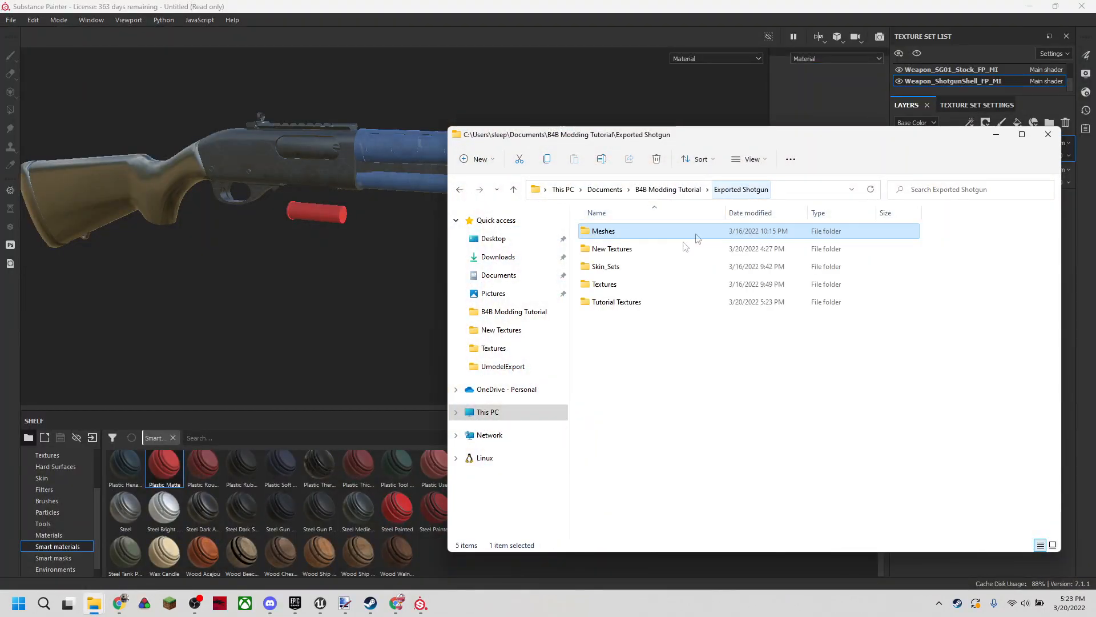
double_click(616, 301)
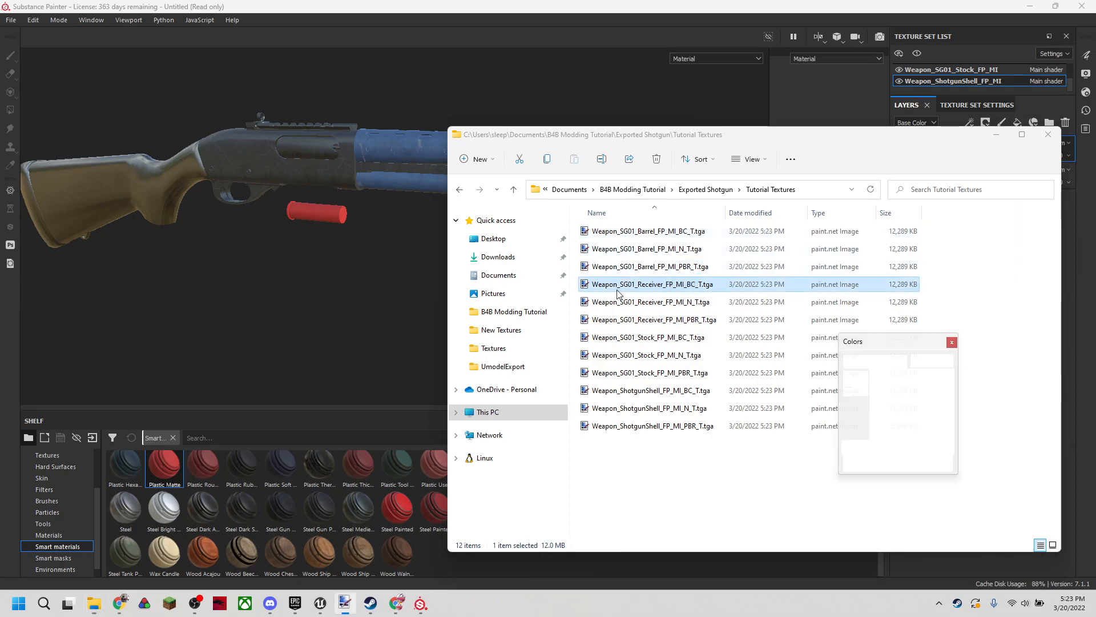
double_click(652, 283)
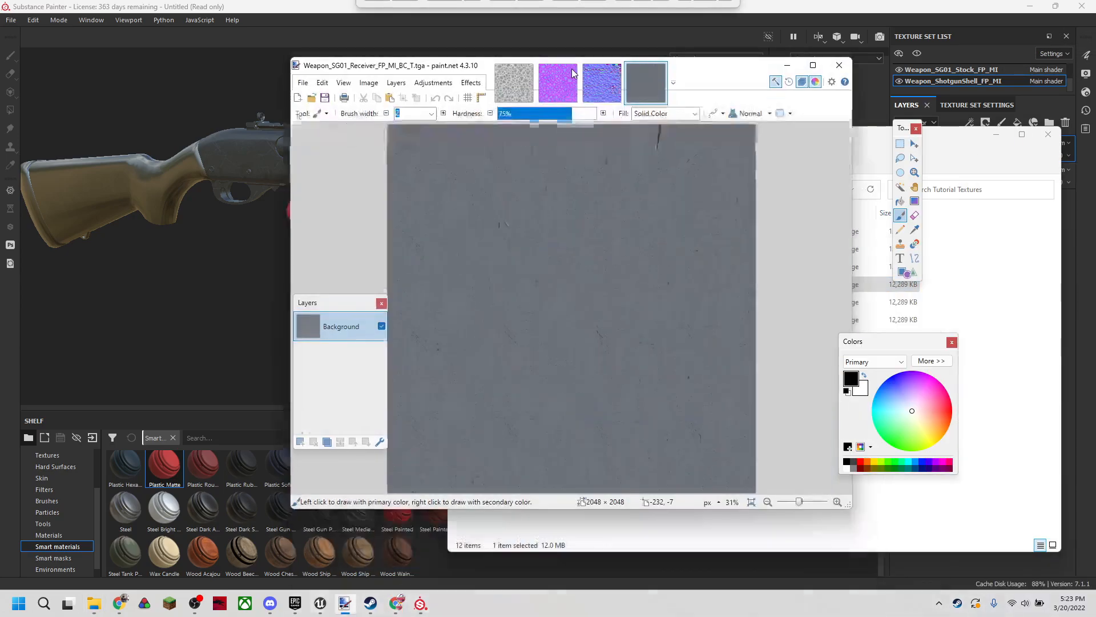
left_click(814, 65)
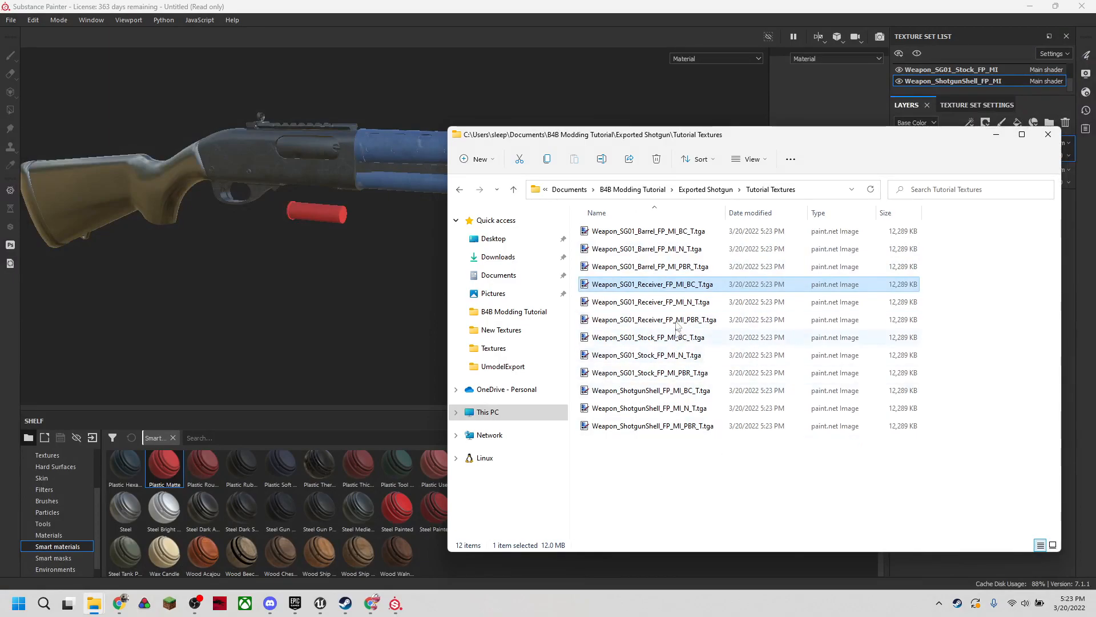
Rename the first barrel texture to SG01_Barrel_BC_T.tga.
right_click(647, 231)
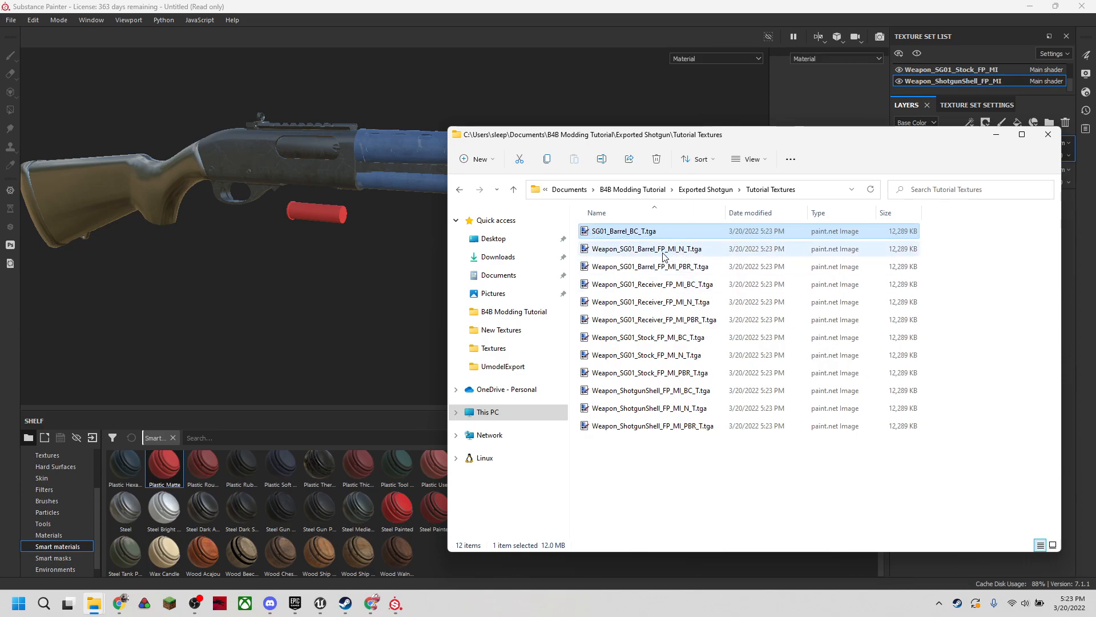
mouse_move(664, 257)
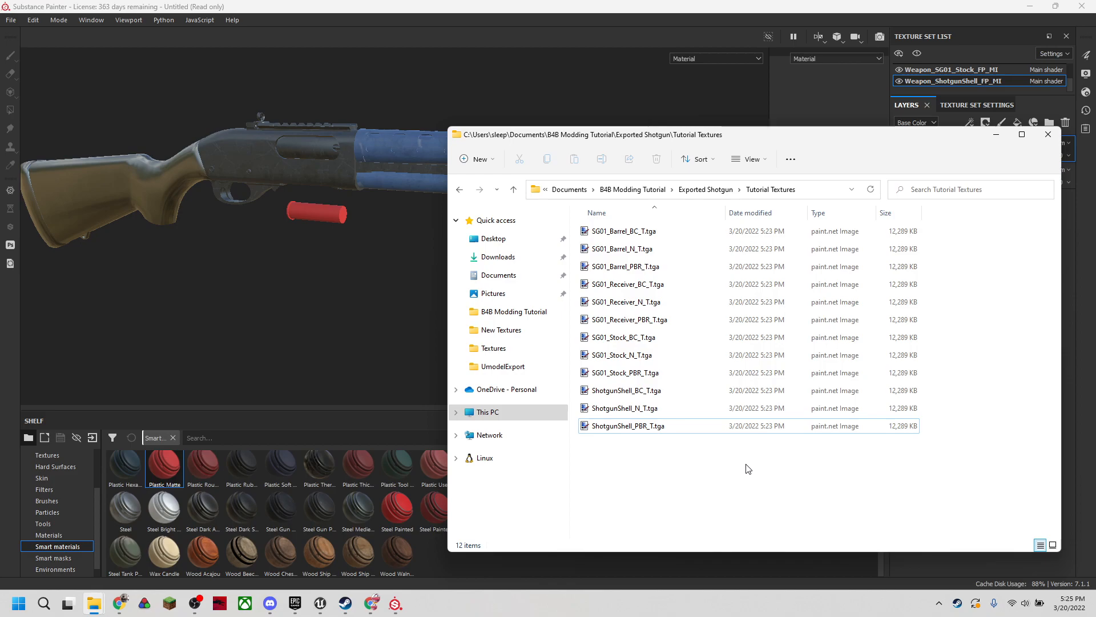
Switch to Unreal Editor with the textures imported and cook content for Windows.
left_click(320, 603)
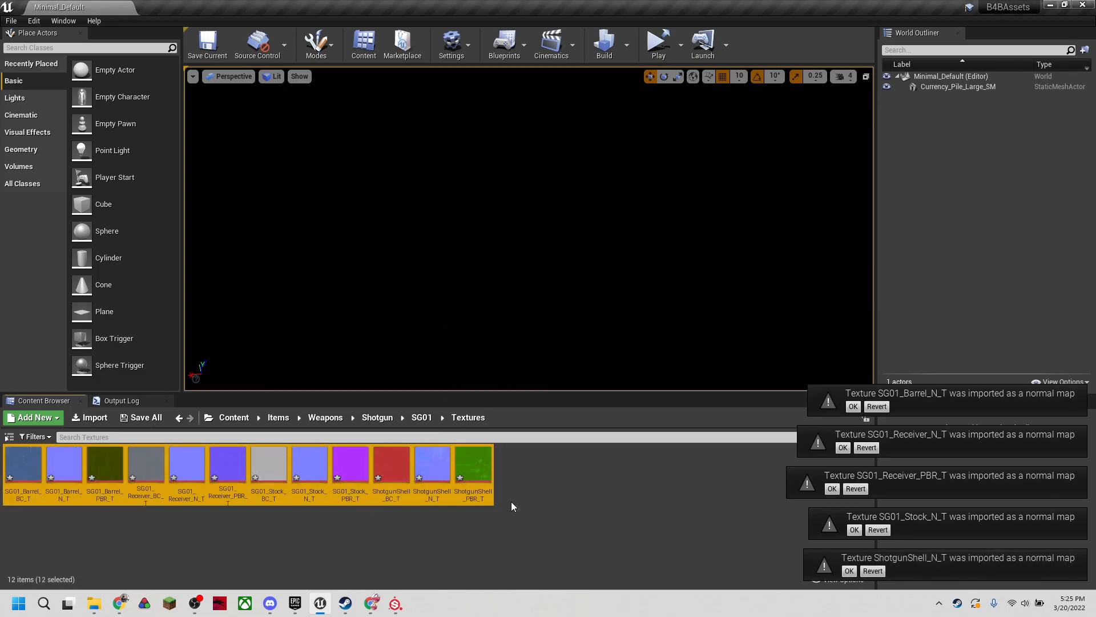
mouse_move(465, 480)
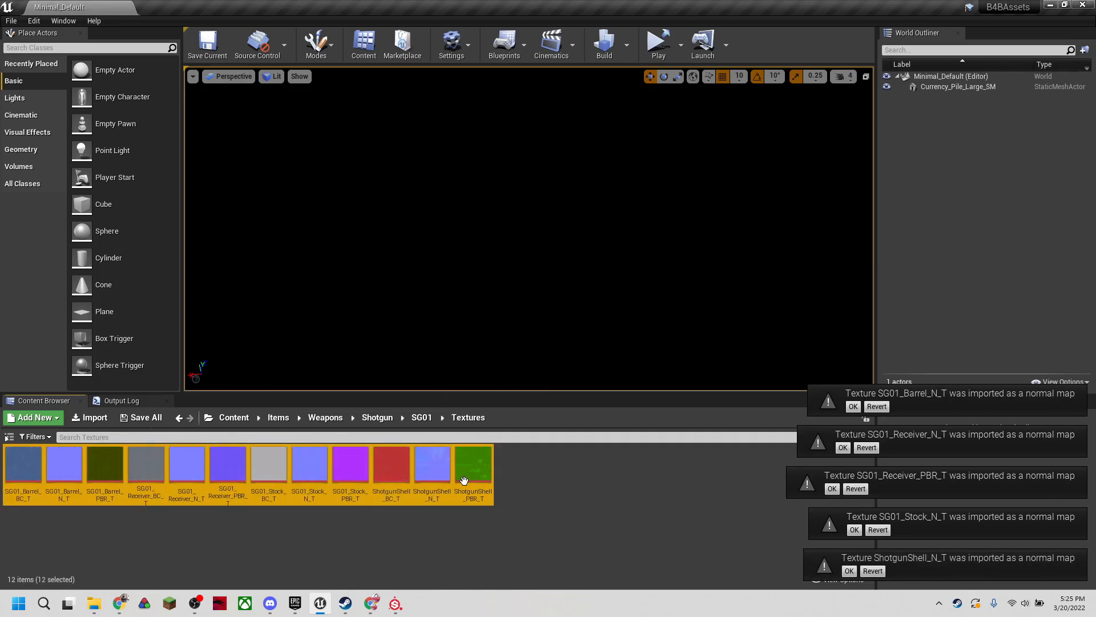
left_click(10, 21)
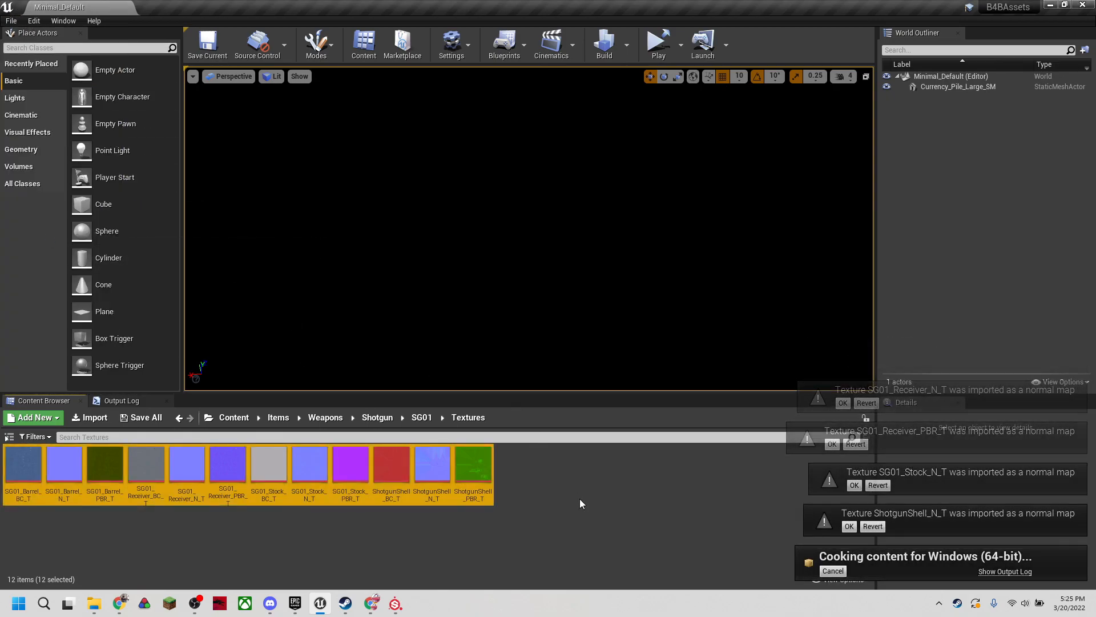
left_click(121, 401)
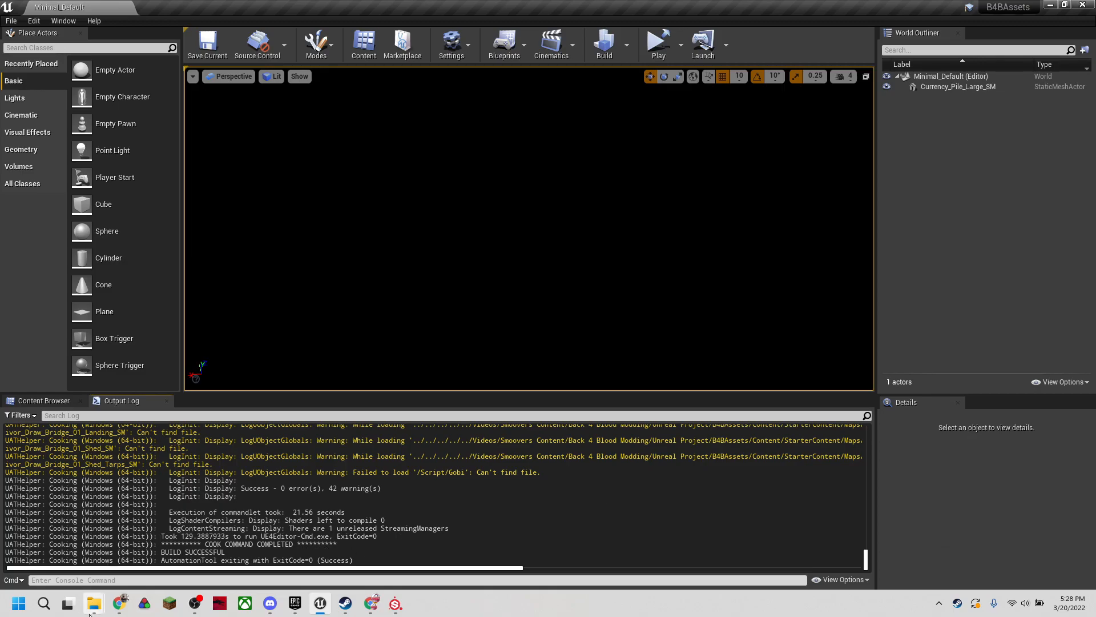
Copy the 36 cooked SG01 texture files into ShotgunMod_P's SG01 Textures folder, replacing the three same-named files.
left_click(93, 603)
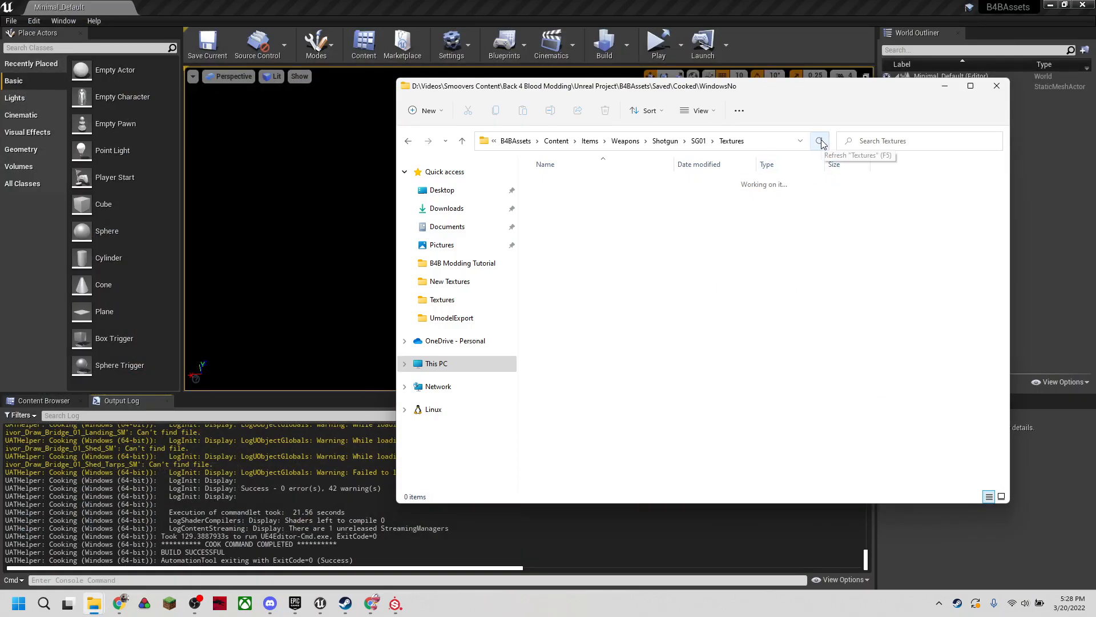
left_click(819, 142)
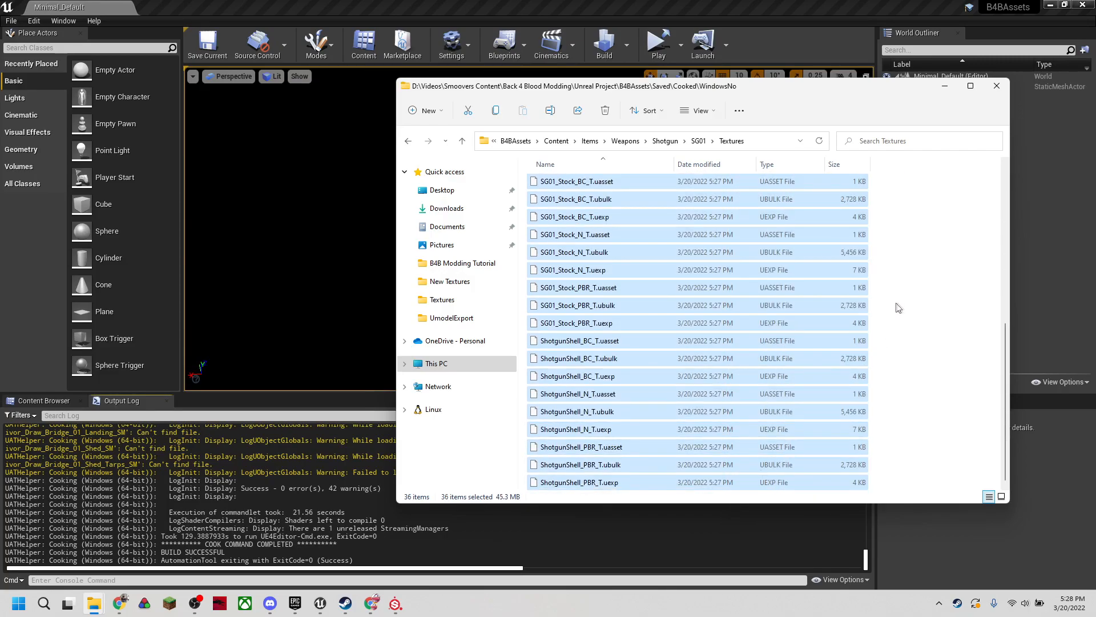
mouse_move(925, 321)
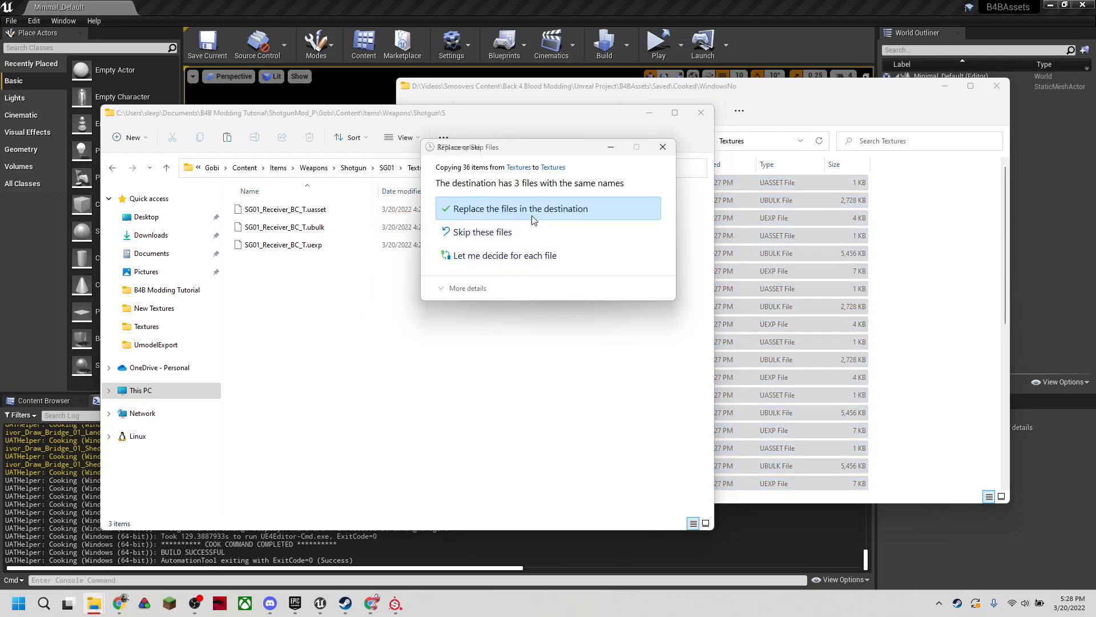
left_click(520, 208)
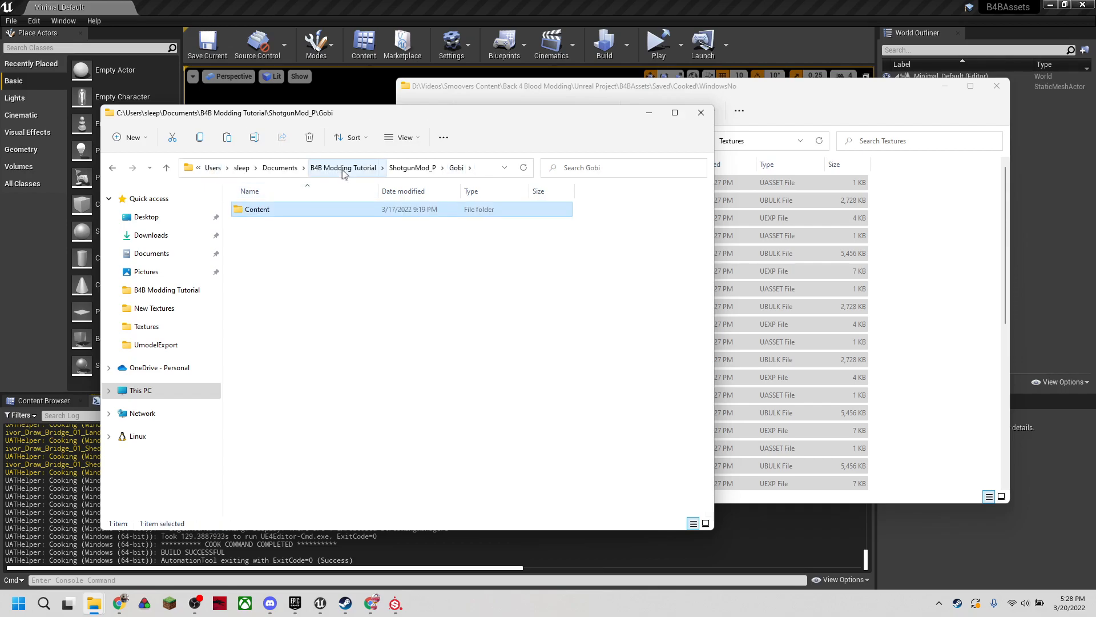
Return File Explorer to the B4B Modding Tutorial folder.
left_click(344, 166)
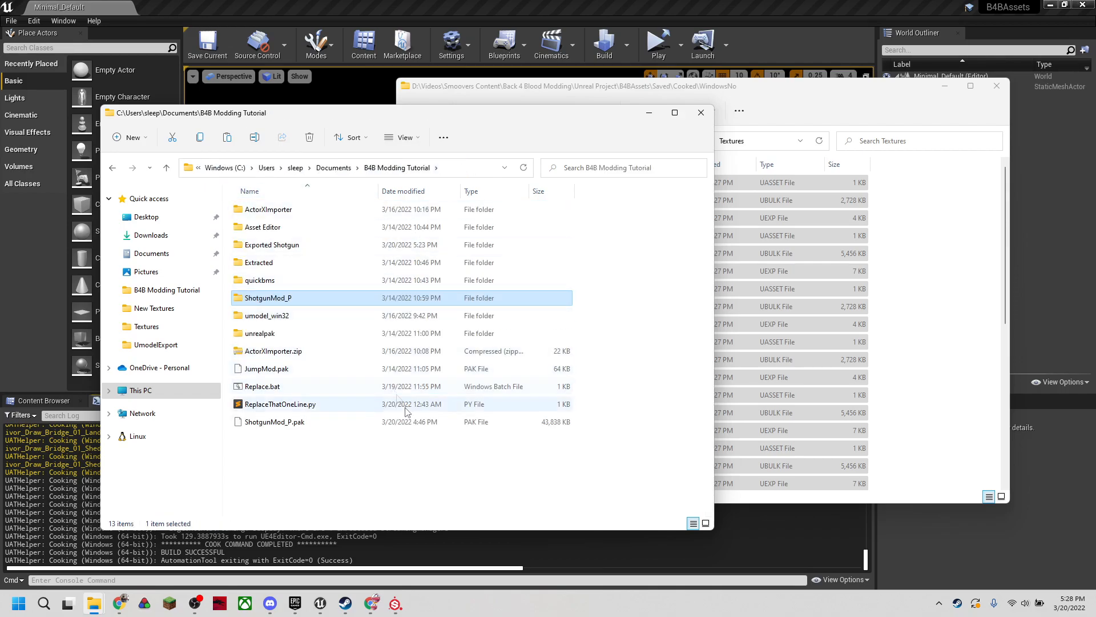
mouse_move(443, 477)
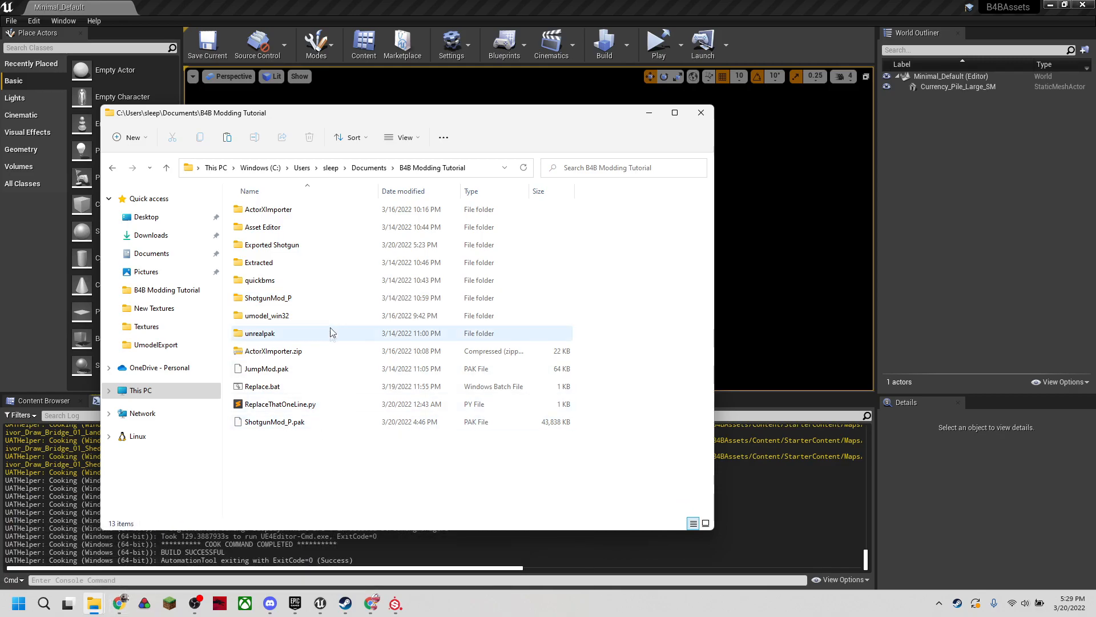
Launch AssetEditor.exe and load Weapon_SG01_Barrel_FP_MI.uasset from the Skin_Default set.
double_click(270, 227)
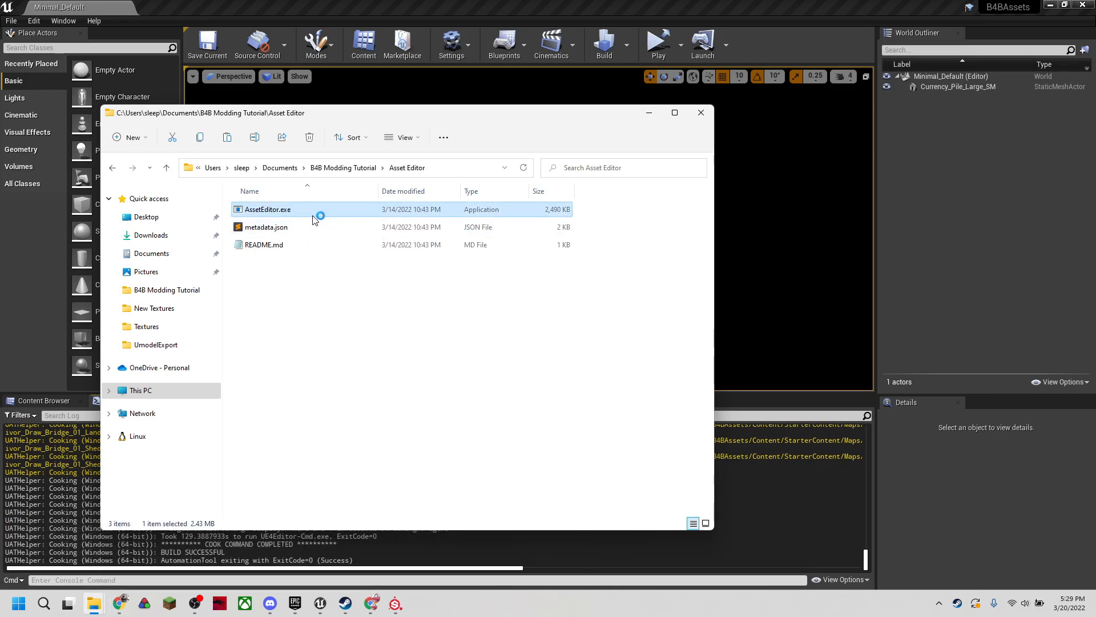
double_click(267, 209)
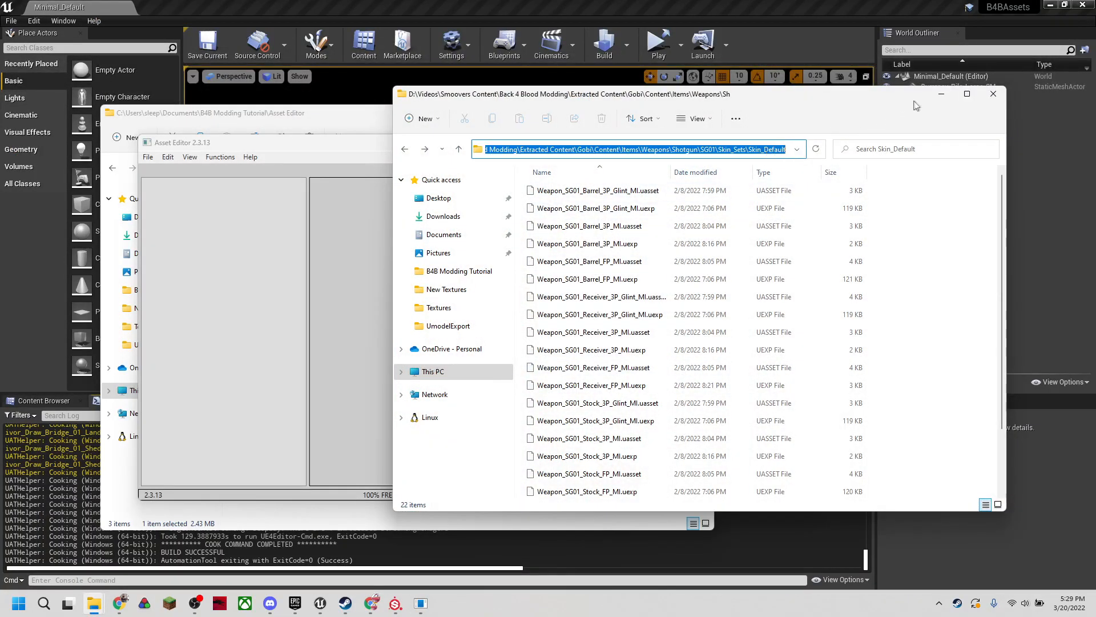
left_click(993, 94)
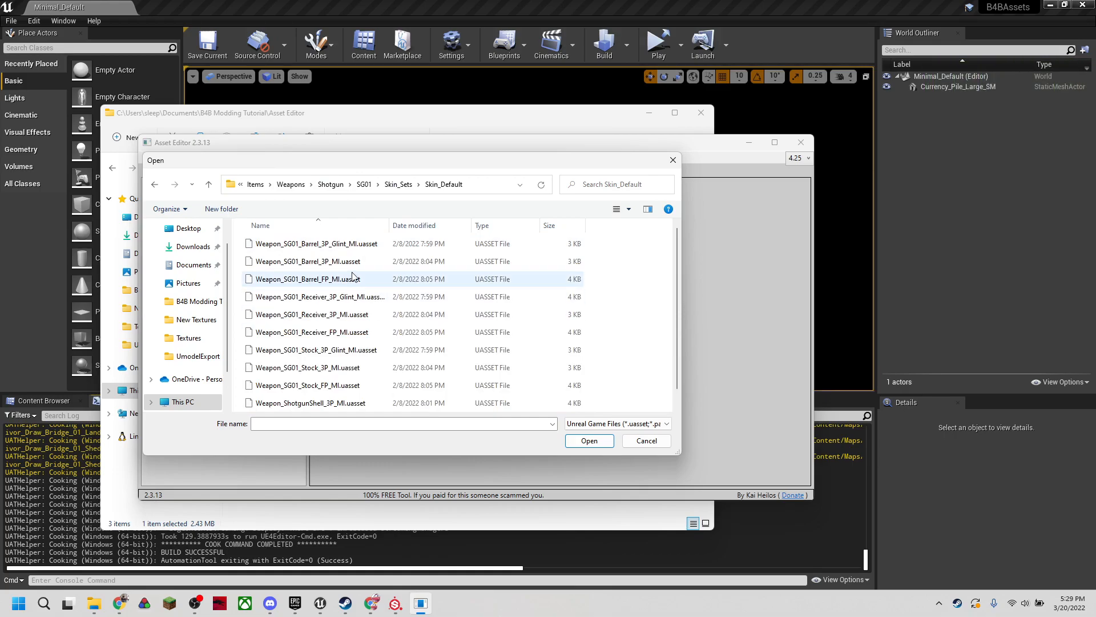
left_click(307, 279)
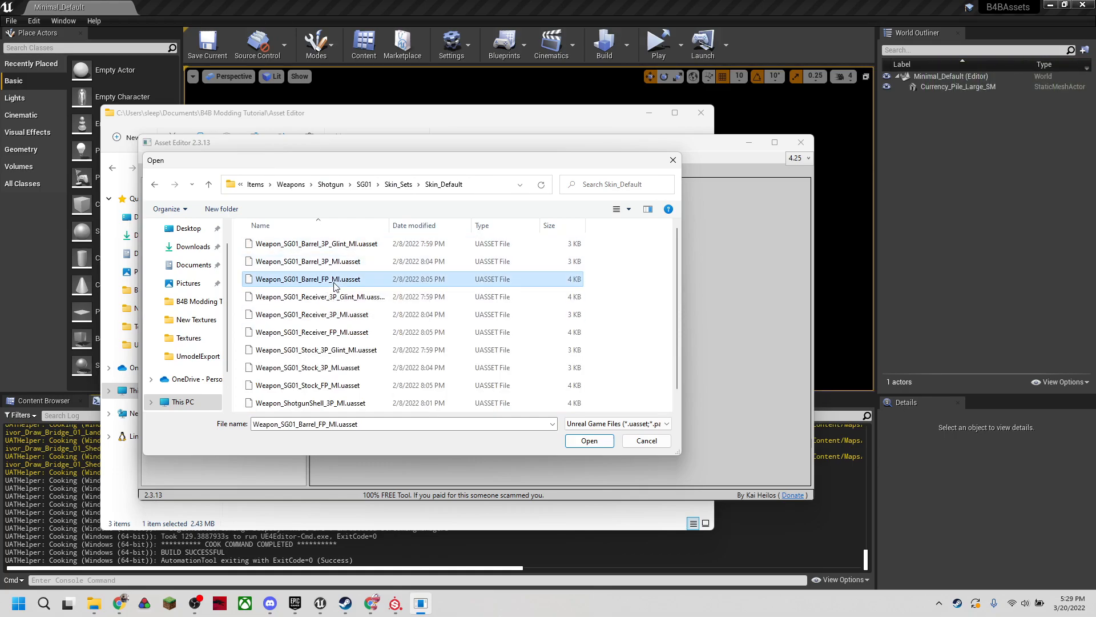
left_click(589, 440)
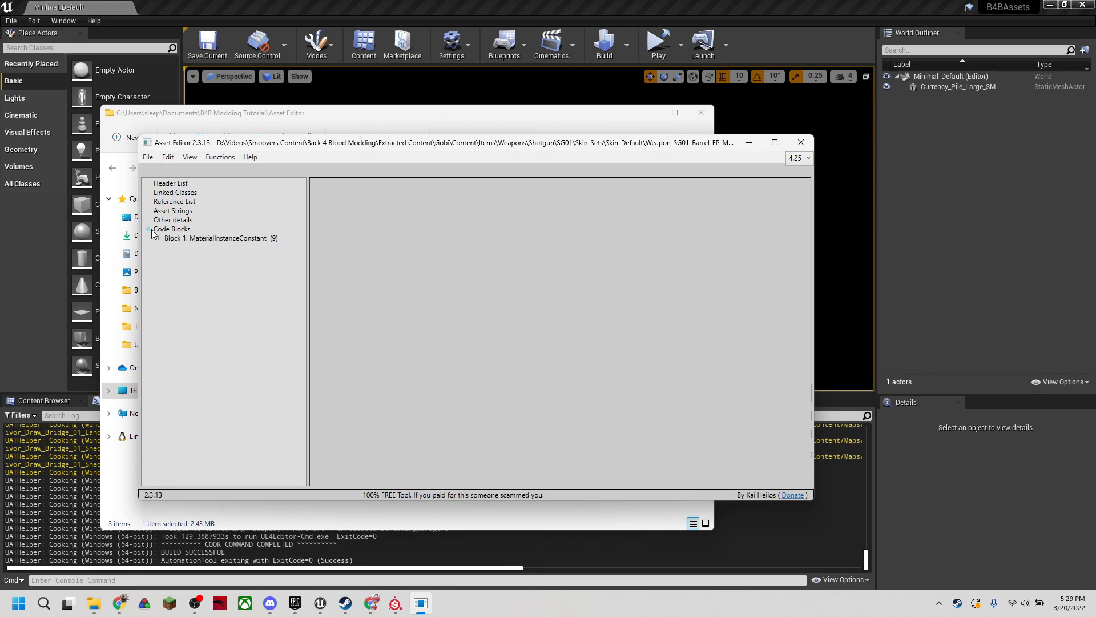
Expand Code Blocks > Block 1 down to the ScalarParameterValues entries.
left_click(148, 237)
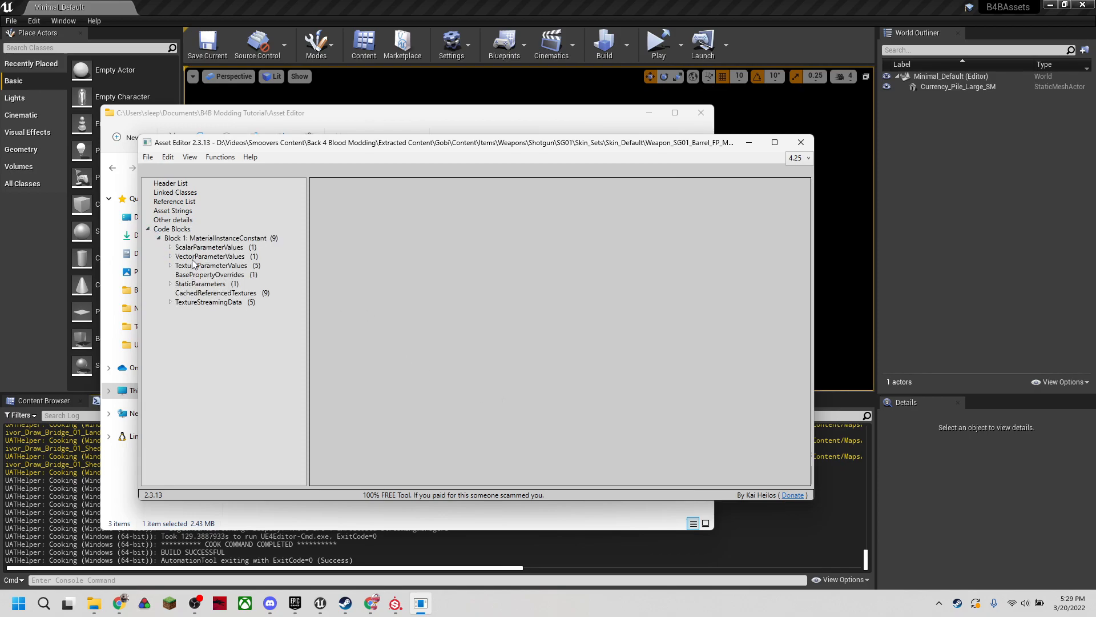
left_click(209, 247)
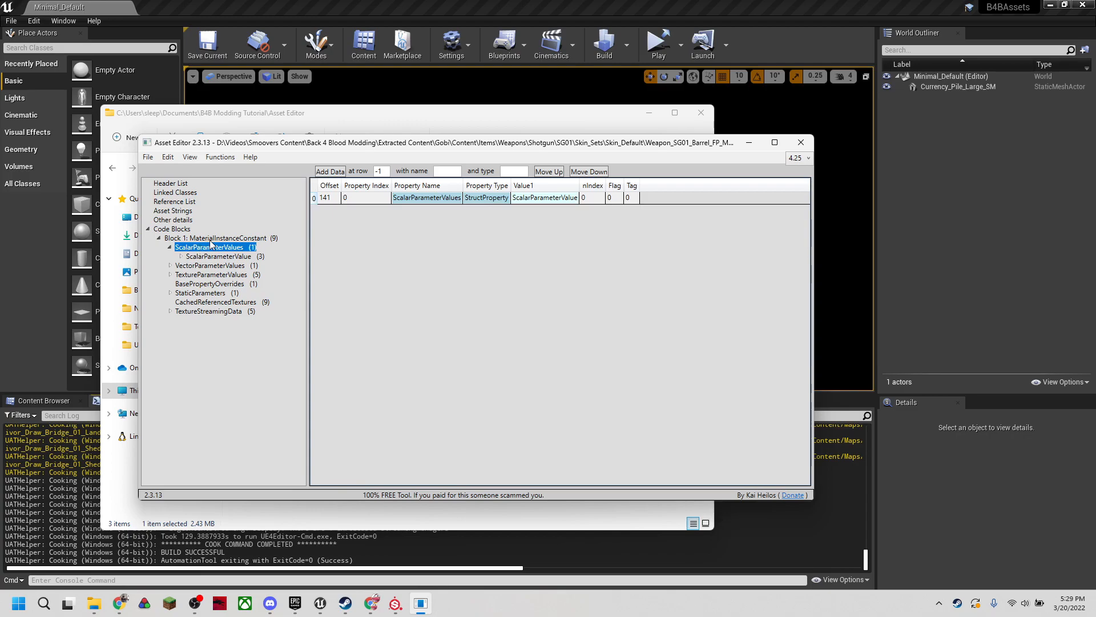
left_click(215, 238)
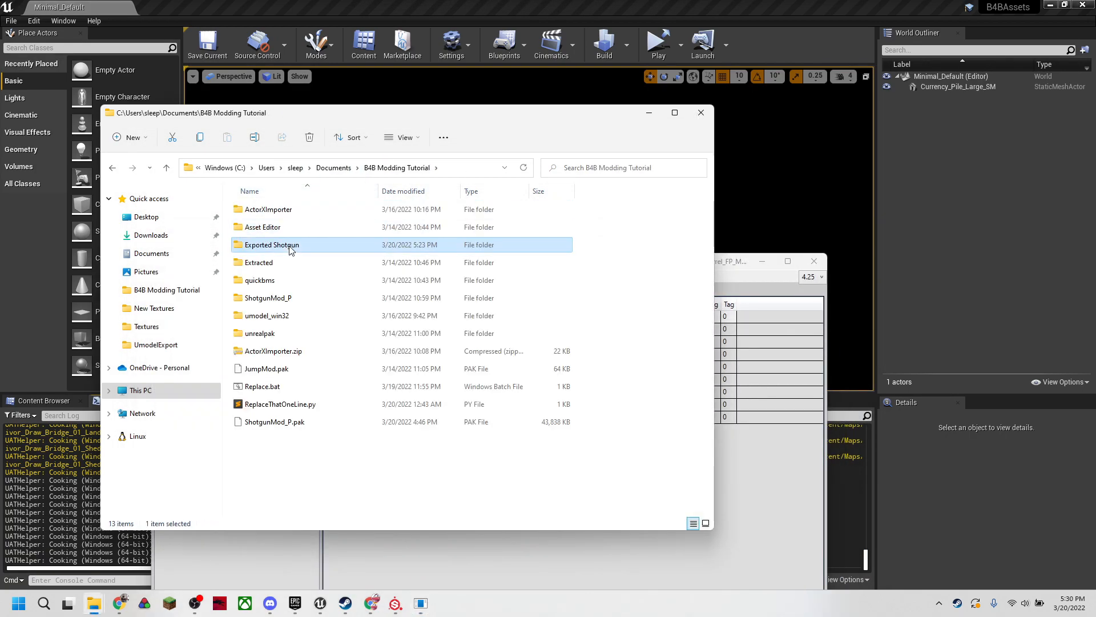
View Weapon_SG01_Barrel_FP_MI.props.txt from Skin_Default in Notepad, scrolled to its VectorParameterValues emissive colour.
double_click(272, 244)
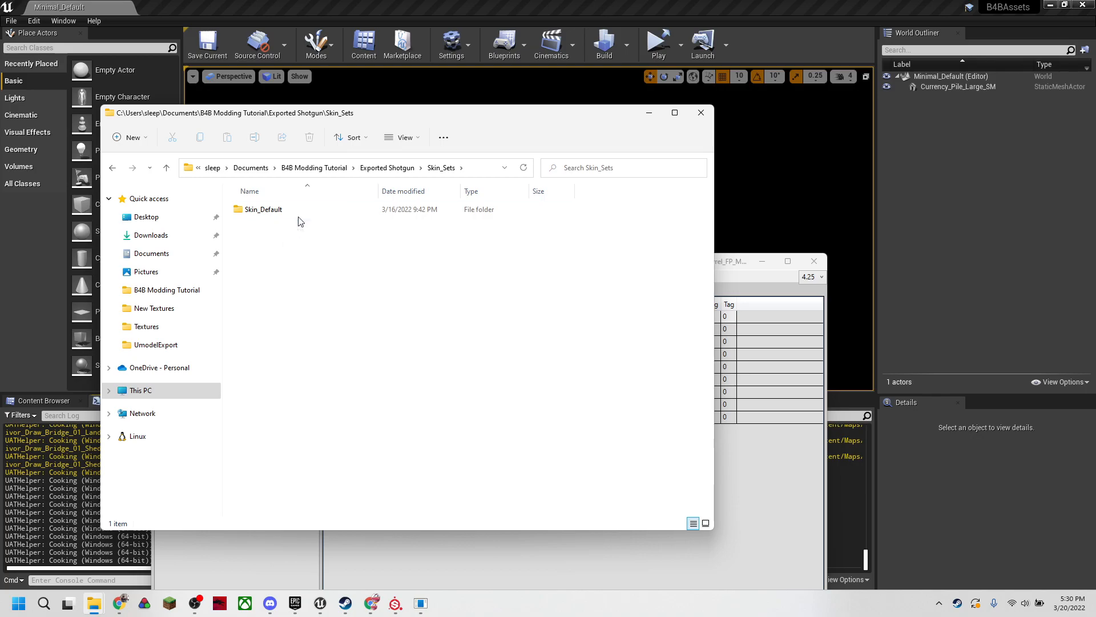
double_click(264, 209)
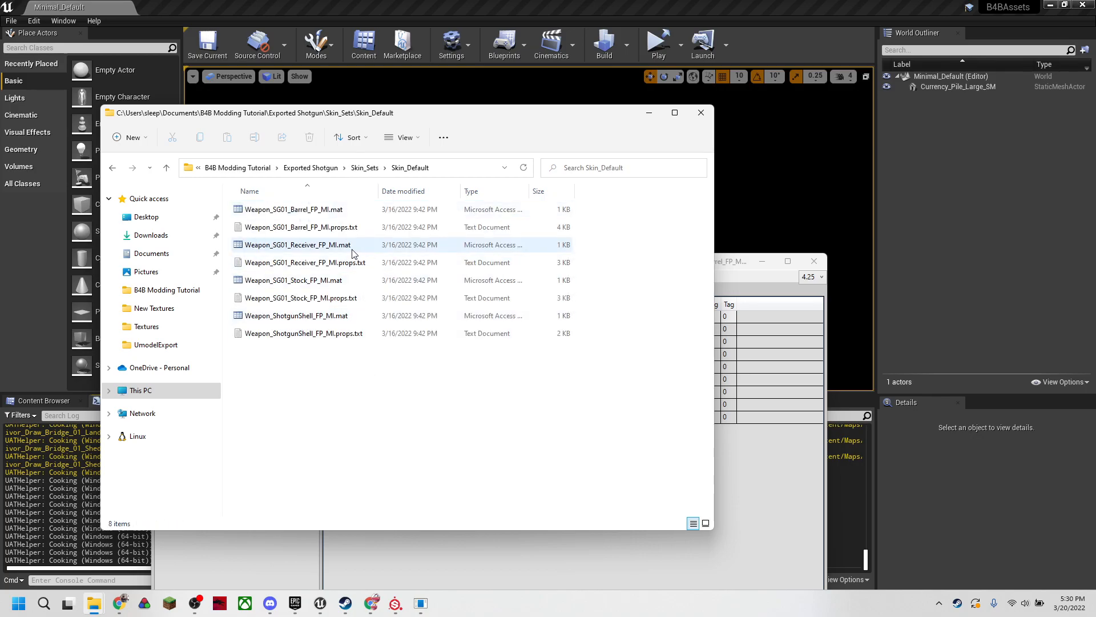
left_click(302, 226)
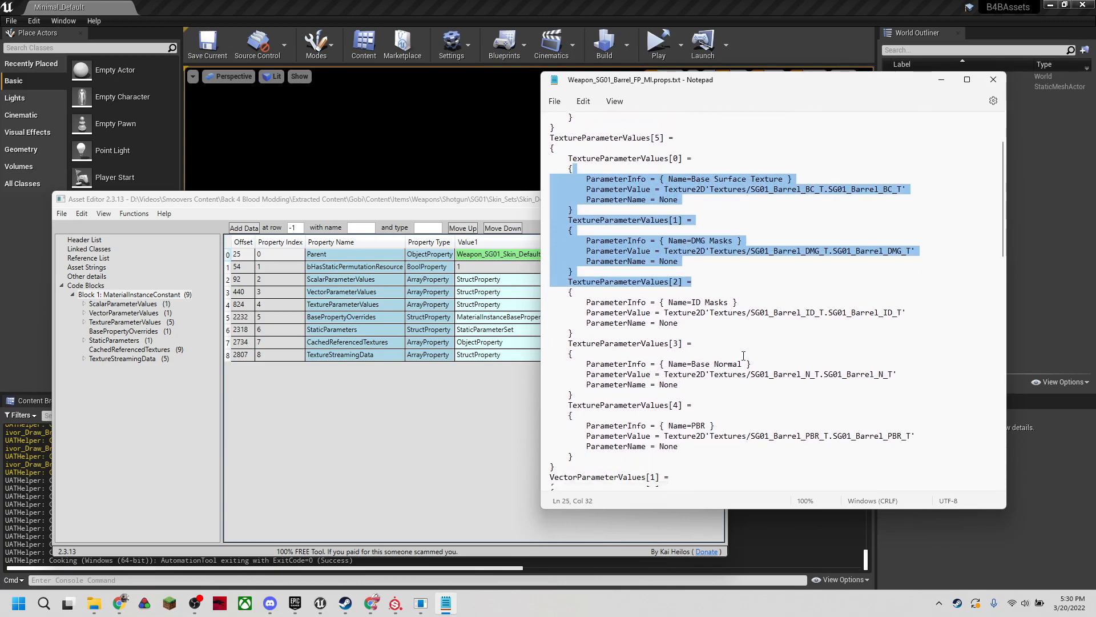
scroll("down", 3)
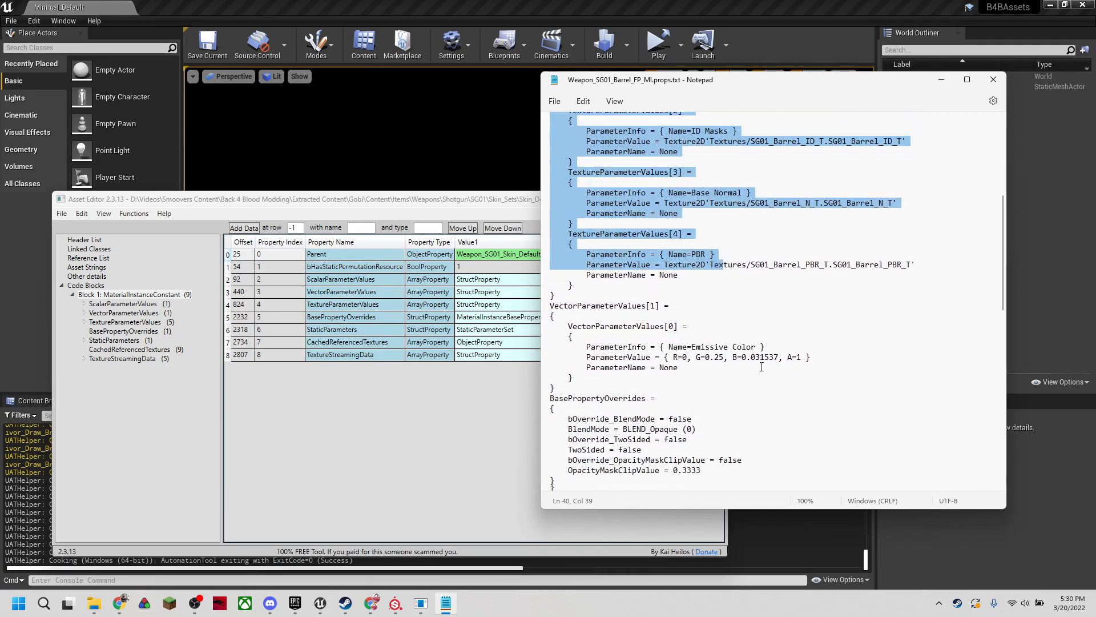
scroll("down", 3)
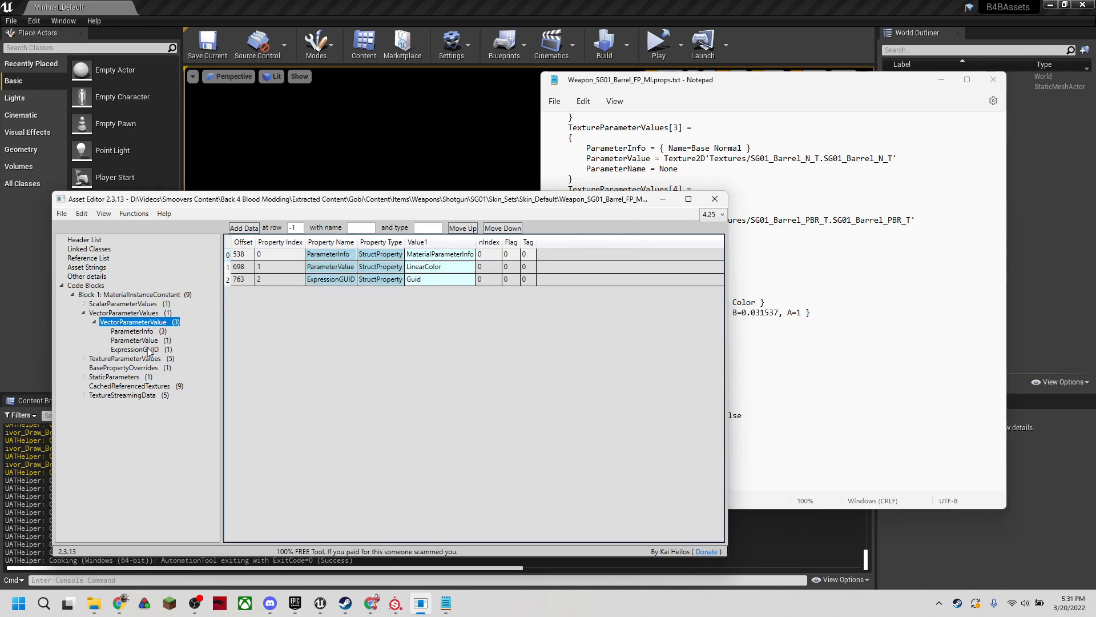
Zero the emissive LinearColor's red, green and blue values, then bring up the File menu.
left_click(135, 341)
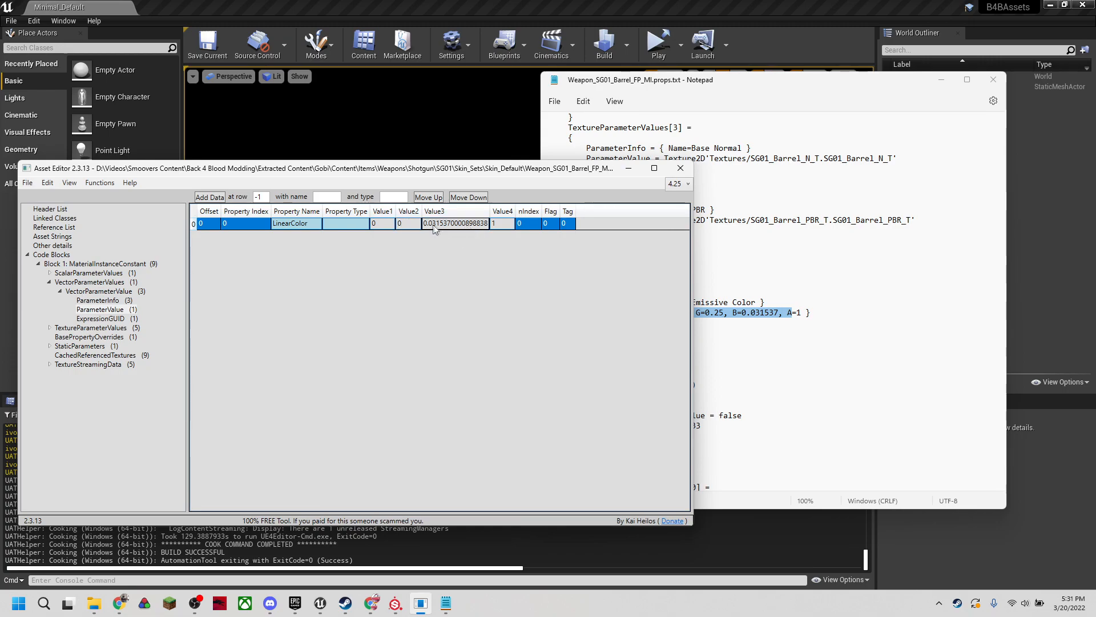
type("00")
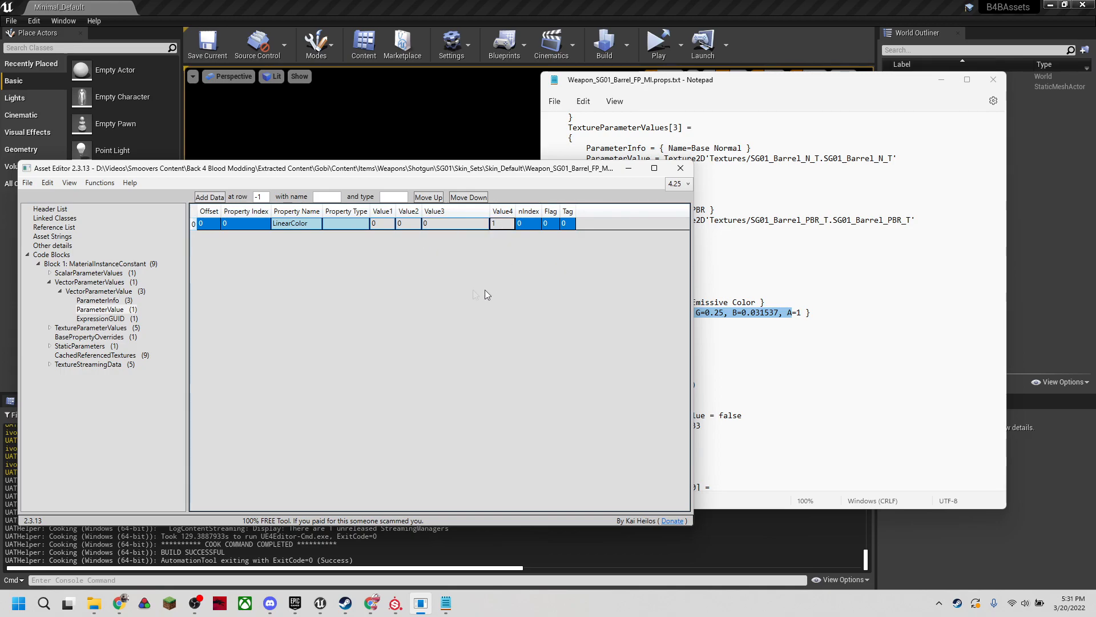
left_click(27, 182)
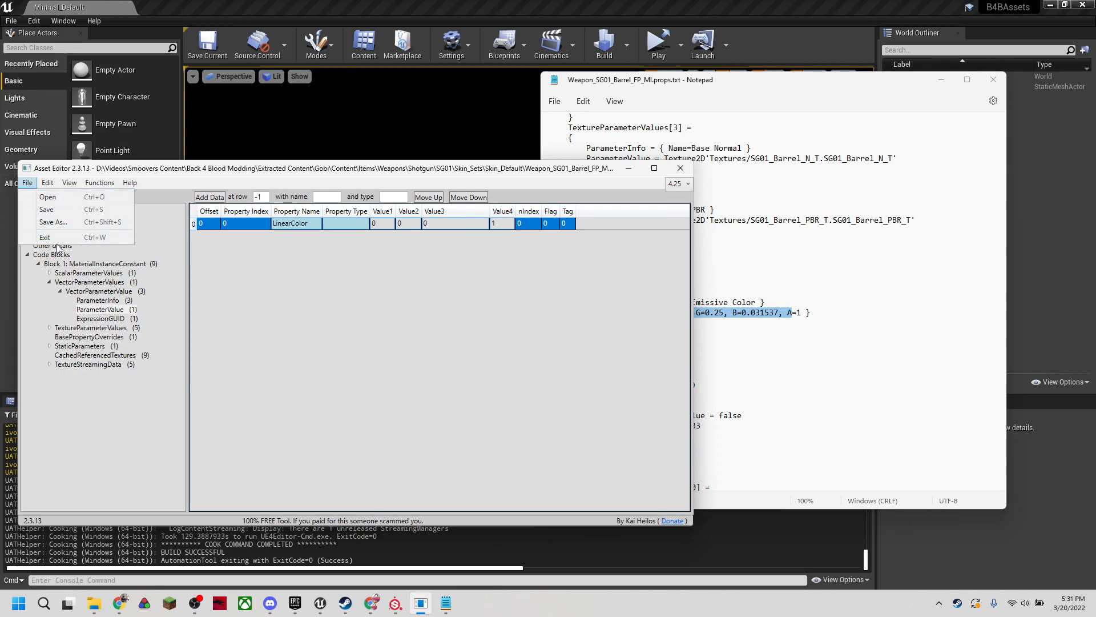
Start Save As and create a Skin_Sets\Skin_Default folder under the mod's SG01 folder.
left_click(52, 222)
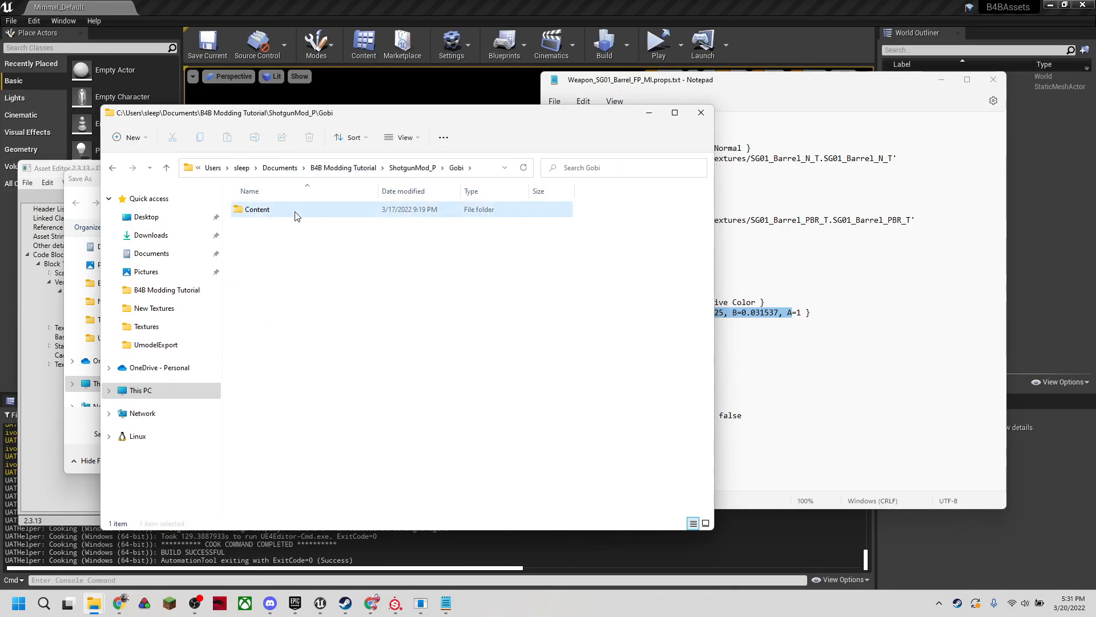
double_click(257, 209)
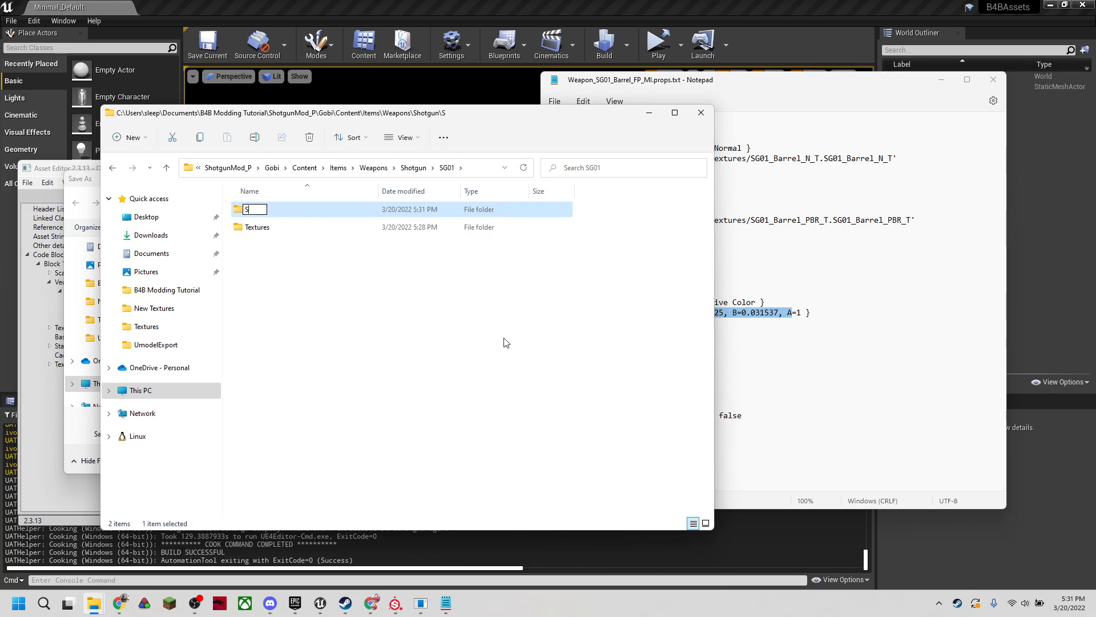
type("Skin_Sets")
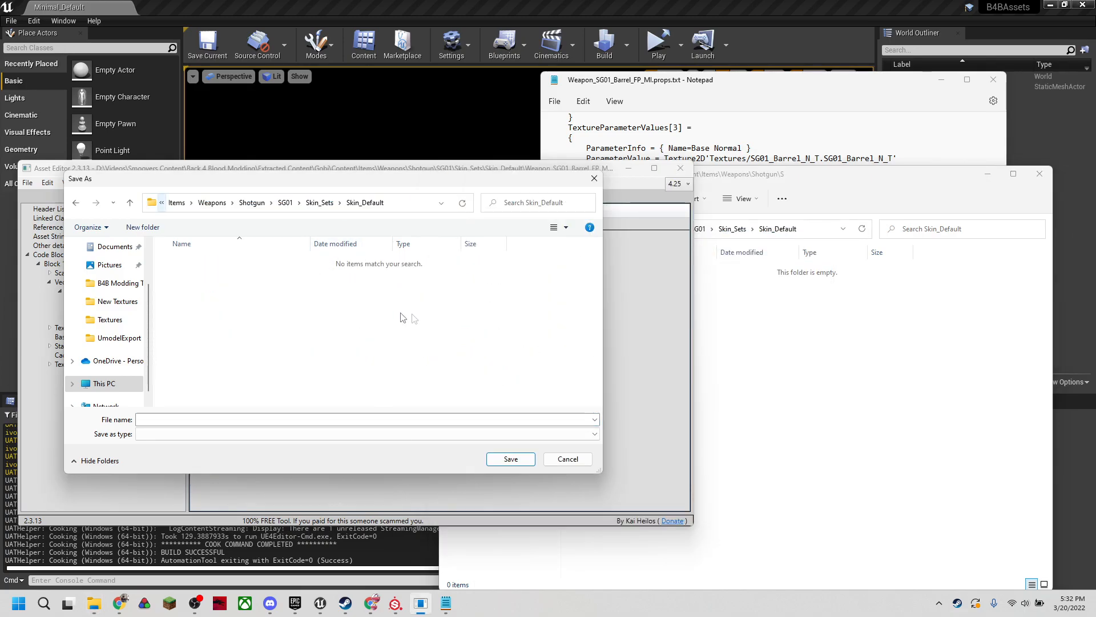
Save the material there as Weapon_SG01_Barrel_FP_MI.uasset.
left_click(363, 419)
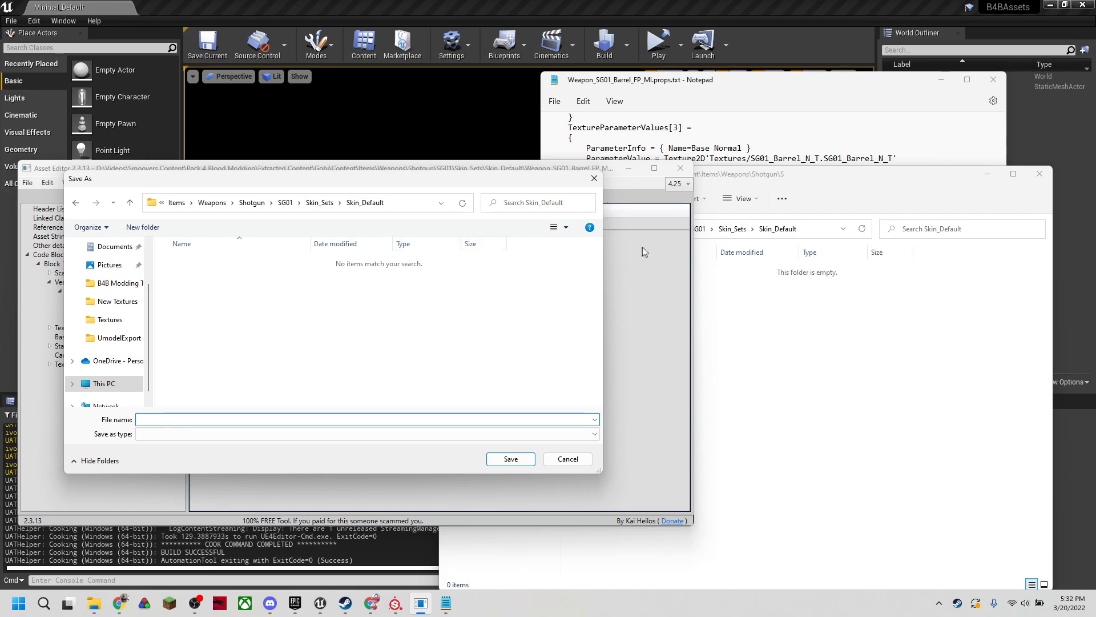
mouse_move(521, 188)
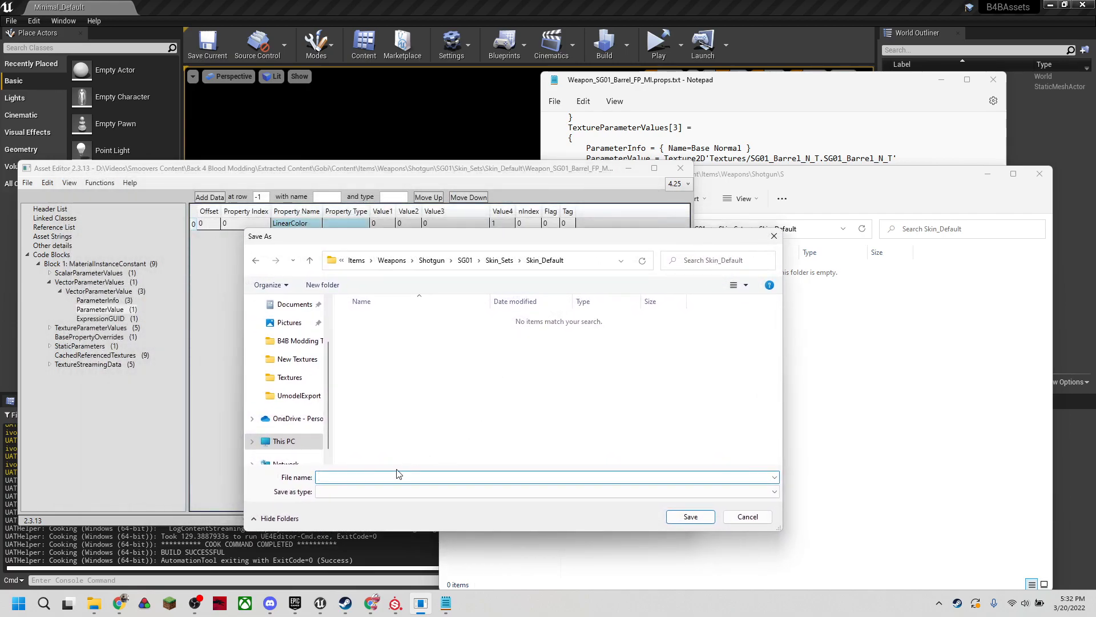
type("Weapon_SG01_")
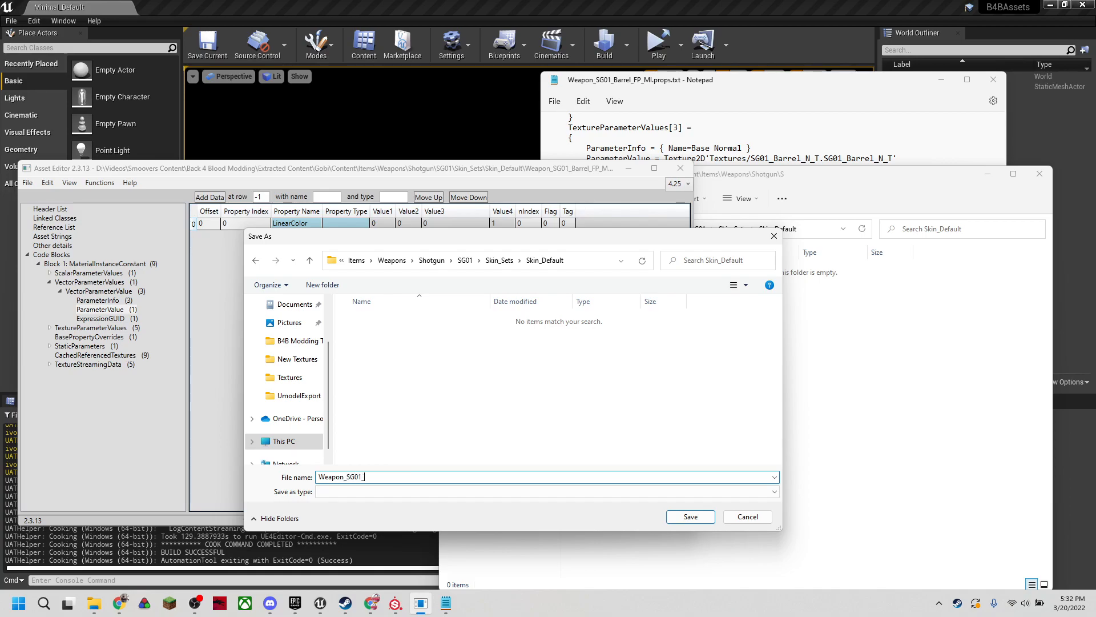
type("Barrel_FP_MI.uasset")
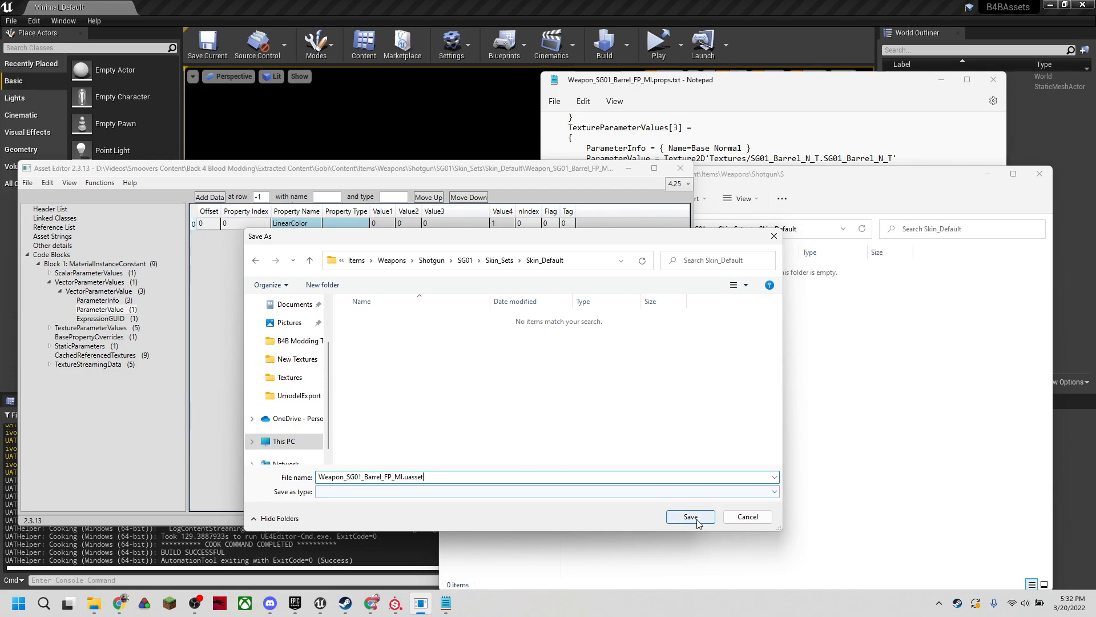
left_click(691, 517)
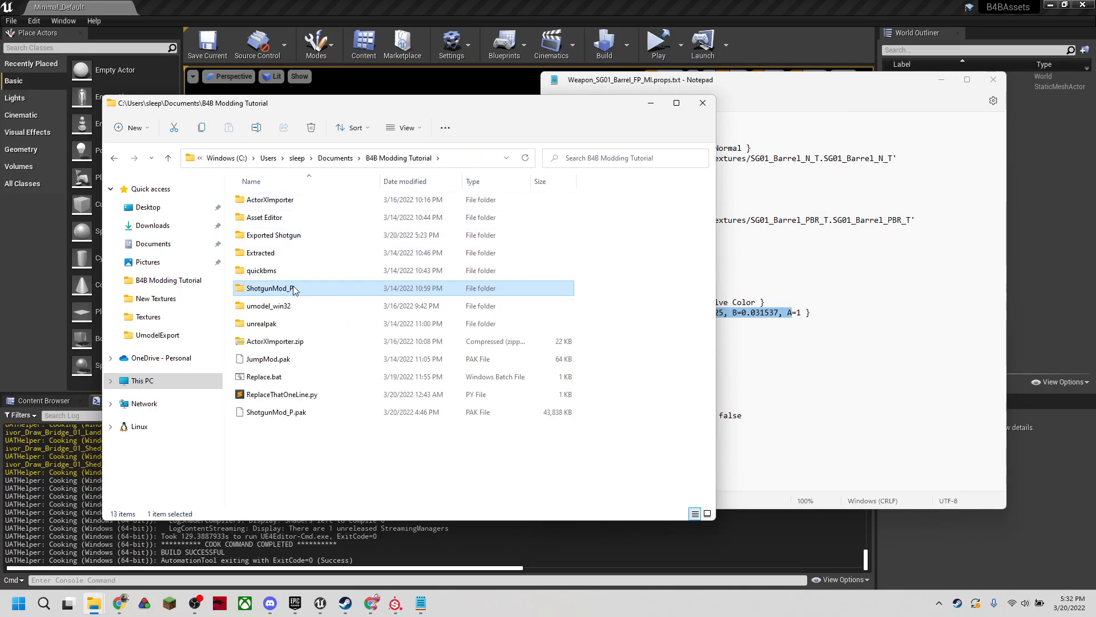
mouse_move(141, 607)
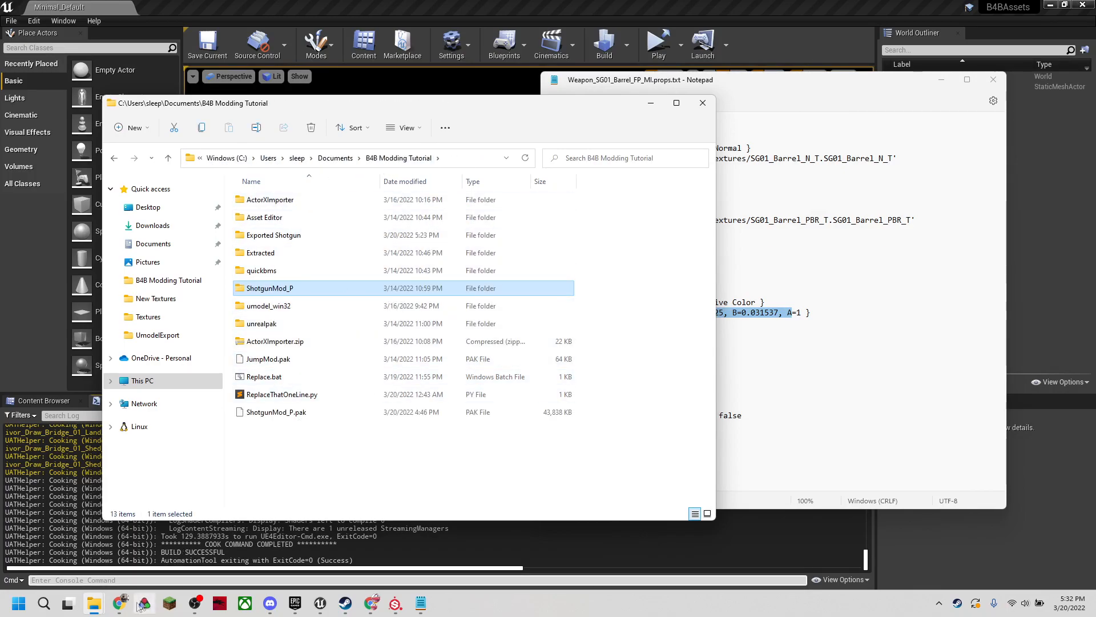
Pack the ShotgunMod_P folder with UnrealPak-Without-Compression.bat into ShotgunMod_P.pak.
double_click(261, 324)
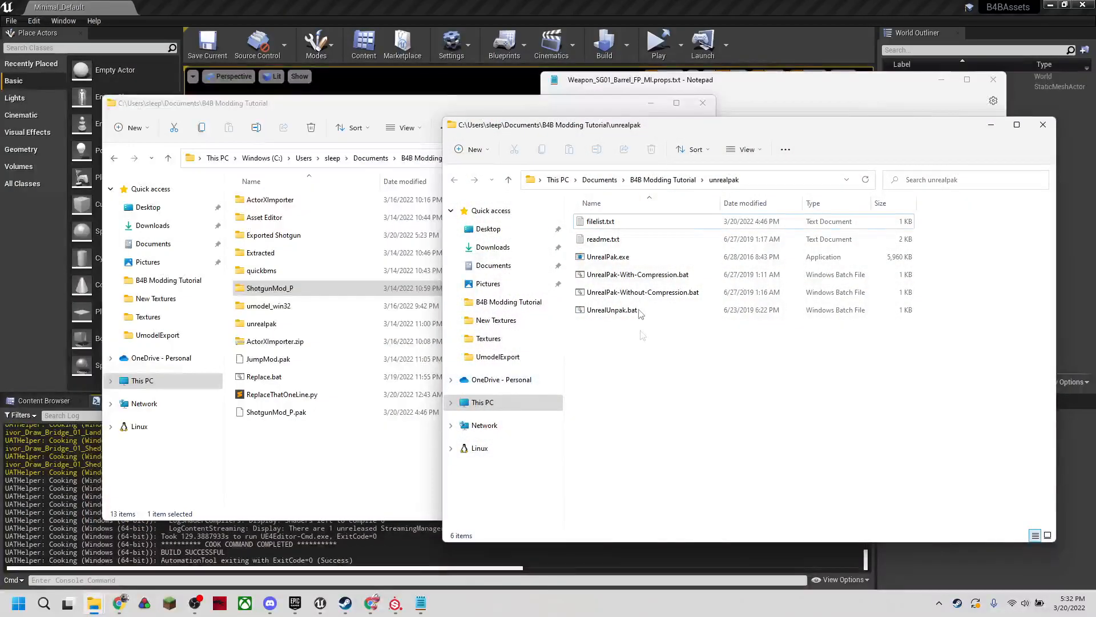
left_click(275, 411)
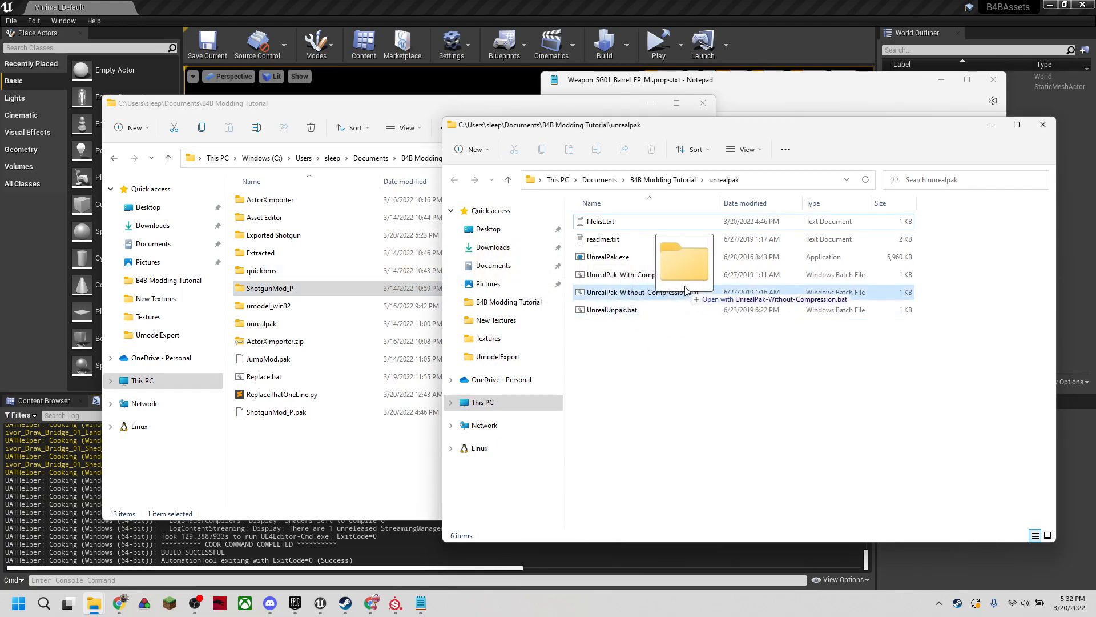
double_click(627, 292)
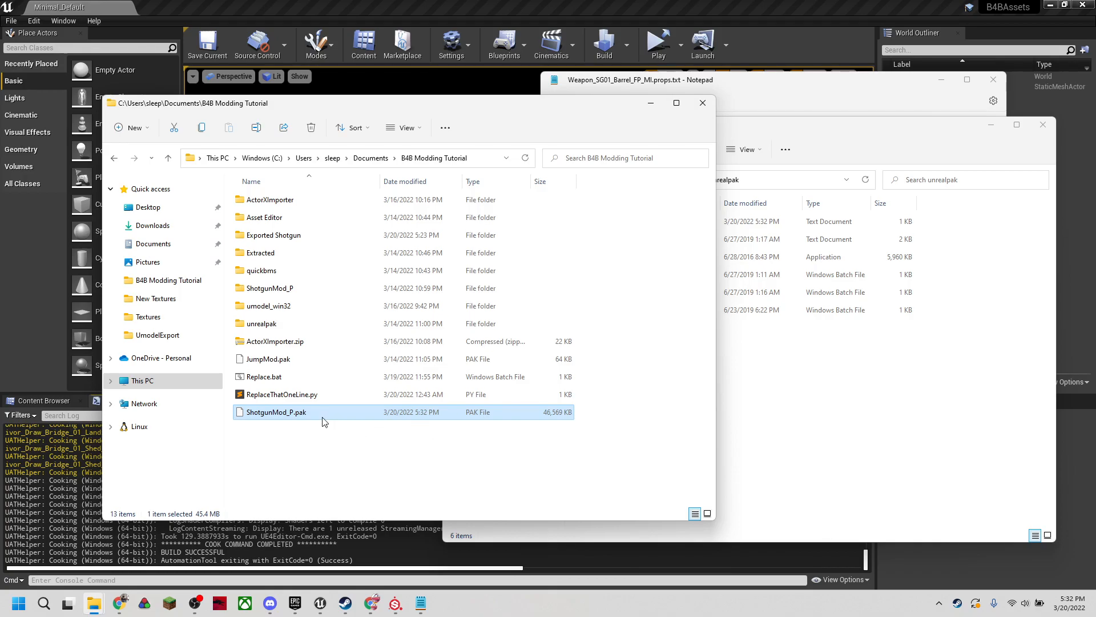
mouse_move(354, 424)
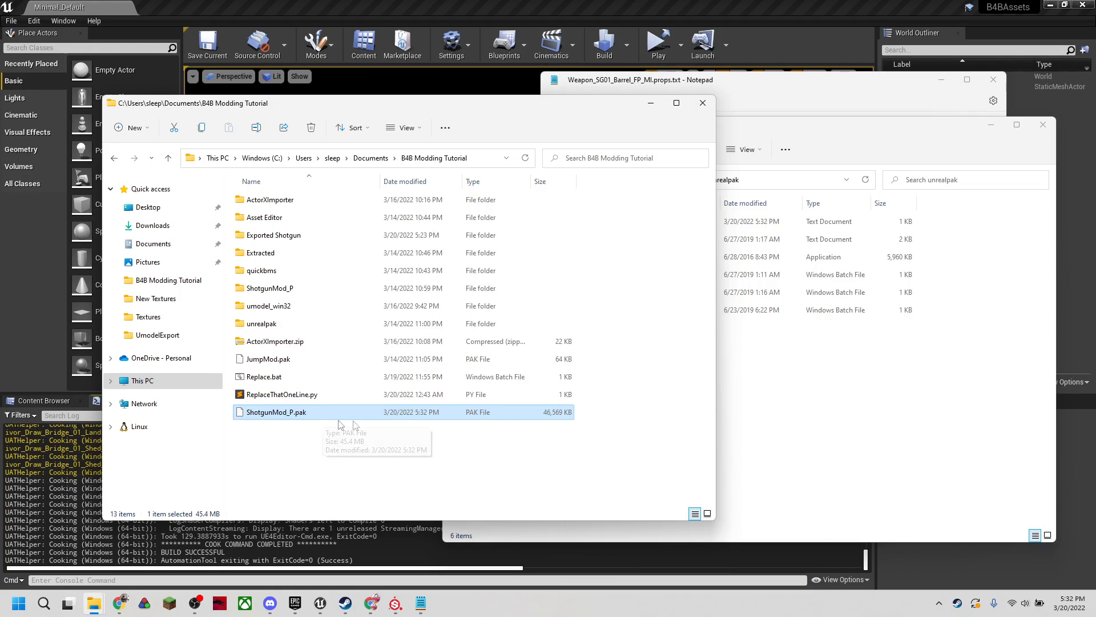
mouse_move(385, 472)
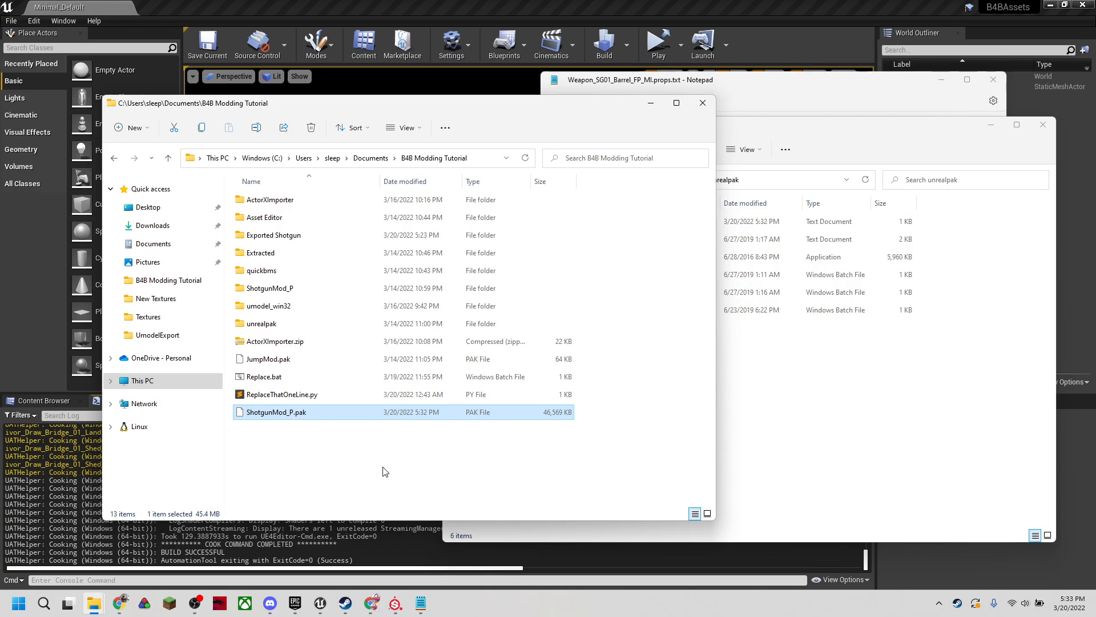
mouse_move(378, 410)
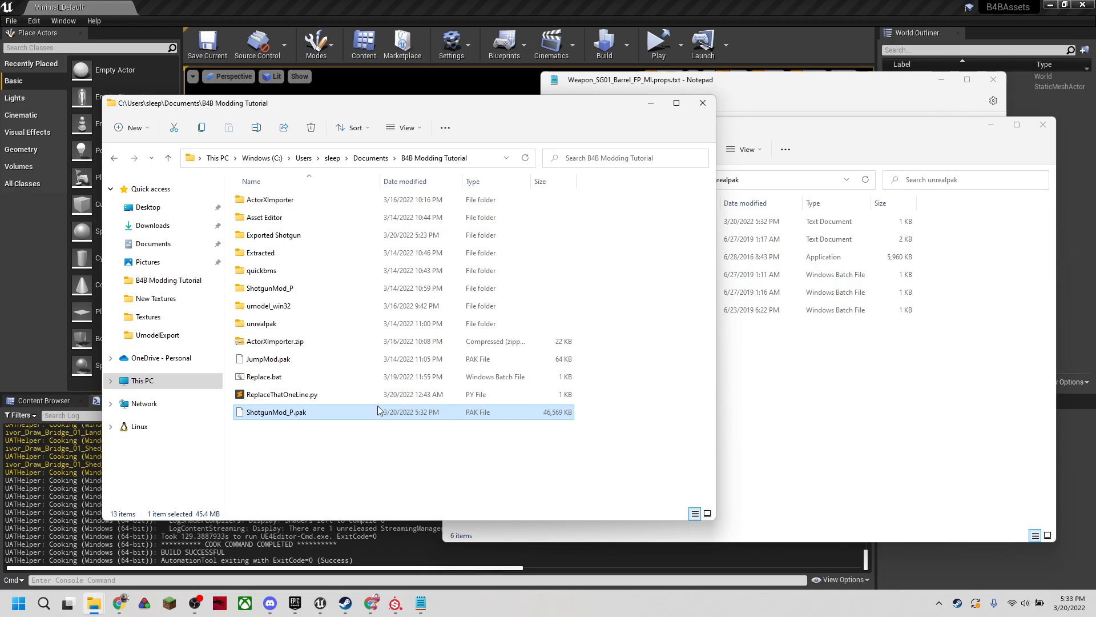
mouse_move(299, 293)
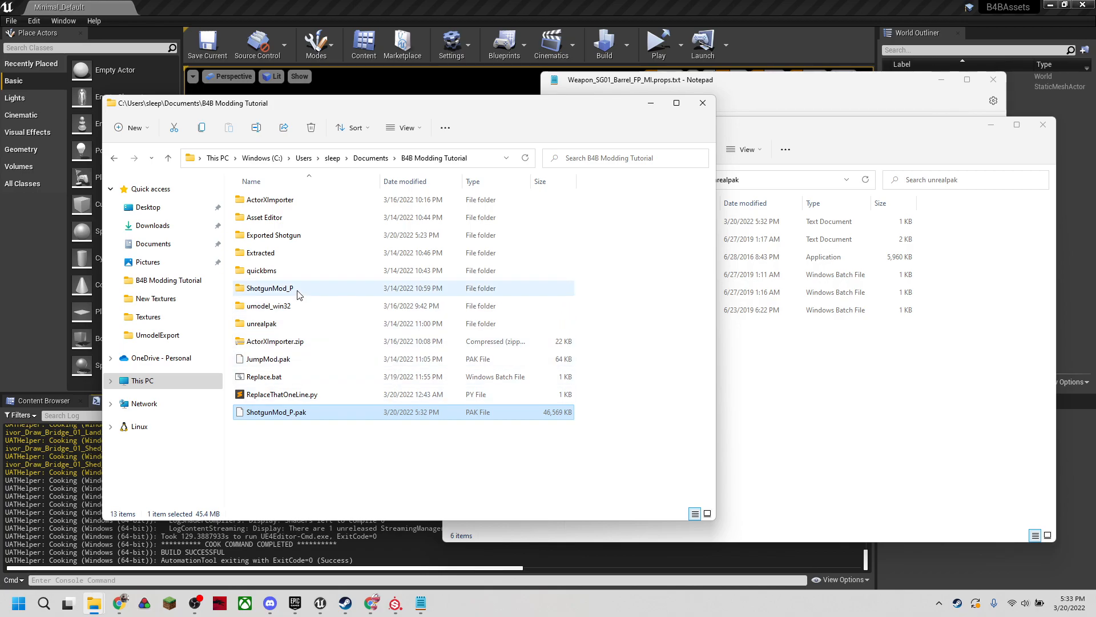
Select the rebuilt 46,569 KB ShotgunMod_P.pak in B4B Modding Tutorial.
left_click(269, 287)
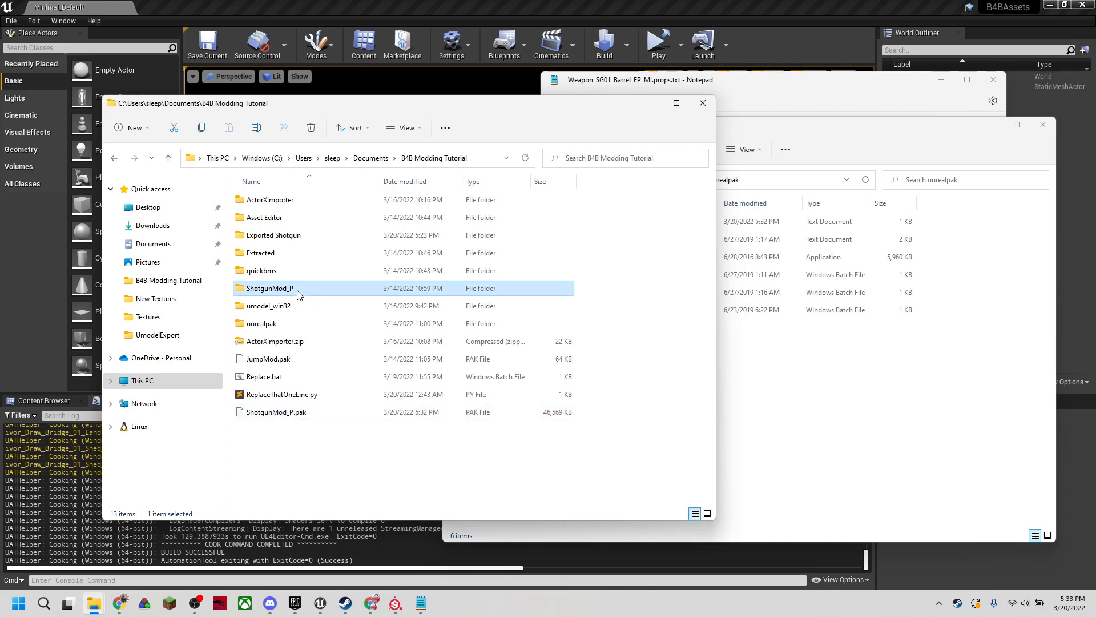
left_click(276, 412)
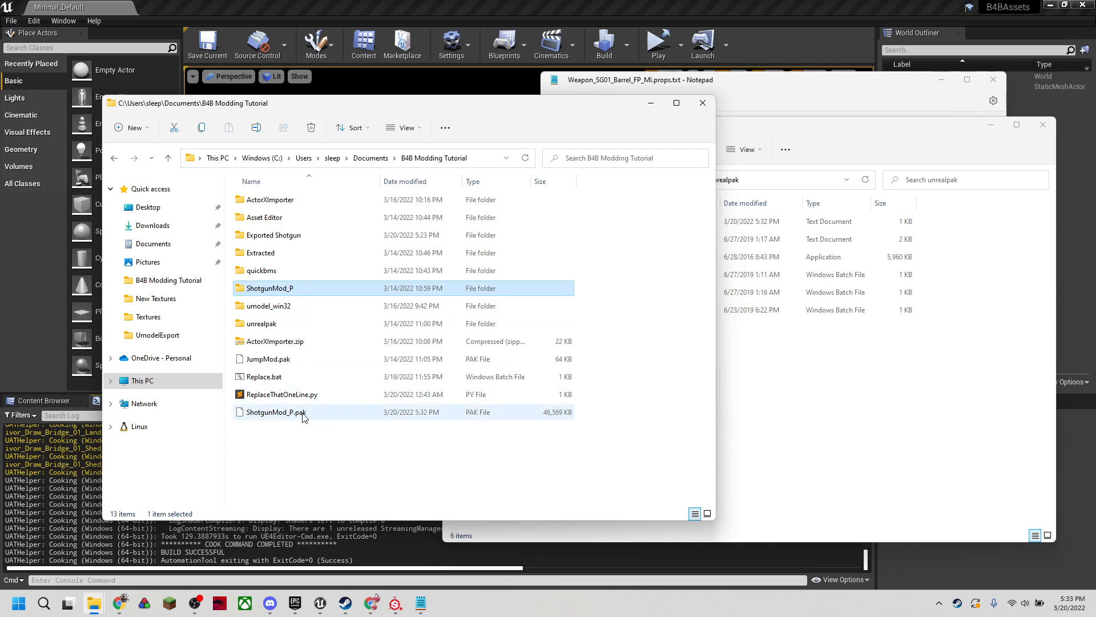
left_click(275, 411)
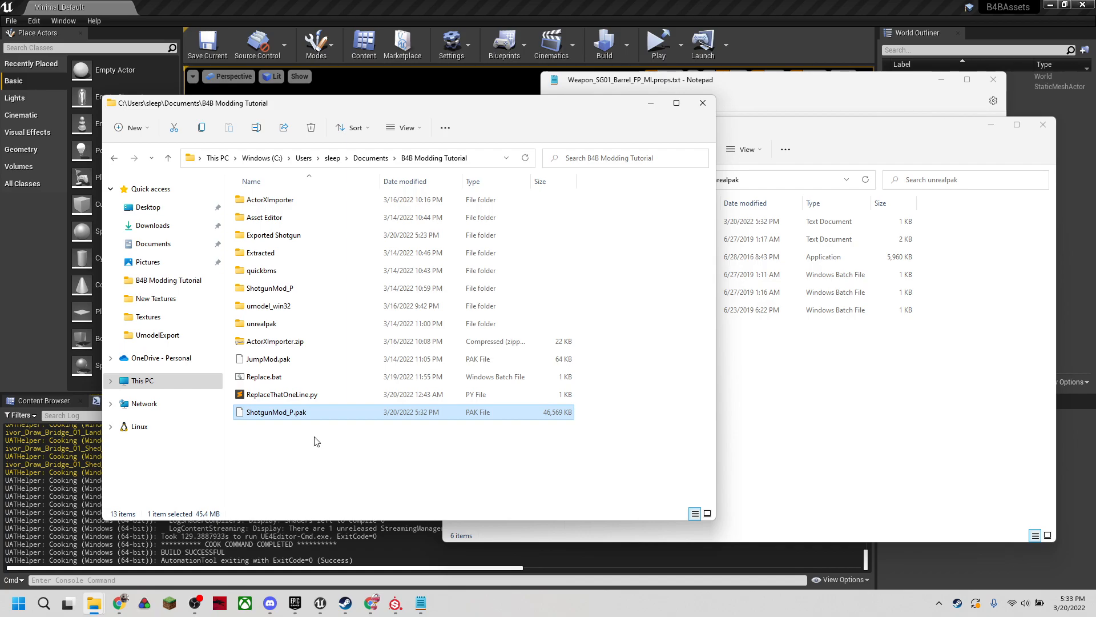
mouse_move(280, 423)
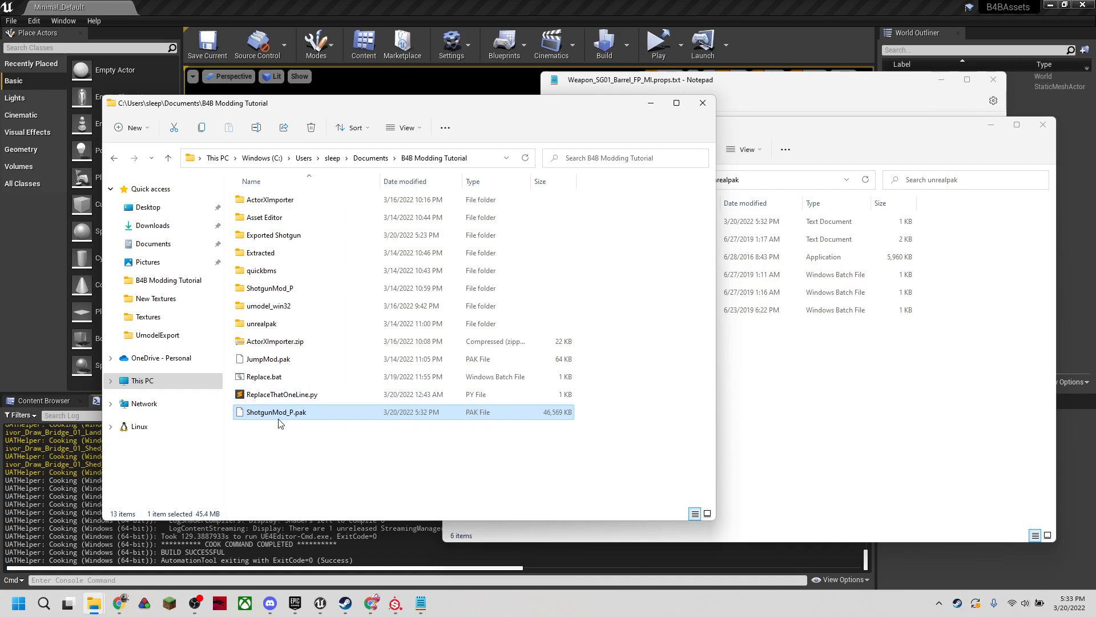
mouse_move(344, 453)
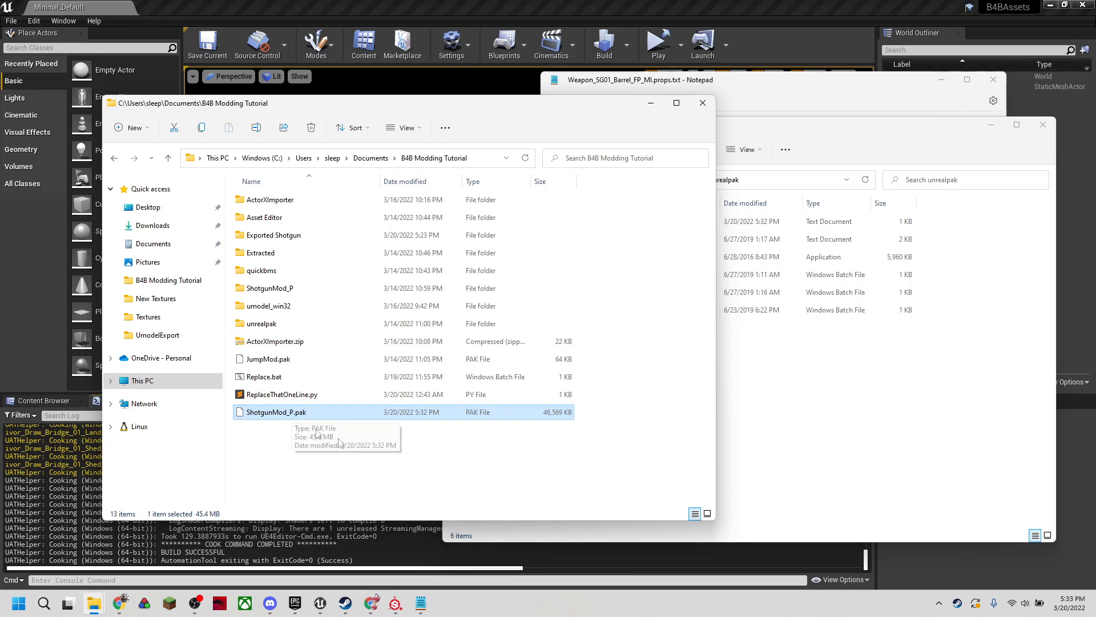
mouse_move(352, 473)
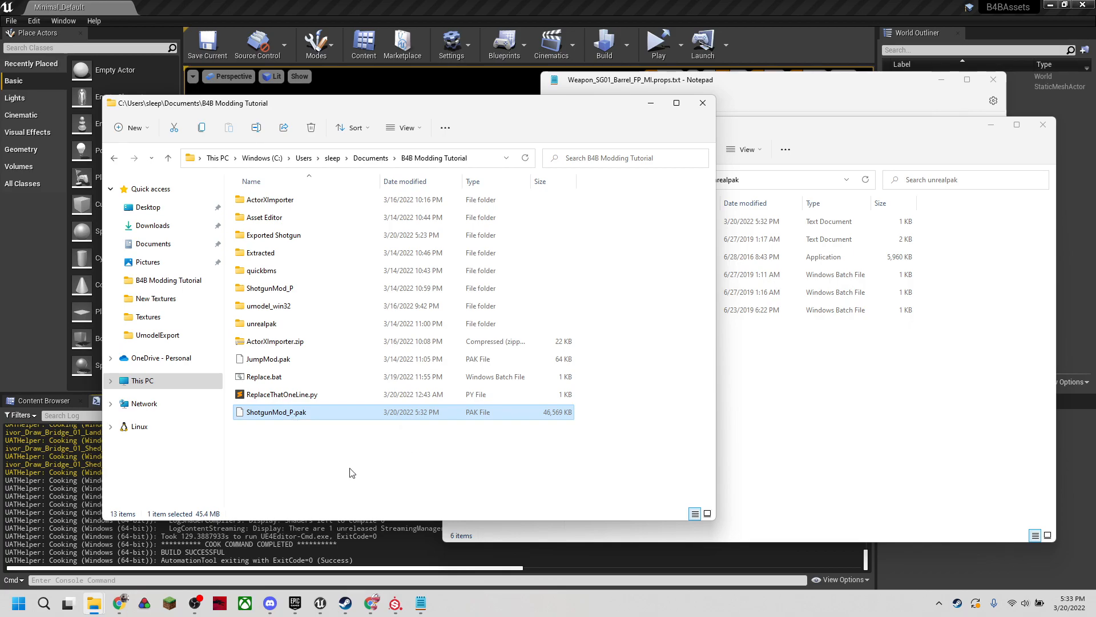
mouse_move(316, 426)
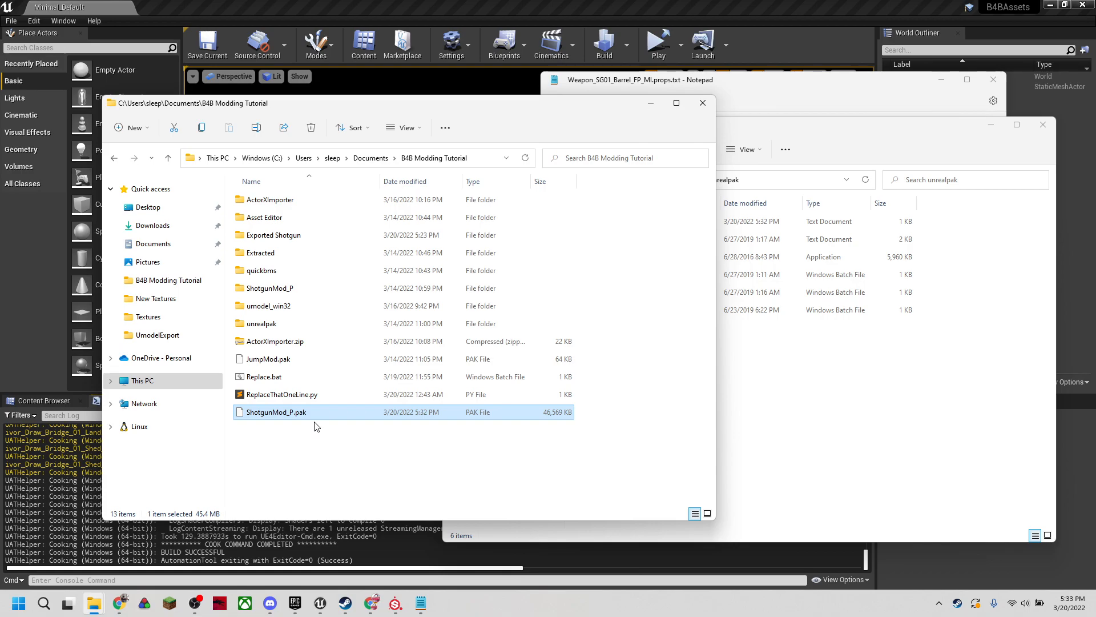
mouse_move(595, 378)
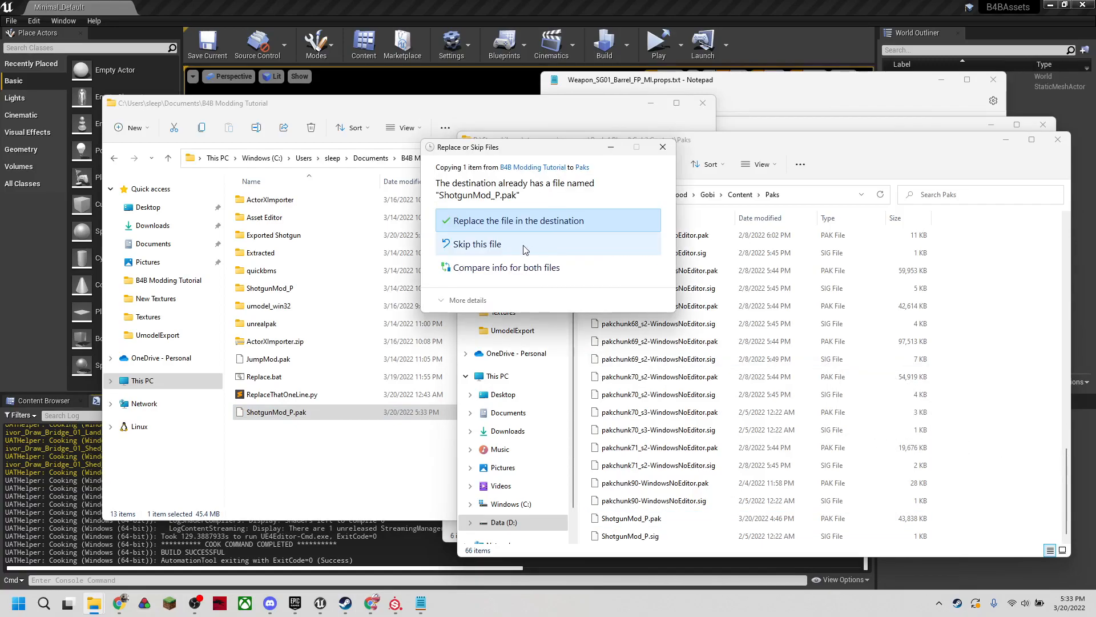
Overwrite the old ShotgunMod_P.pak in Back 4 Blood's Gobi\Content\Paks and launch the game.
left_click(519, 220)
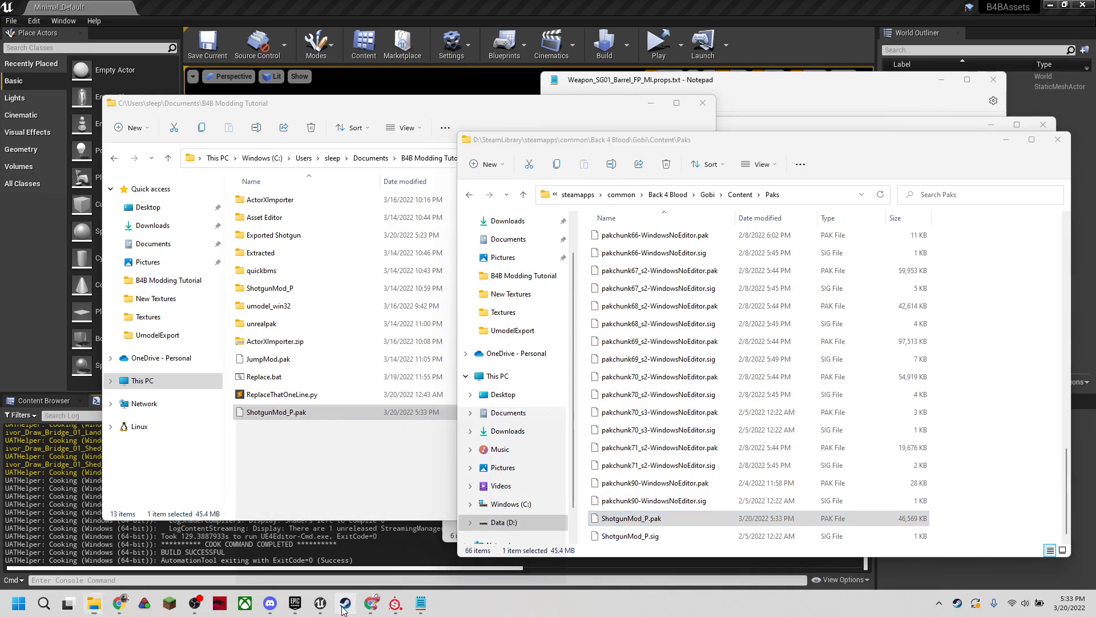
left_click(344, 603)
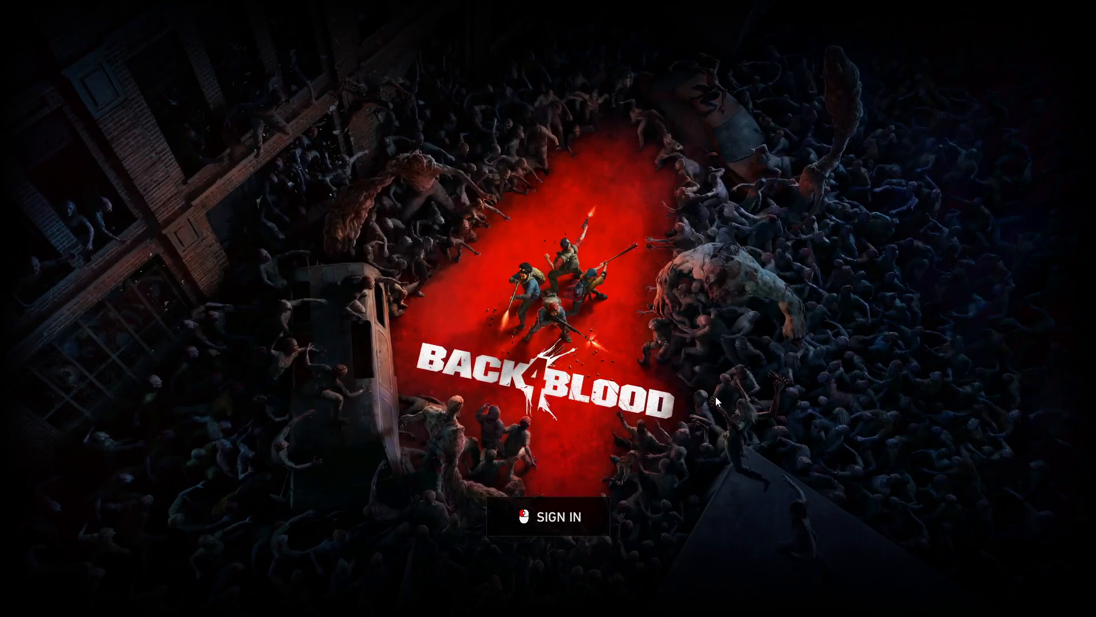
Sign in and start Back 4 Blood in Play Offline mode to load the level.
left_click(556, 517)
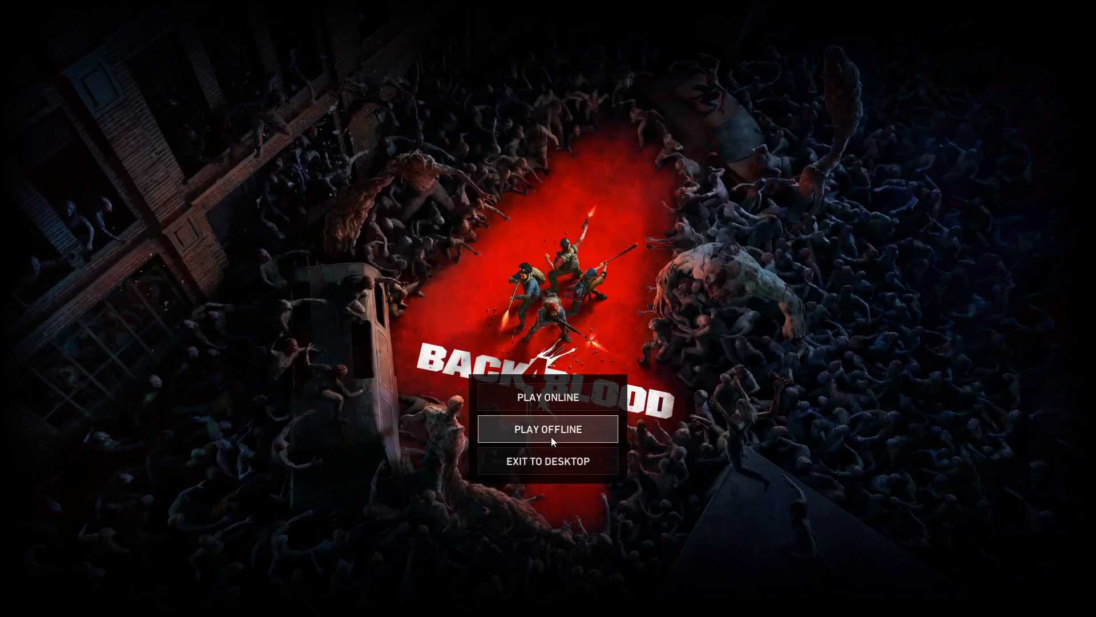
left_click(548, 428)
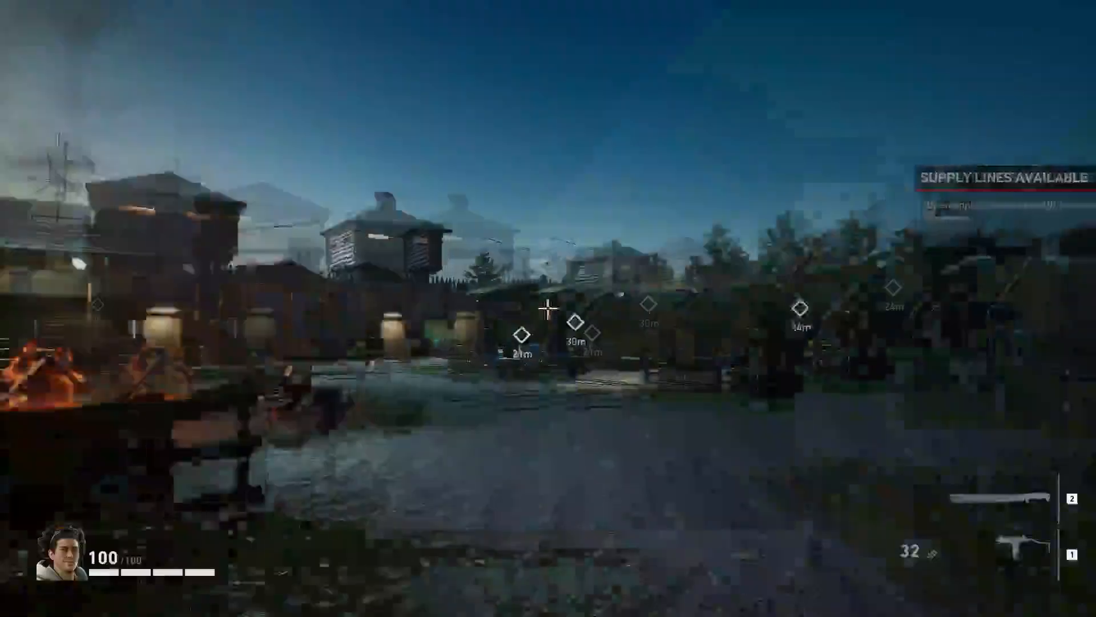